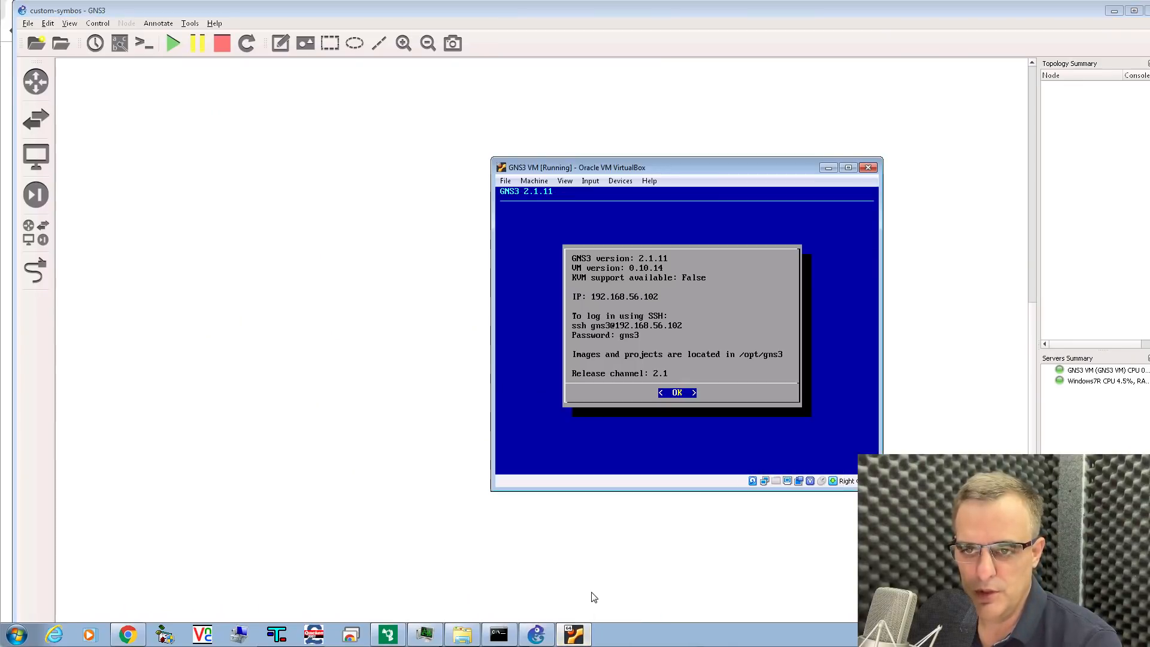
pyautogui.moveTo(429, 315)
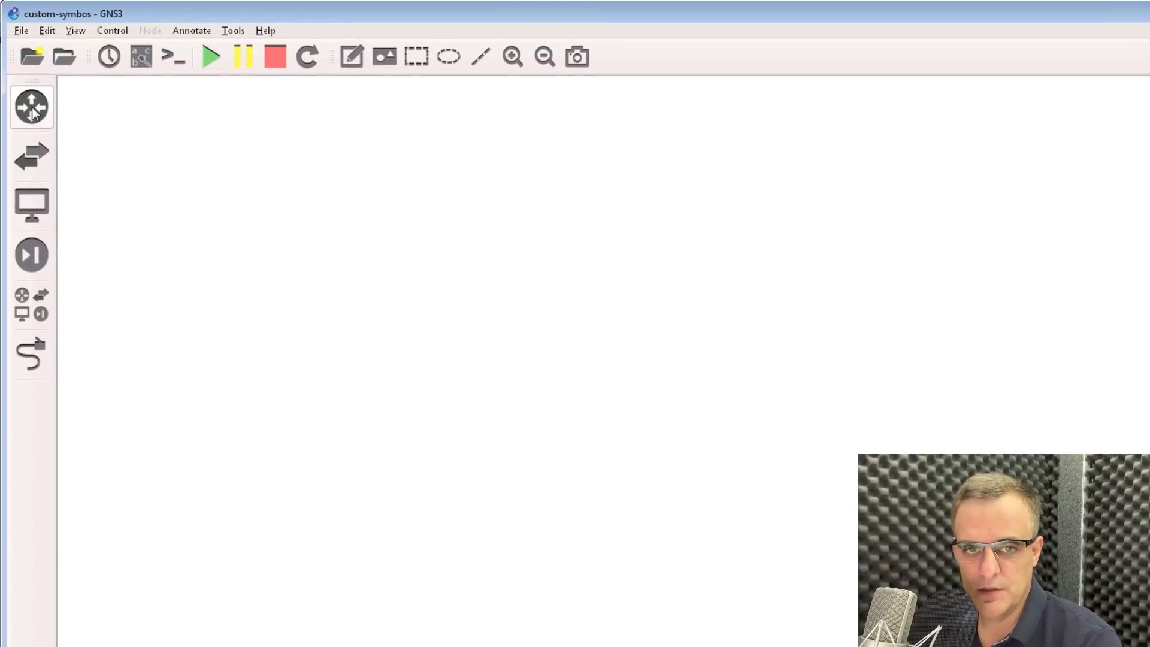
# Place a Cisco 3725 router, an Ethernet switch on the GNS3 VM server and an Ethernet hub.
pyautogui.click(32, 107)
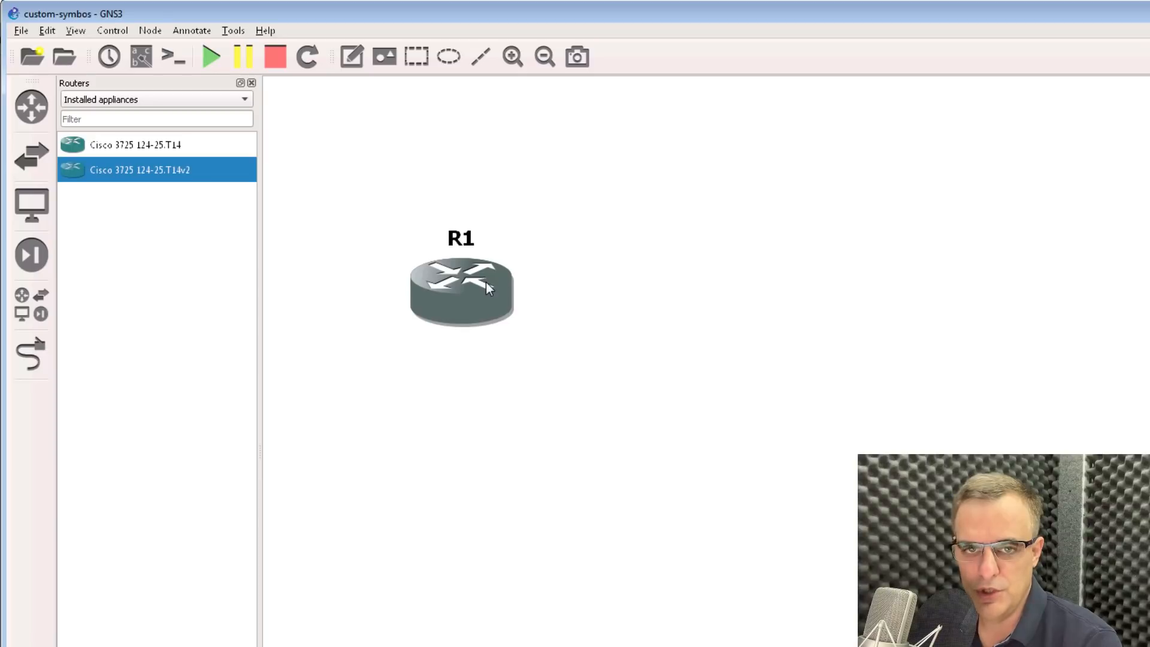
pyautogui.click(31, 156)
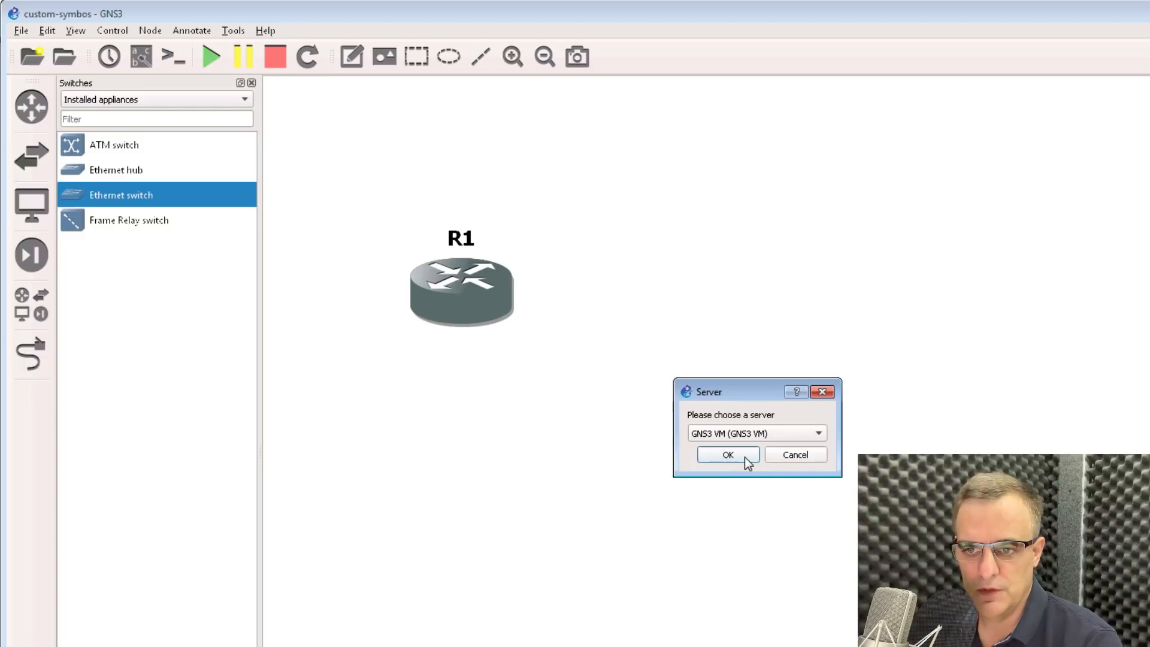
pyautogui.click(727, 455)
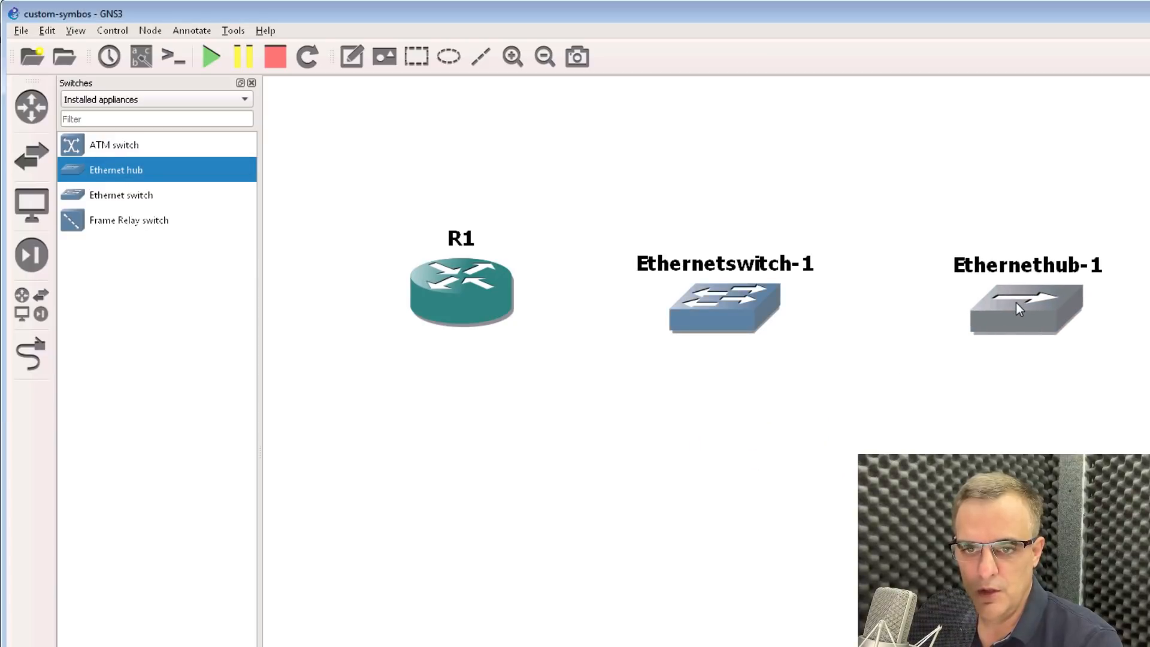
pyautogui.moveTo(101, 38)
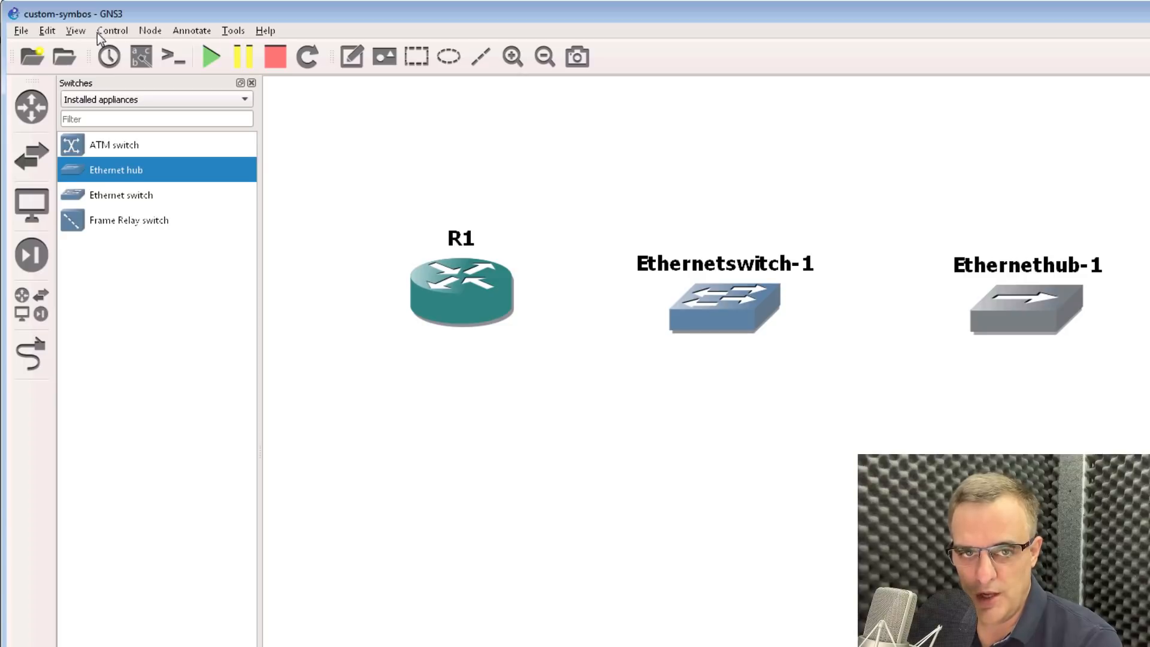
# In Preferences > General, set the interface Style to Charcoal then Legacy and close the dialog.
pyautogui.click(46, 30)
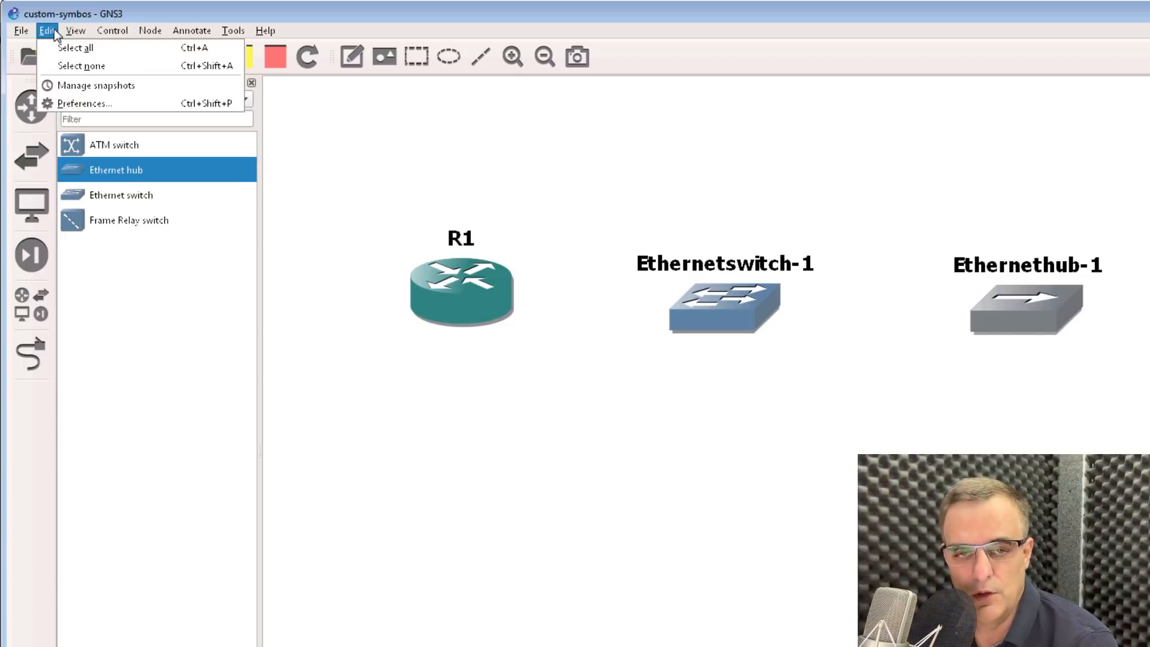
pyautogui.moveTo(85, 103)
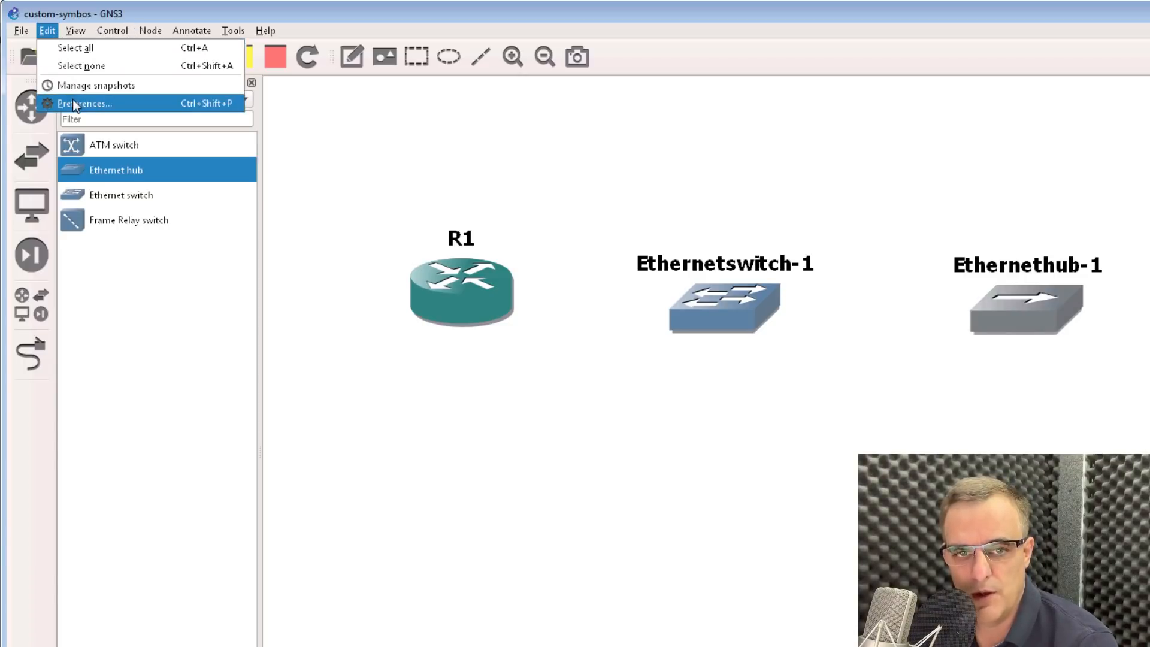
pyautogui.click(85, 103)
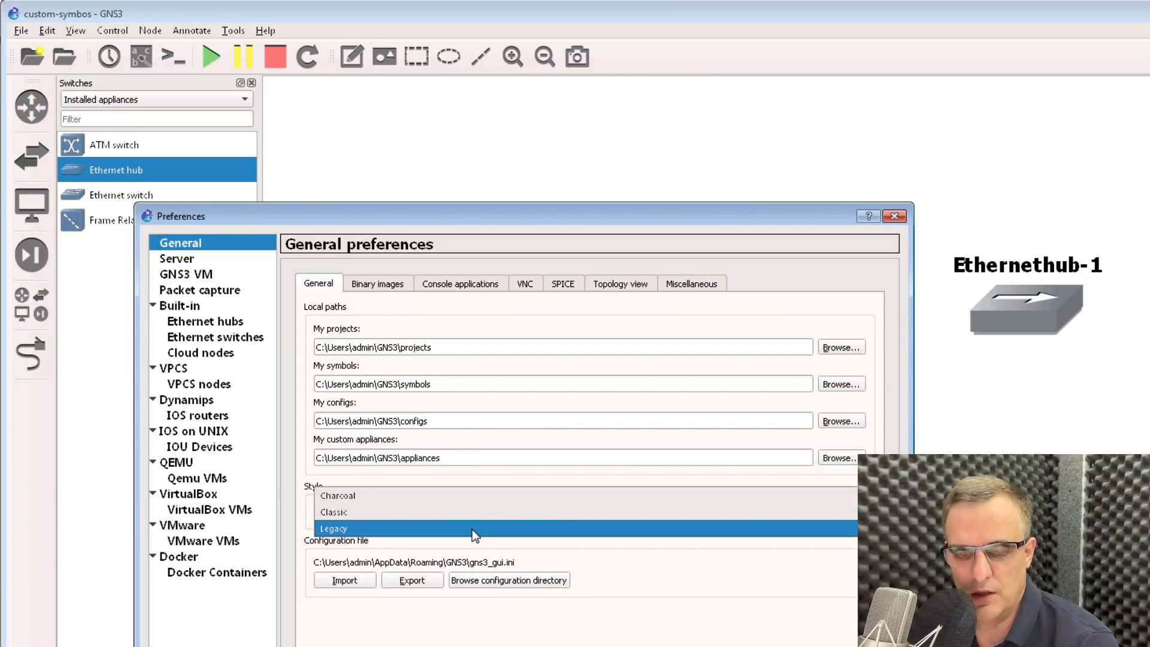
pyautogui.click(338, 495)
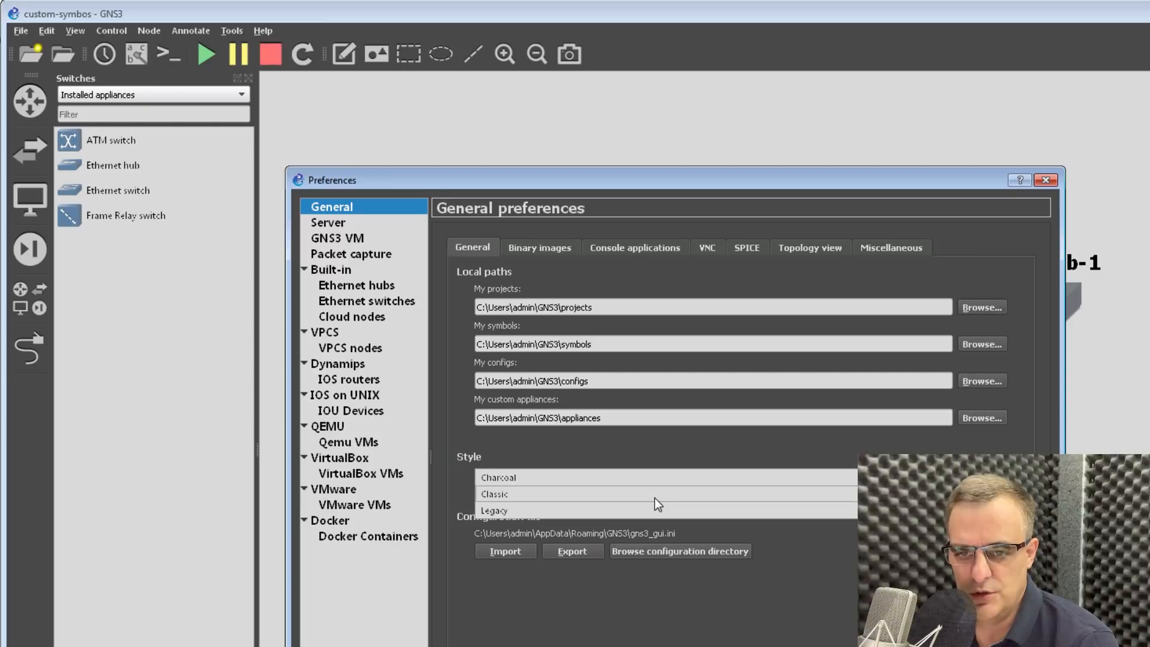
pyautogui.click(495, 510)
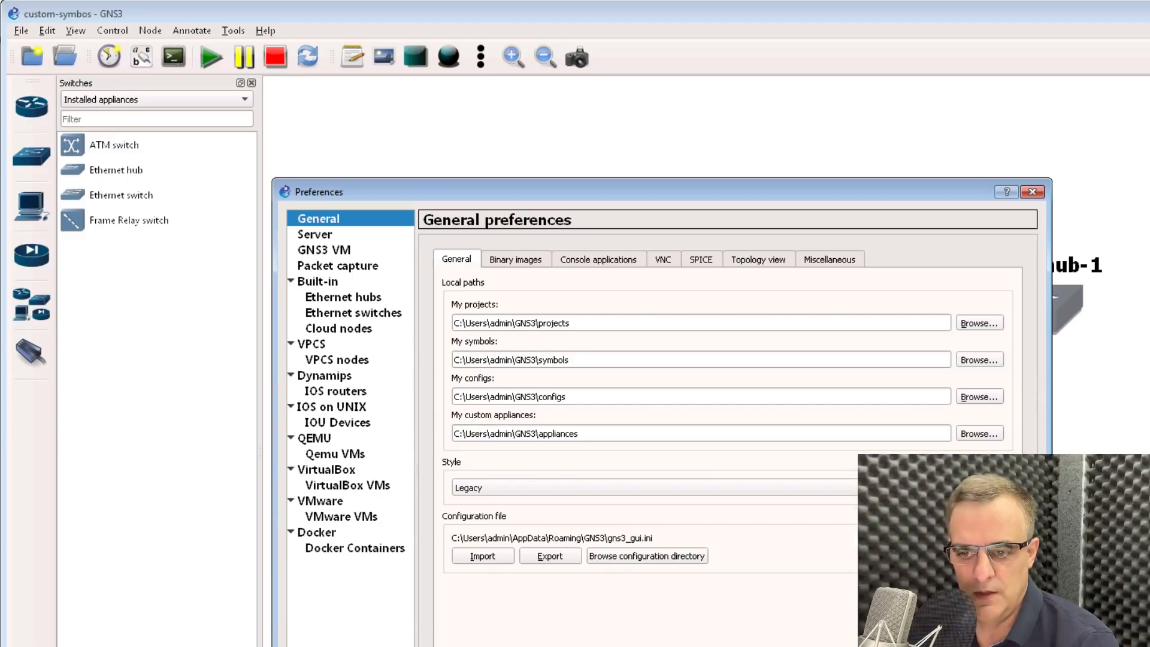
pyautogui.click(1032, 192)
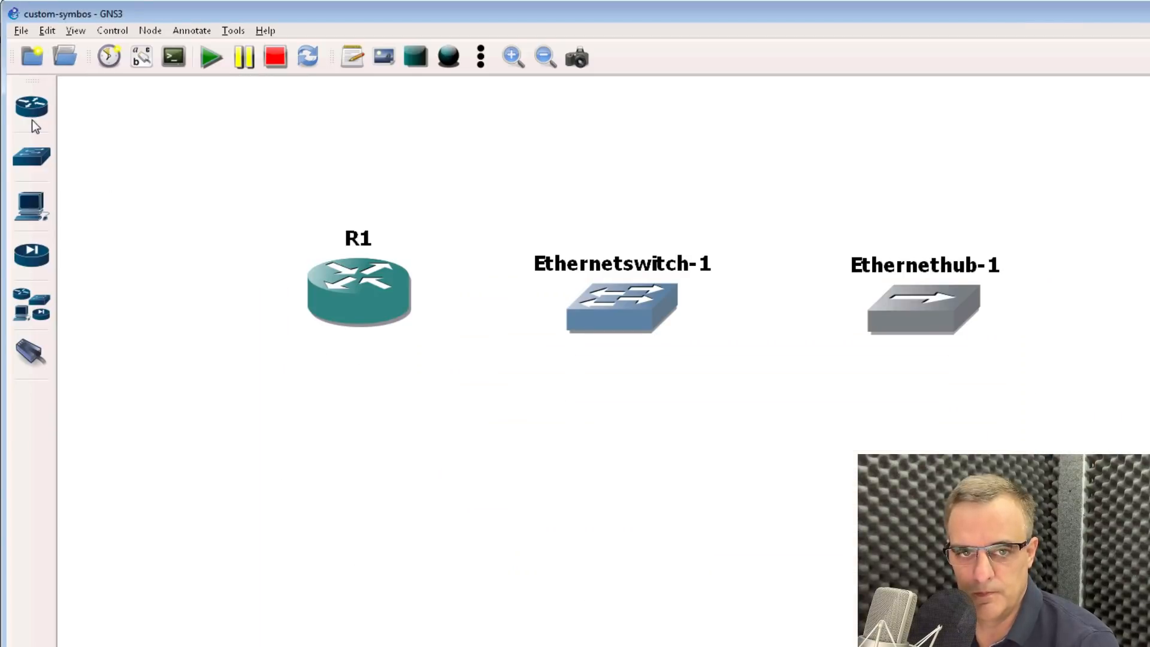
# Place a second Cisco 3725 router R2, then reopen Preferences to view the Style choices.
pyautogui.click(31, 106)
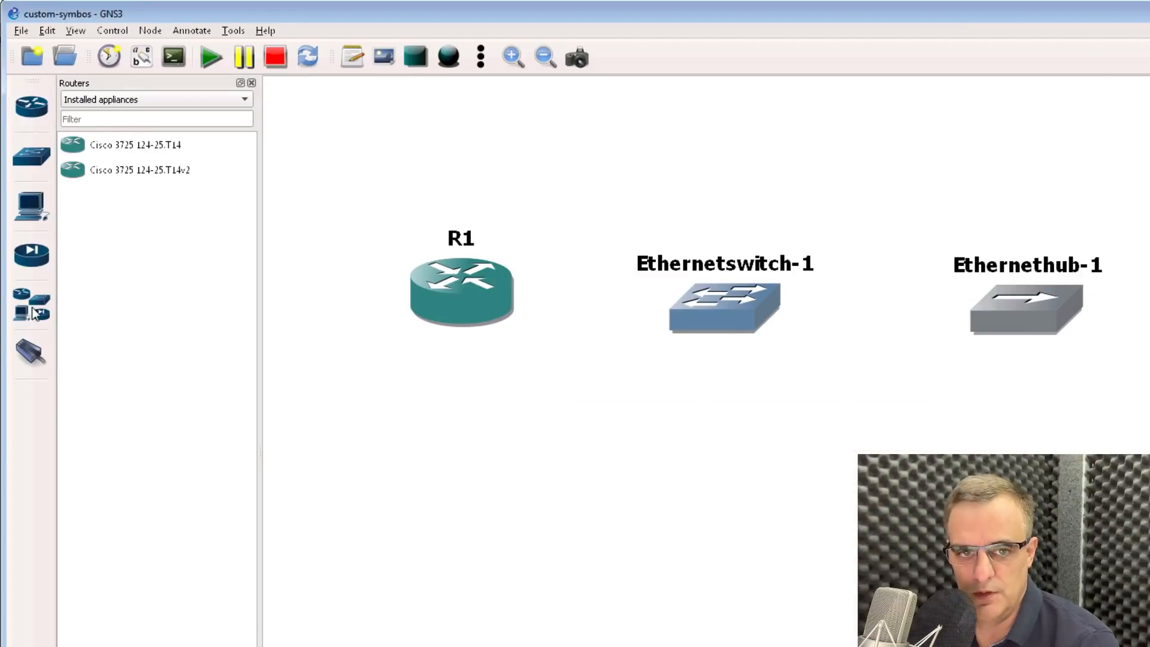
pyautogui.click(139, 169)
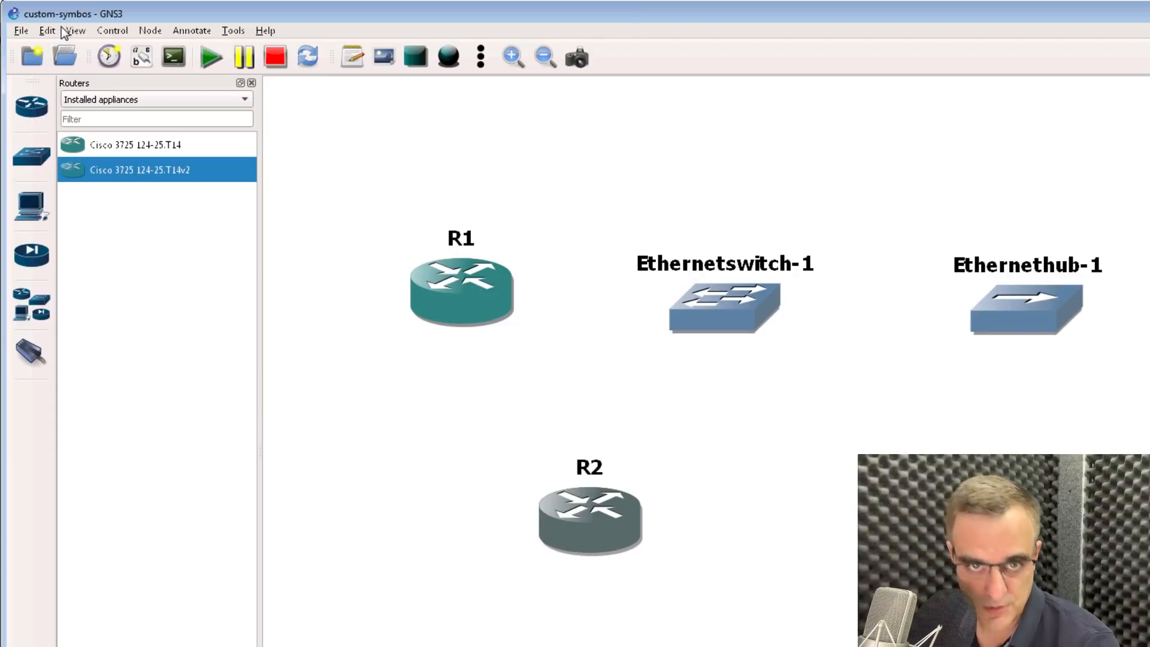
pyautogui.click(47, 30)
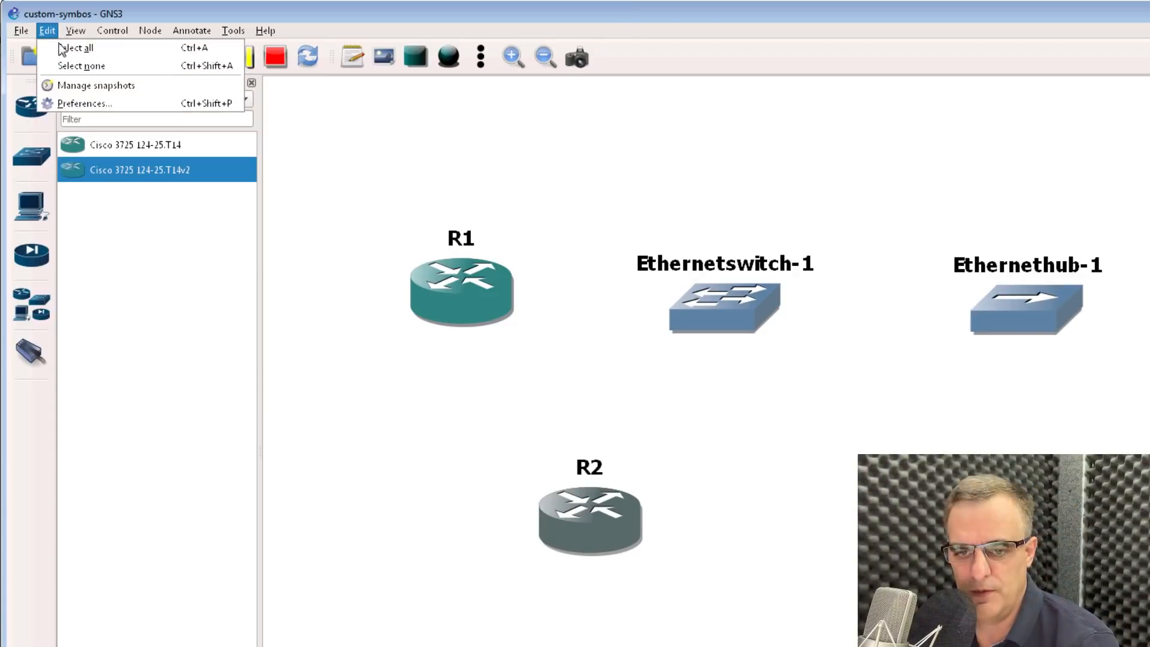
pyautogui.click(86, 103)
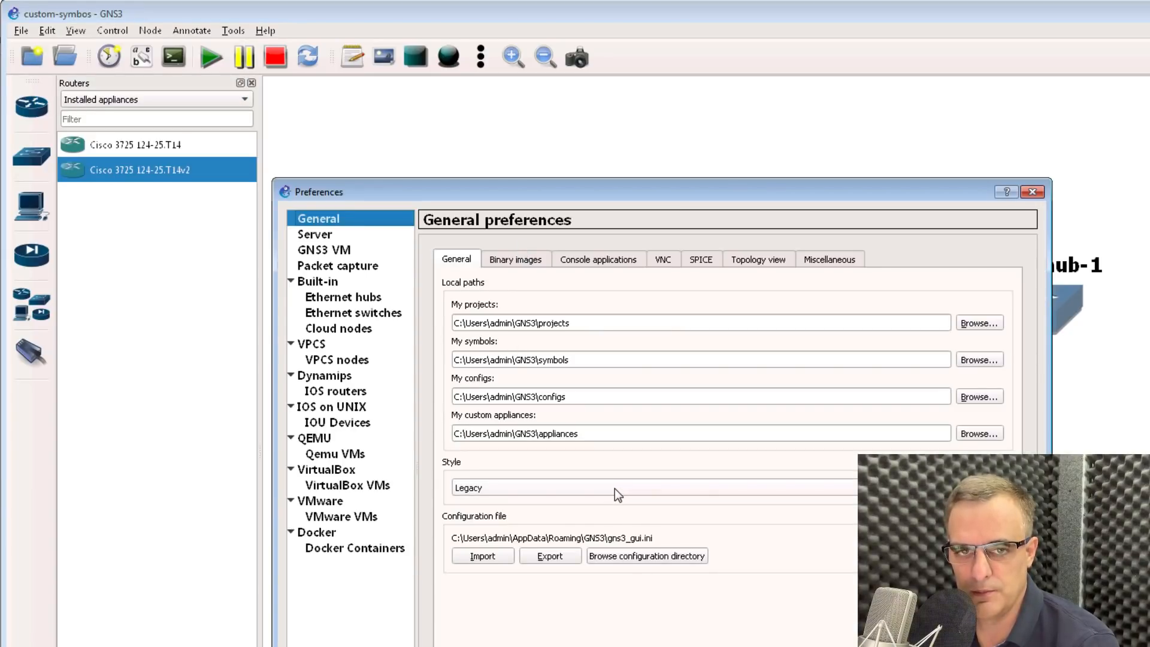
pyautogui.click(615, 488)
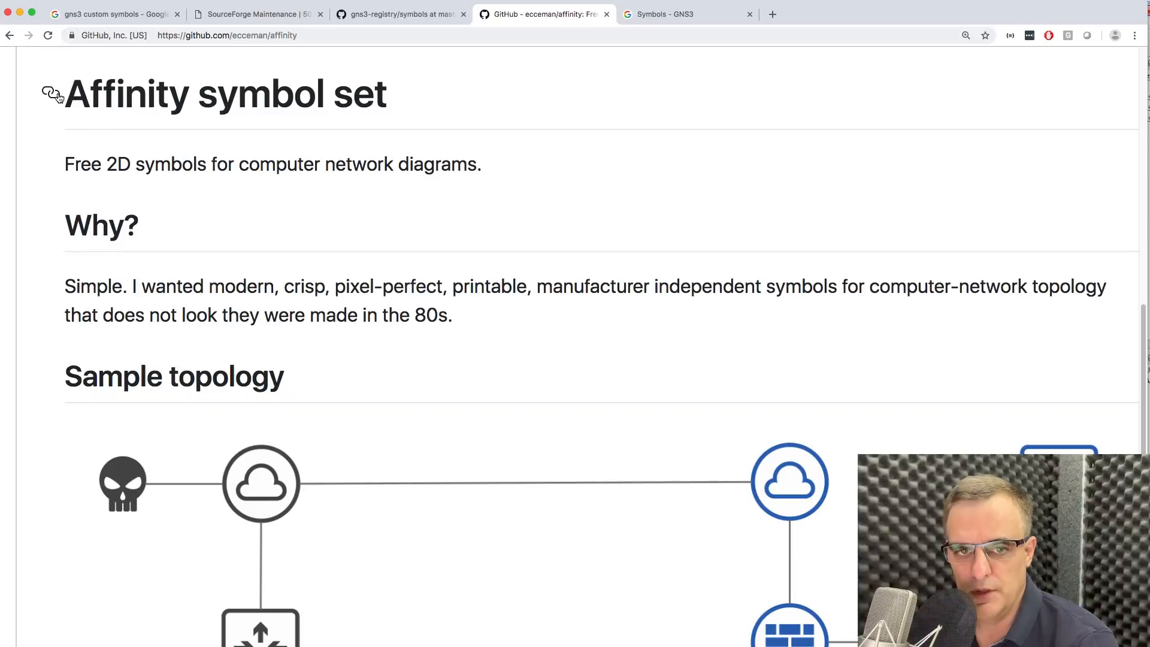
pyautogui.moveTo(387, 174)
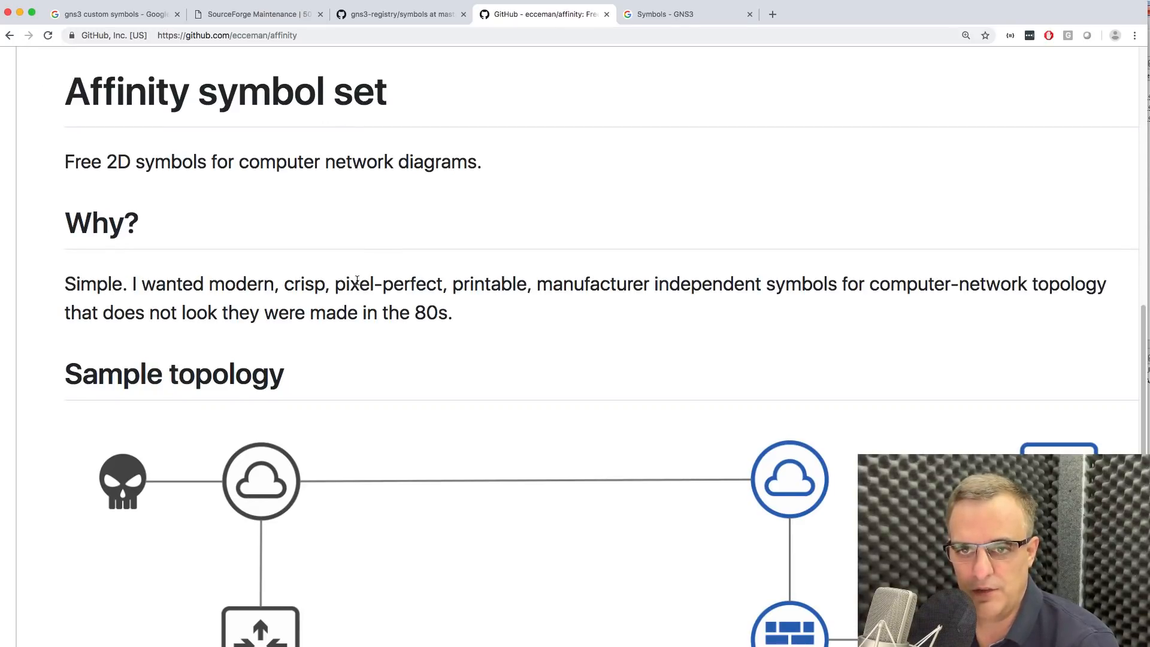
# Scroll the ecceman/affinity README down to the Sample topology image, then return to GNS3.
pyautogui.scroll(3)
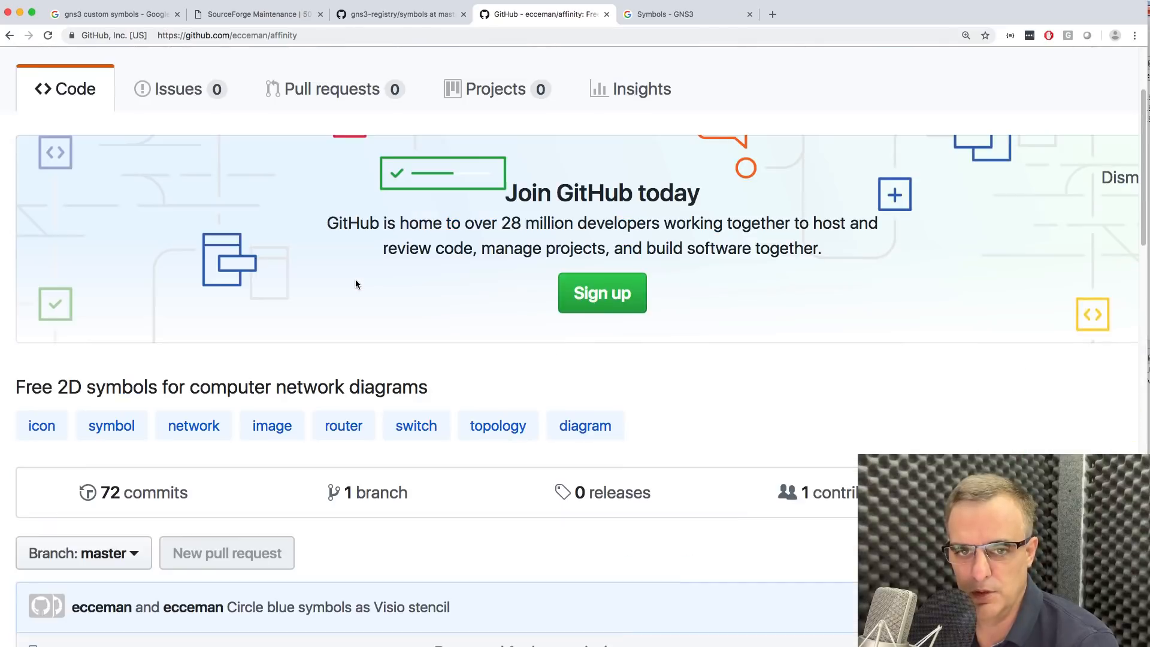
pyautogui.scroll(-3)
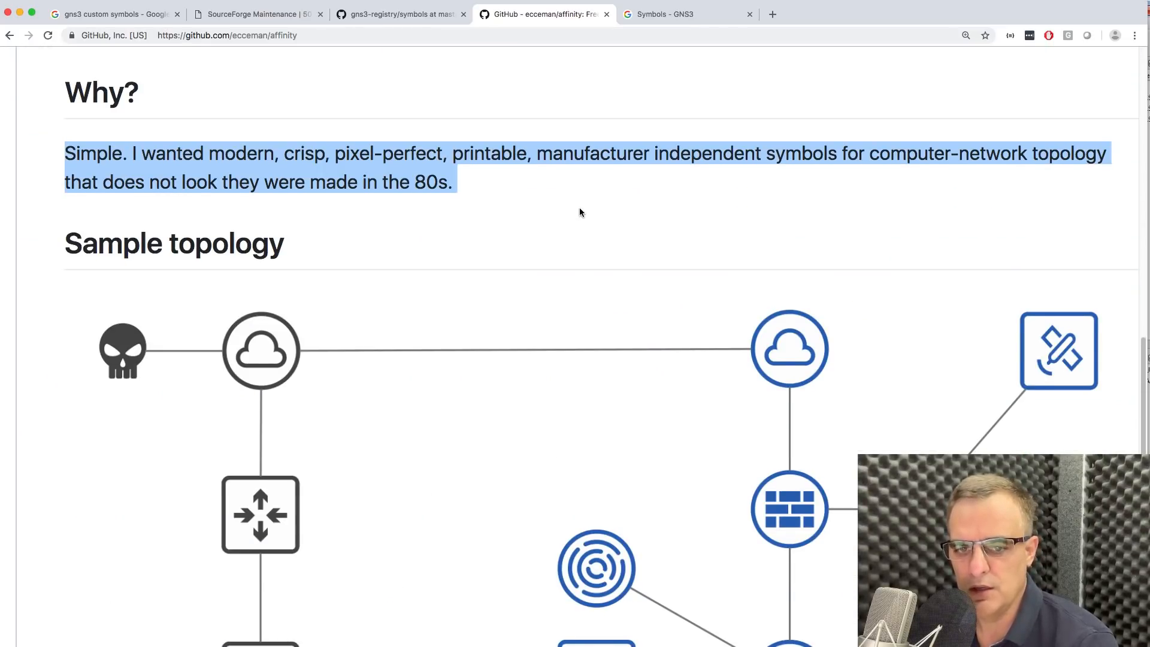
pyautogui.scroll(-3)
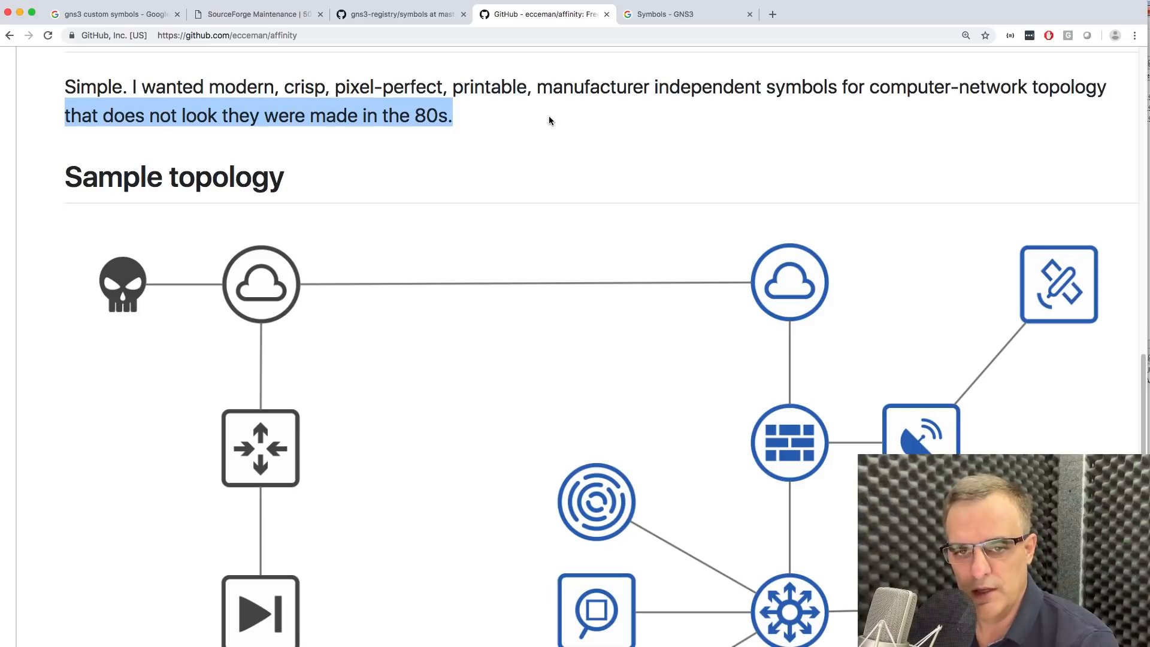
pyautogui.scroll(-3)
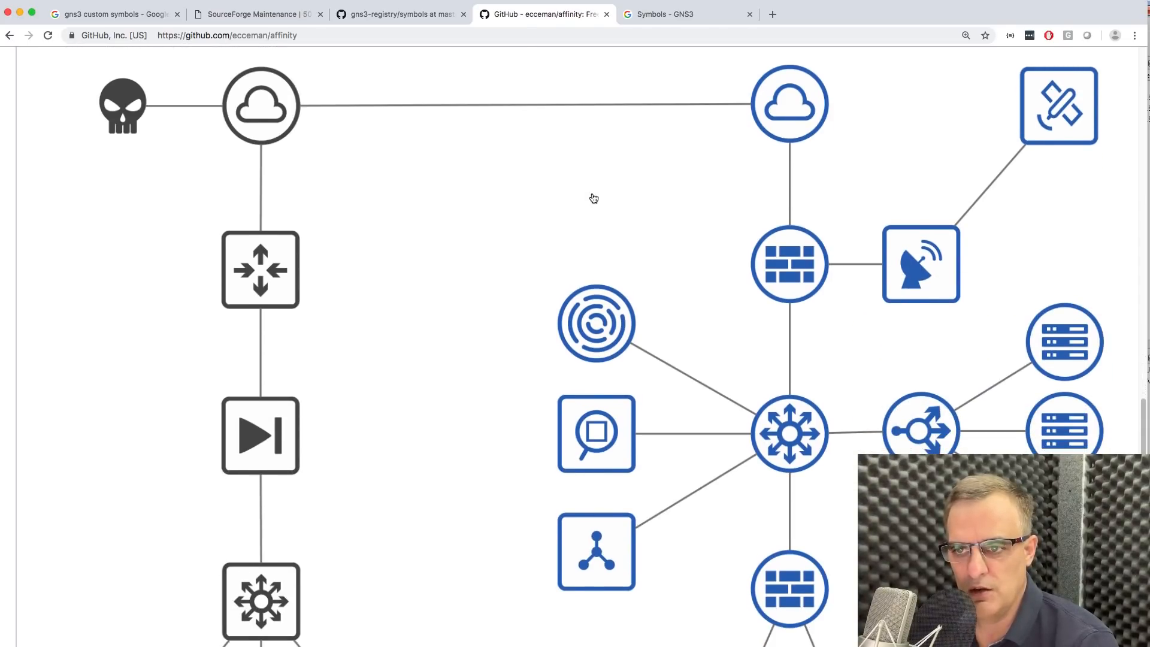
pyautogui.scroll(-3)
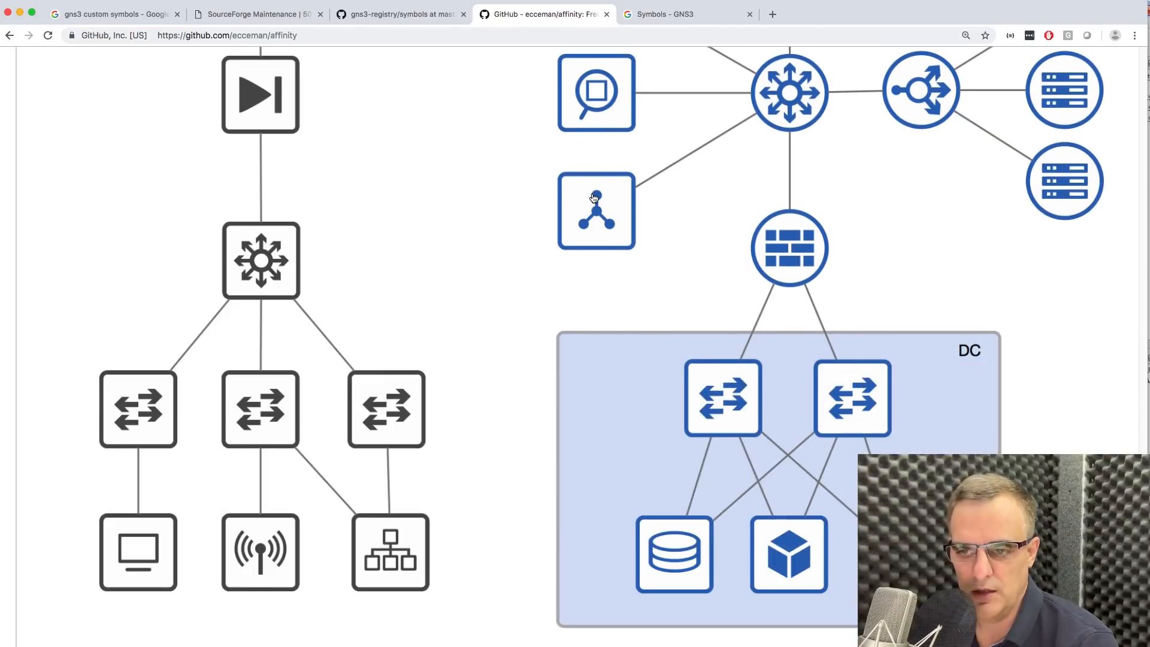
pyautogui.moveTo(580, 147)
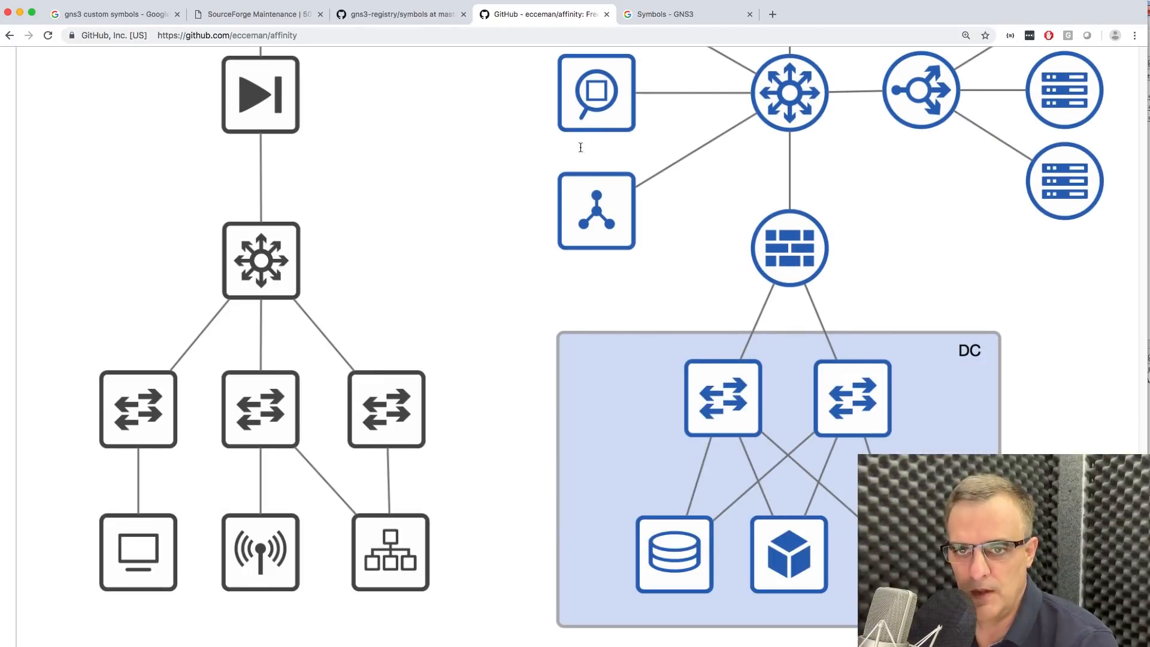
pyautogui.click(685, 14)
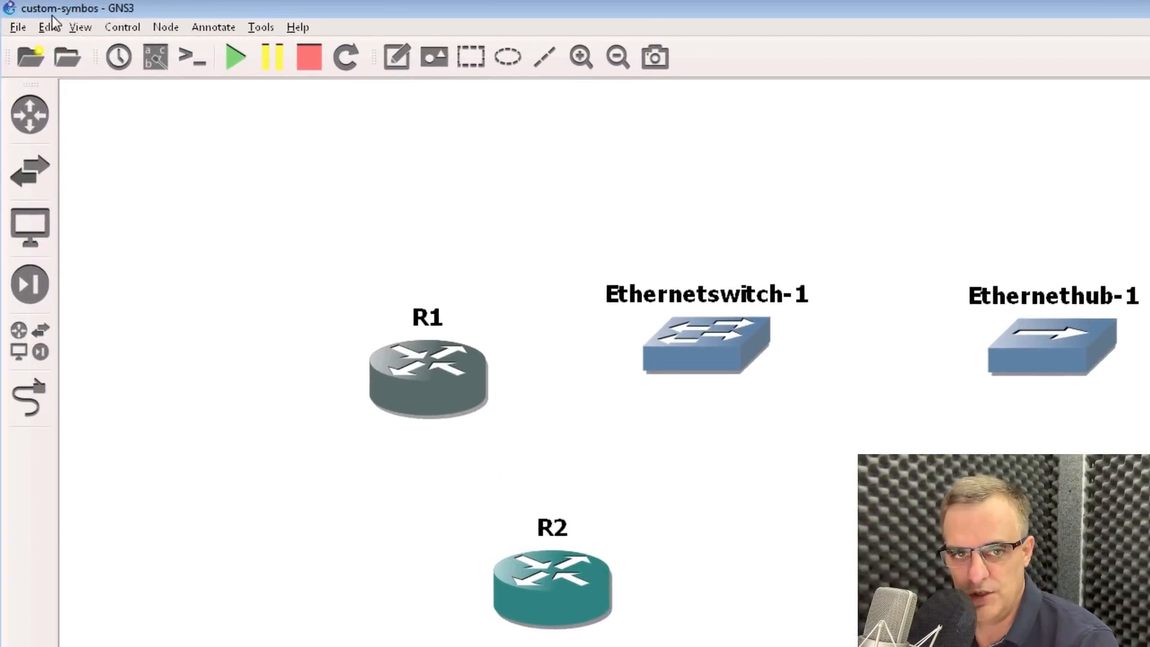
# Copy the My symbols path from Preferences and open that folder in Windows Explorer.
pyautogui.click(47, 28)
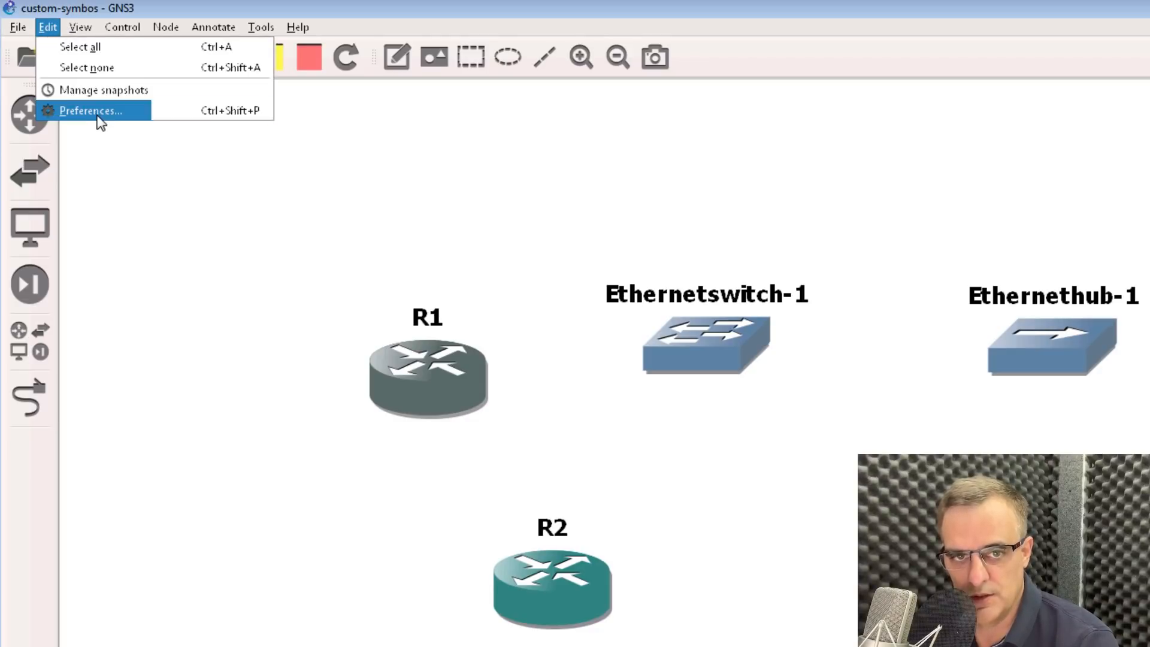
pyautogui.click(89, 110)
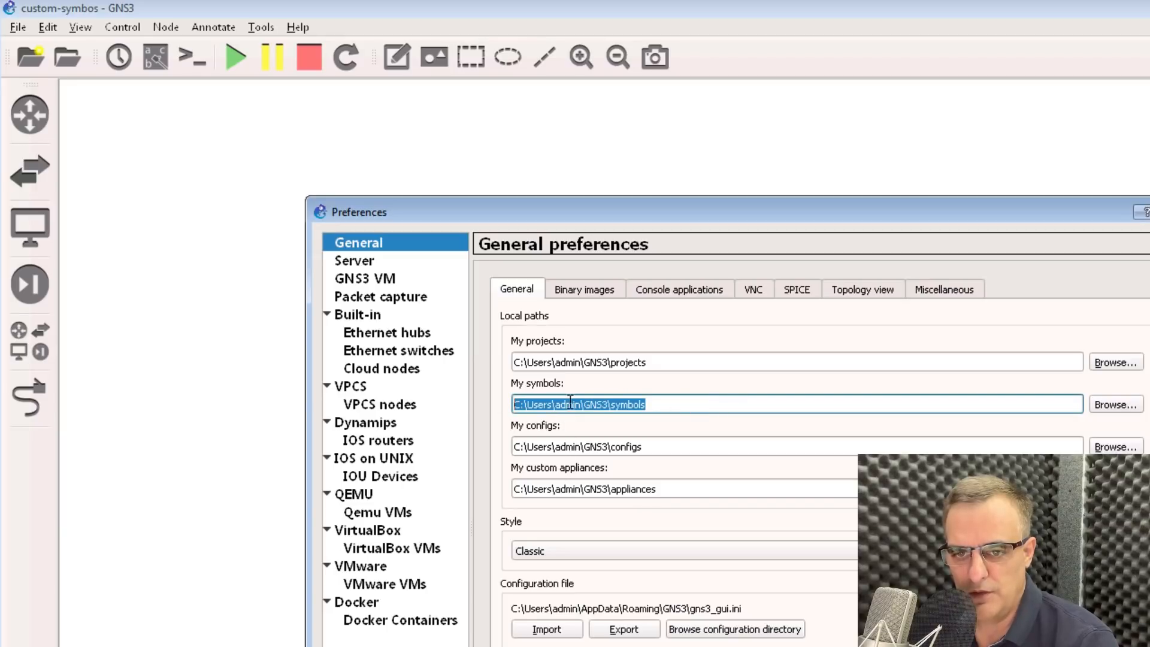
pyautogui.rightClick(580, 404)
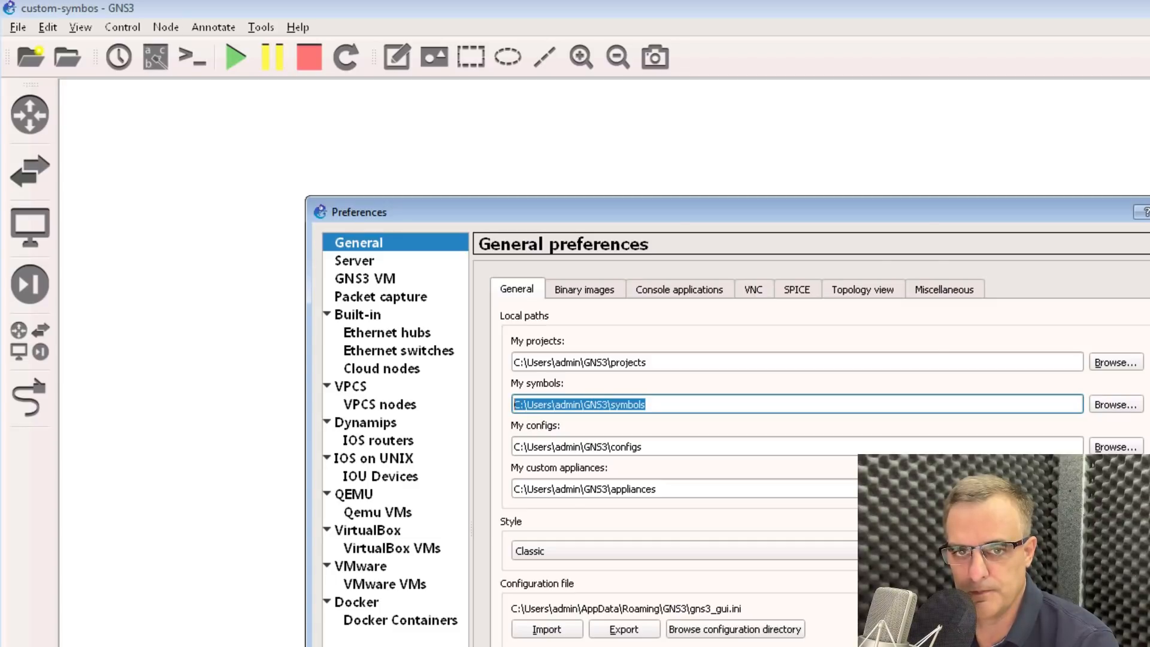
pyautogui.click(1116, 403)
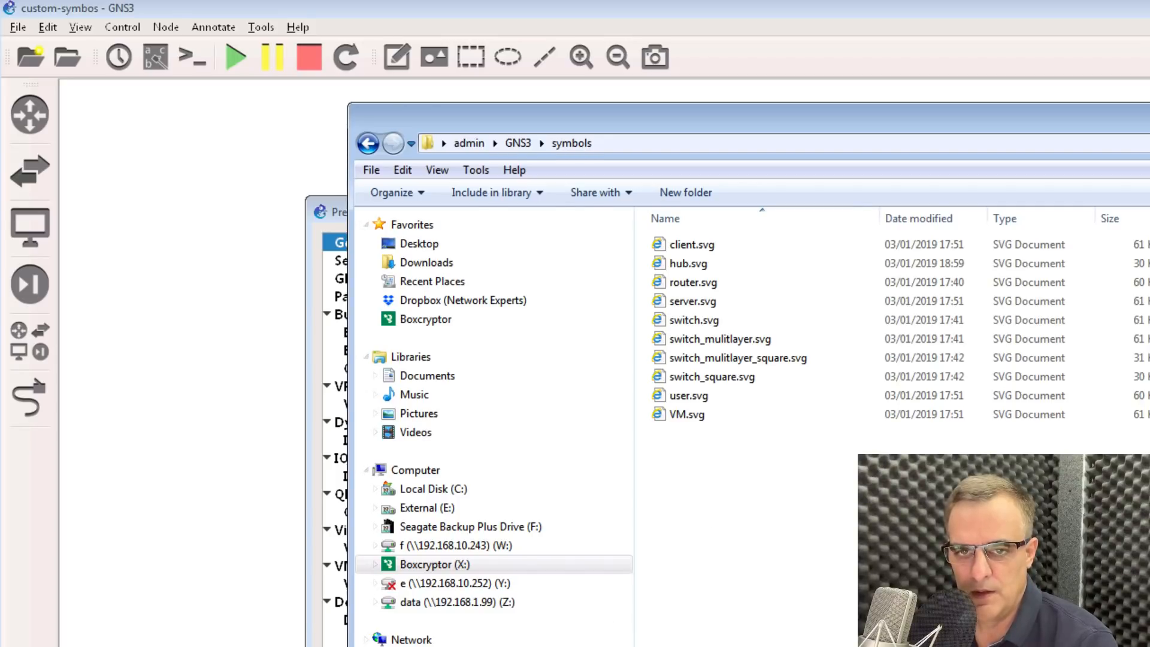
pyautogui.click(128, 635)
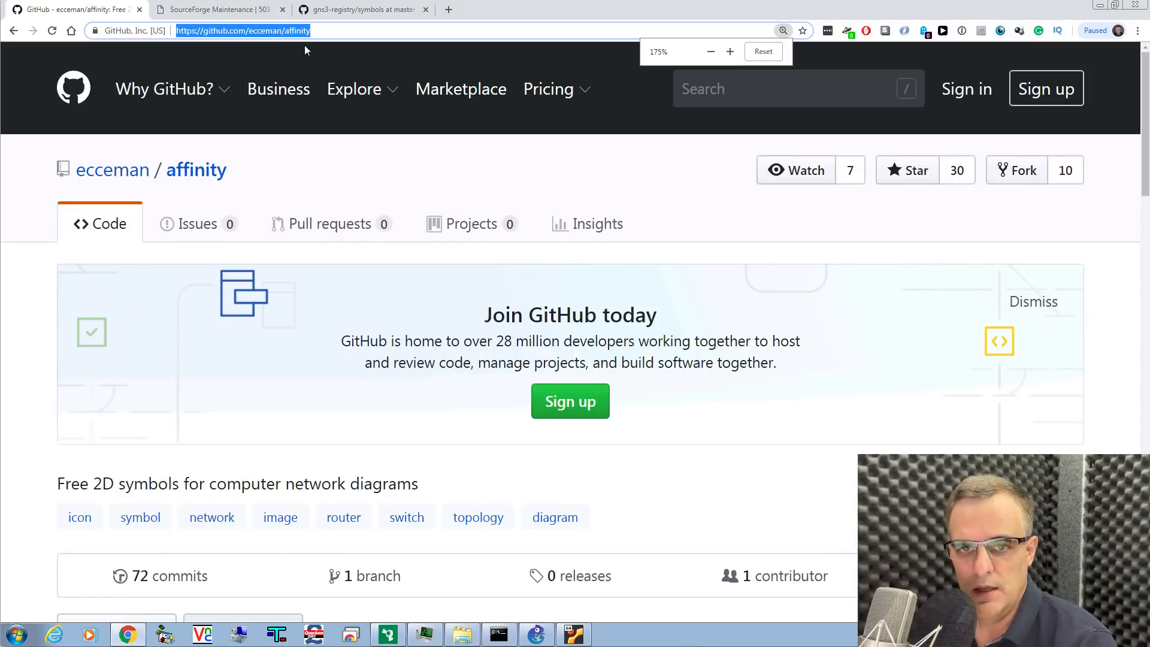
# Navigate to svg/circle/blue, search 'router' and open c_router_blue.svg.
pyautogui.click(353, 88)
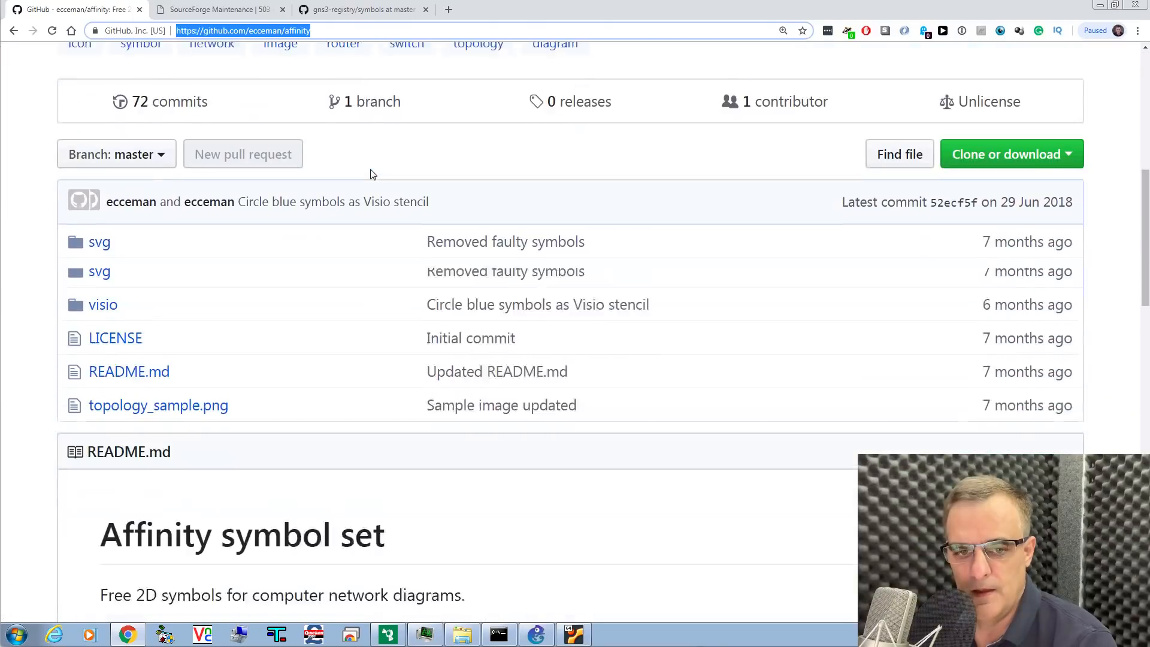
pyautogui.click(99, 242)
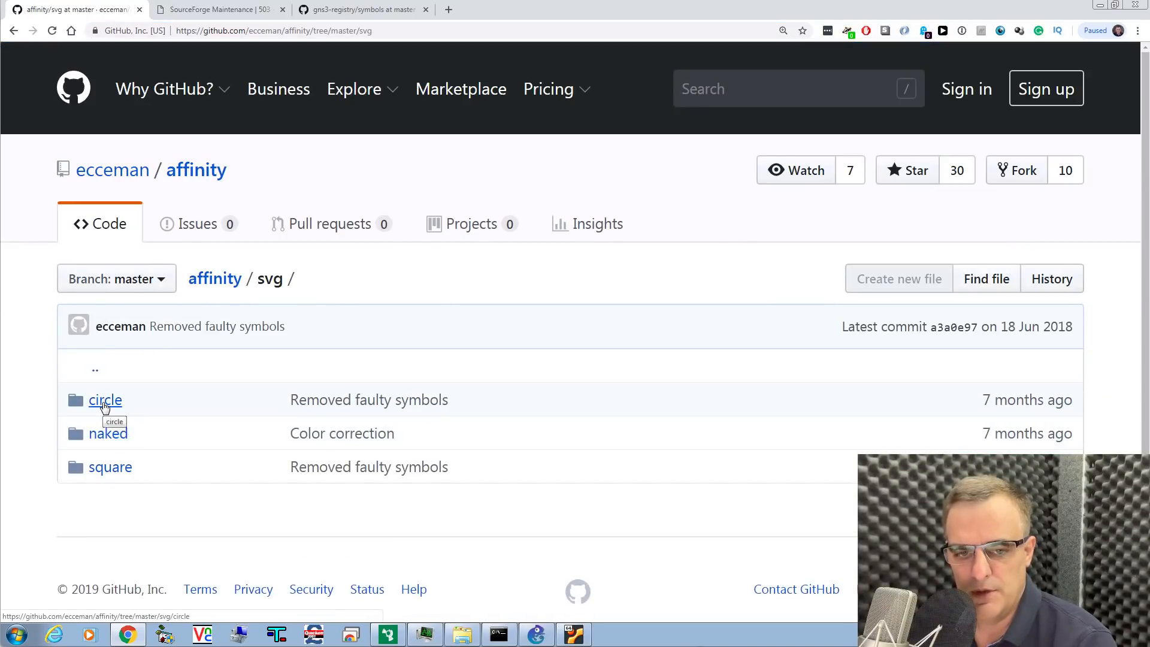
pyautogui.click(105, 399)
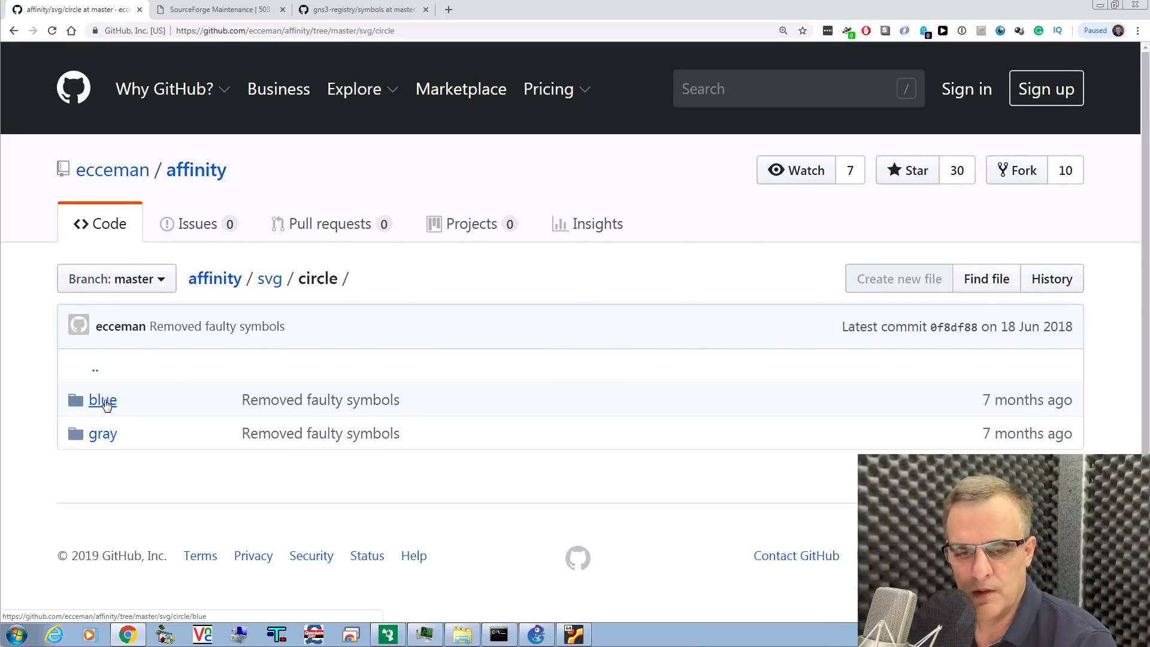
pyautogui.click(102, 400)
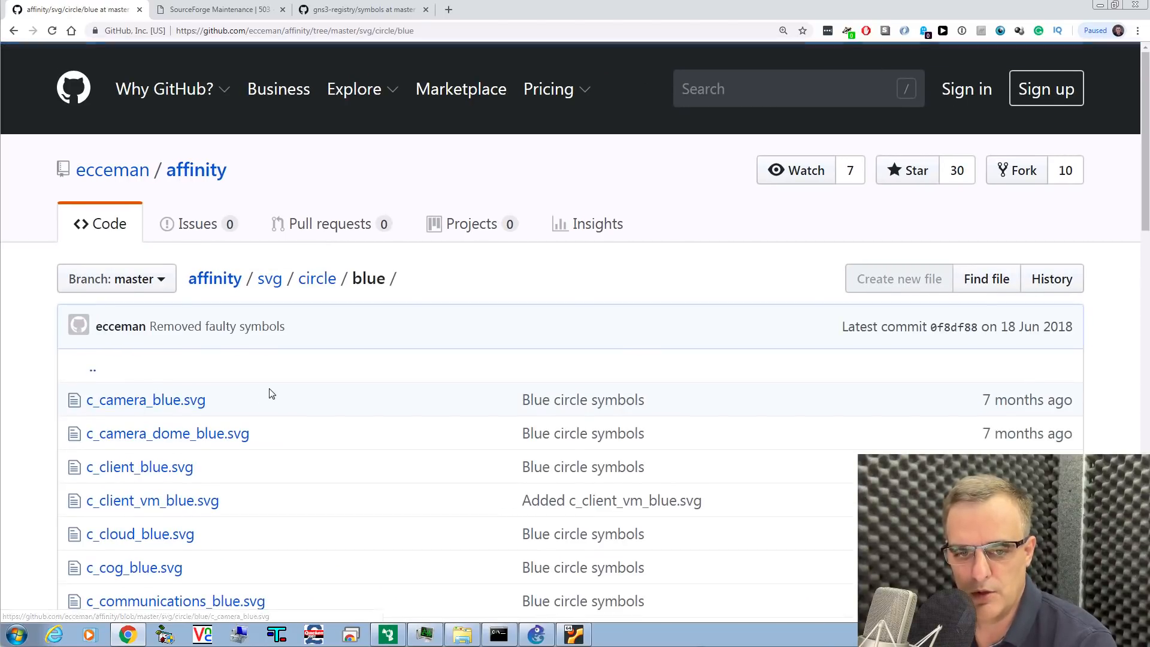
pyautogui.press('ctrl+f')
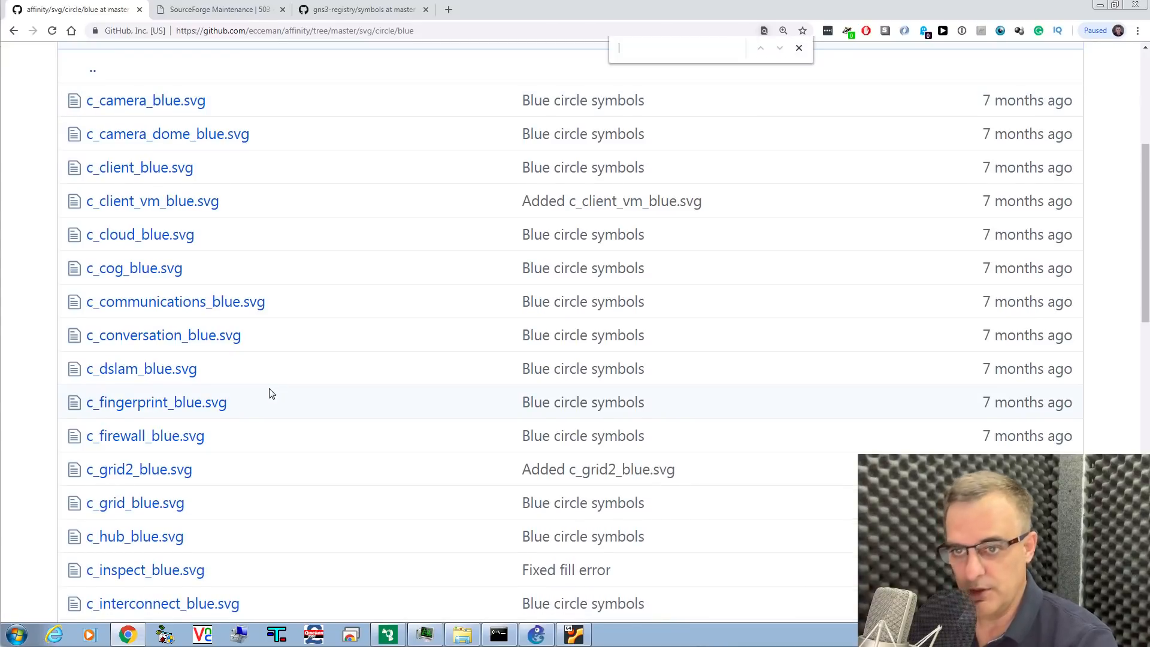
pyautogui.write('router')
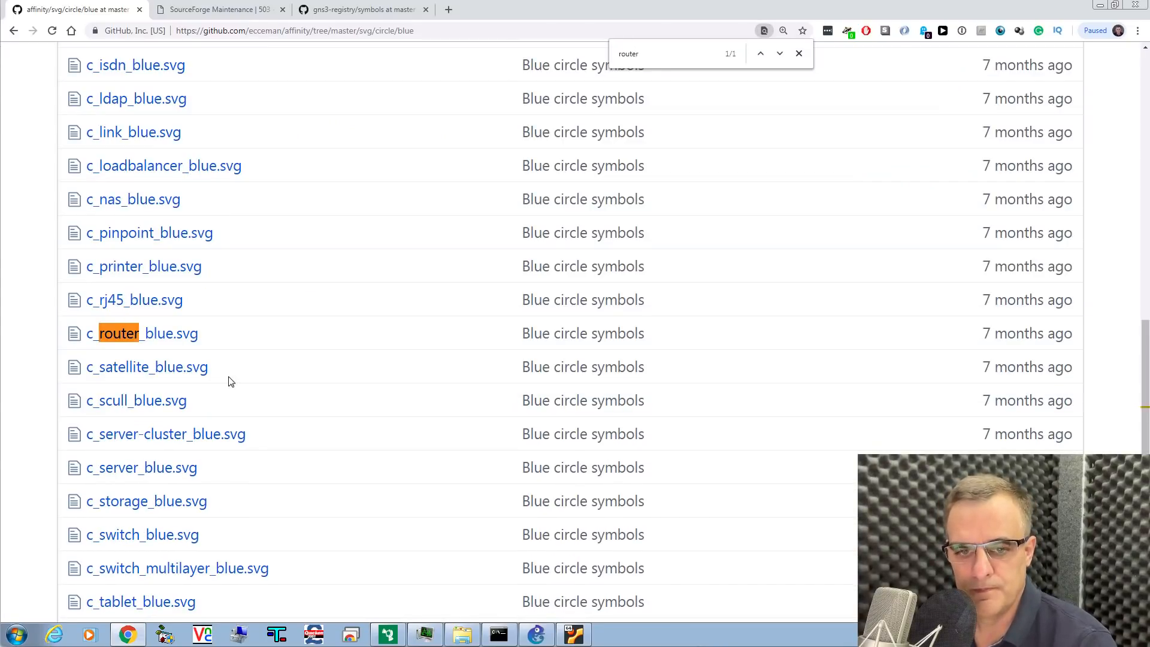
pyautogui.moveTo(213, 345)
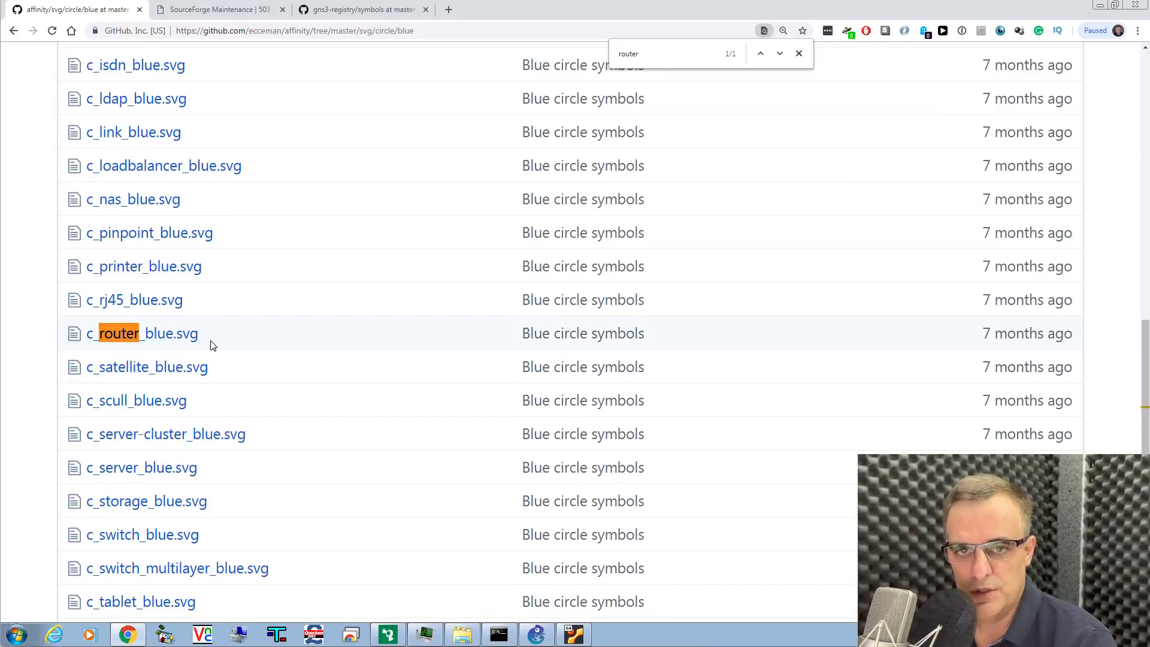
pyautogui.click(145, 333)
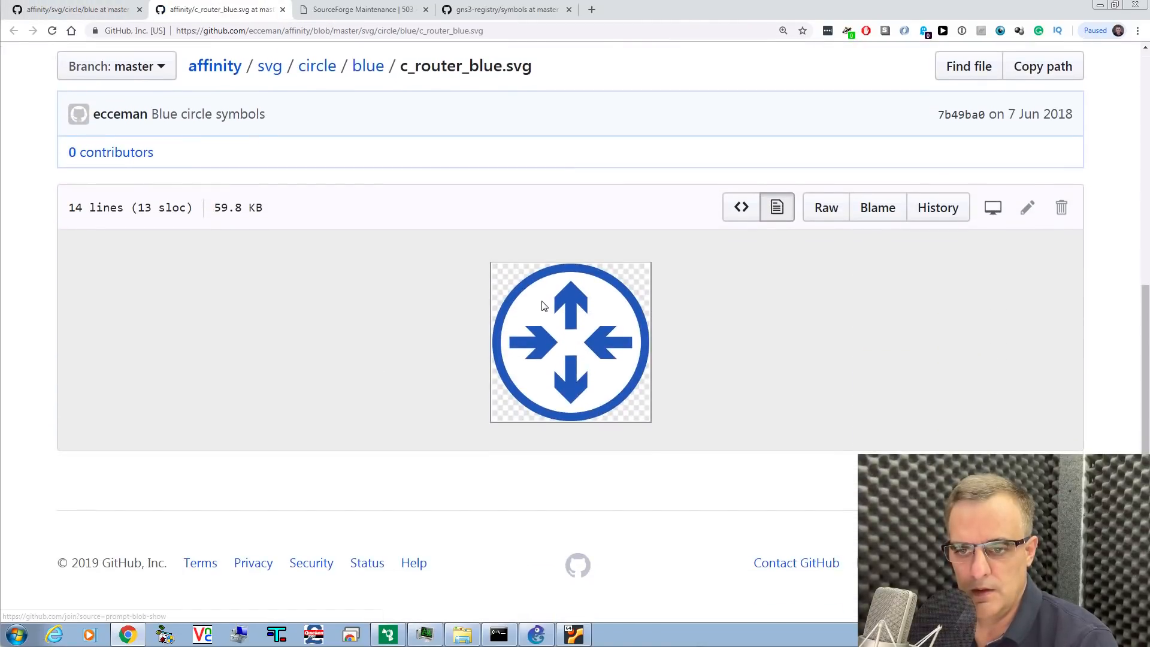
# Save the blue router image into the GNS3 symbols folder as router-new-blue.
pyautogui.rightClick(543, 306)
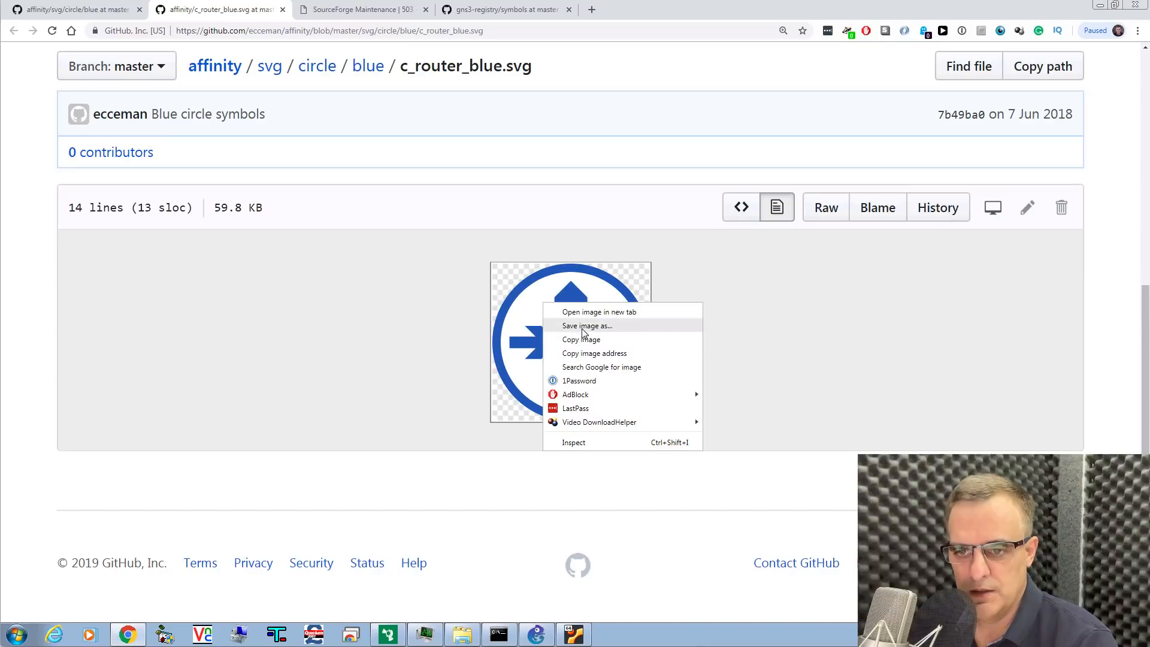
pyautogui.click(587, 326)
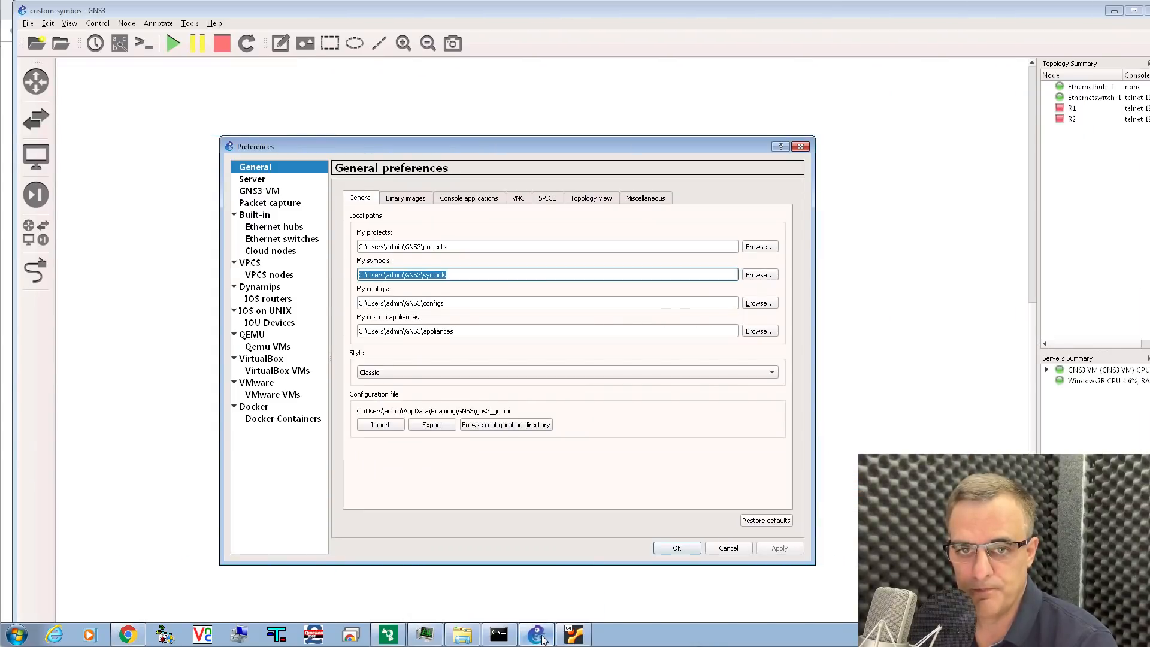
pyautogui.click(91, 39)
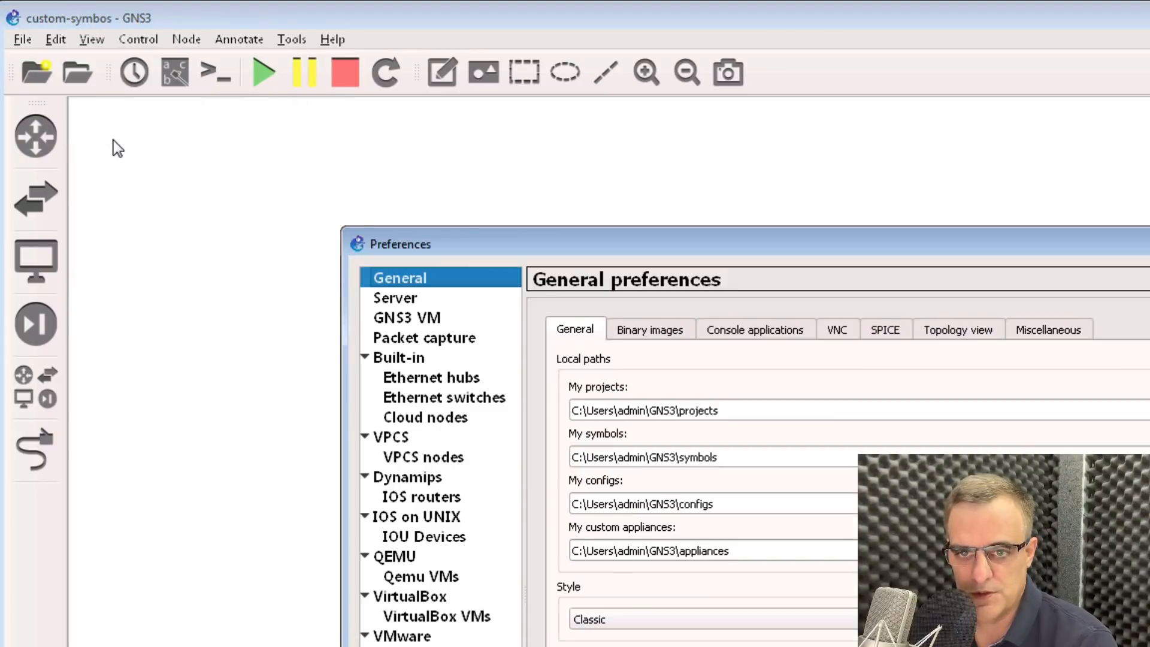
pyautogui.tripleClick(644, 456)
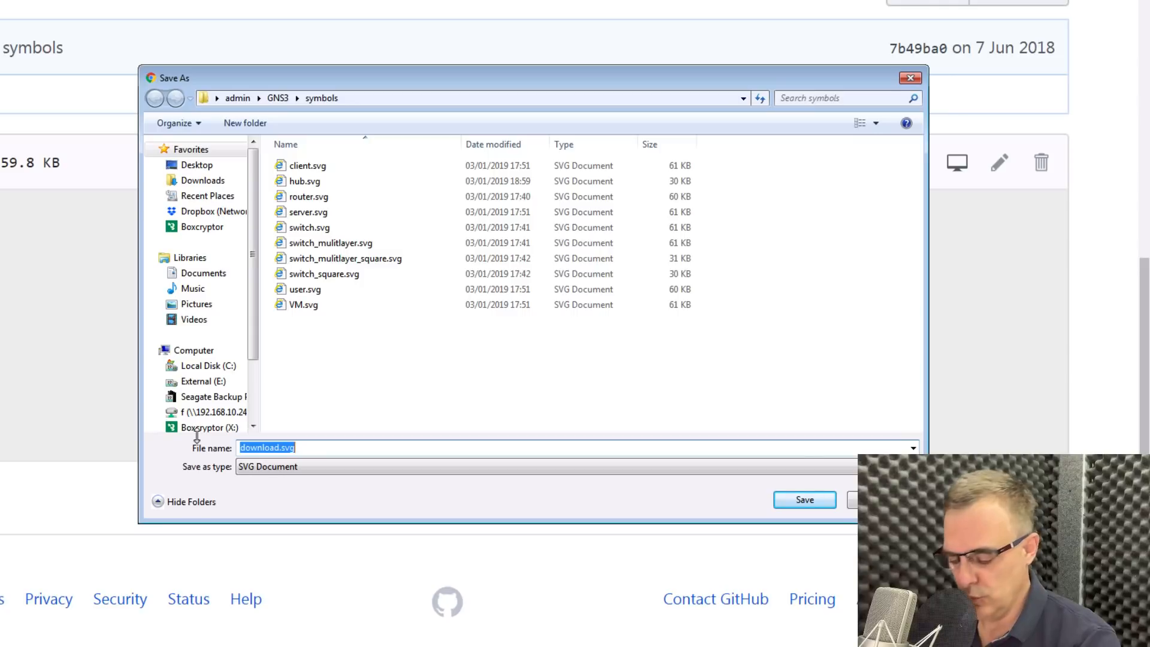
pyautogui.write('router-ne')
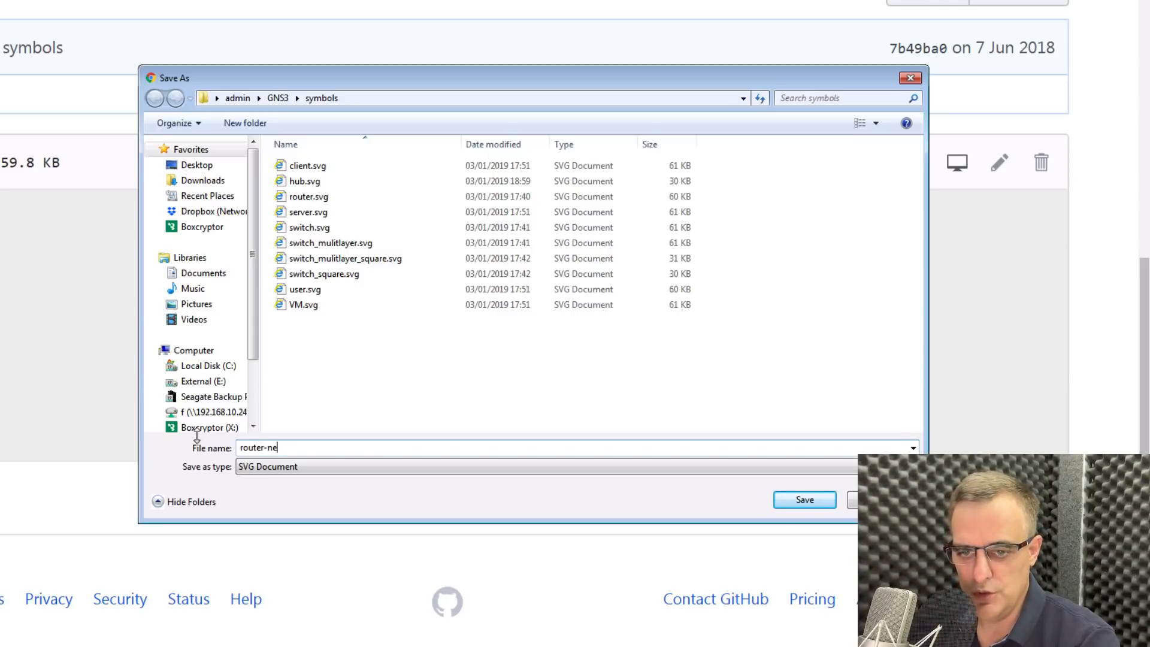
pyautogui.write('w-blue')
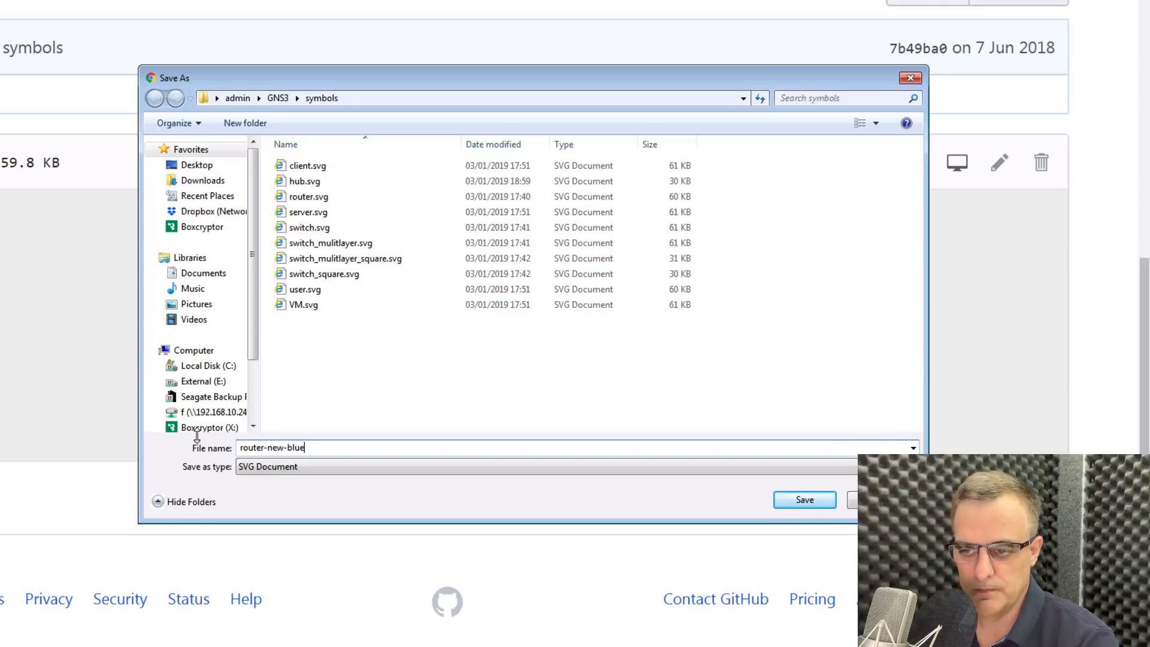
pyautogui.click(804, 500)
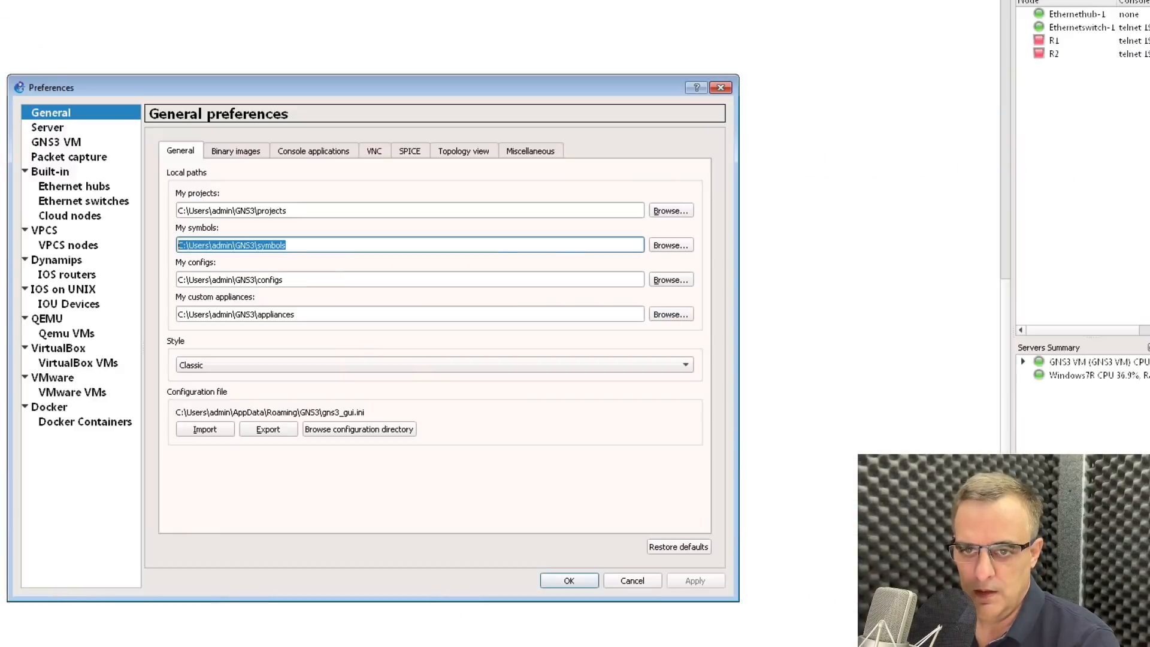
# Change R1's symbol to router-new-blue from the Symbols library and zoom back on the topology.
pyautogui.rightClick(353, 316)
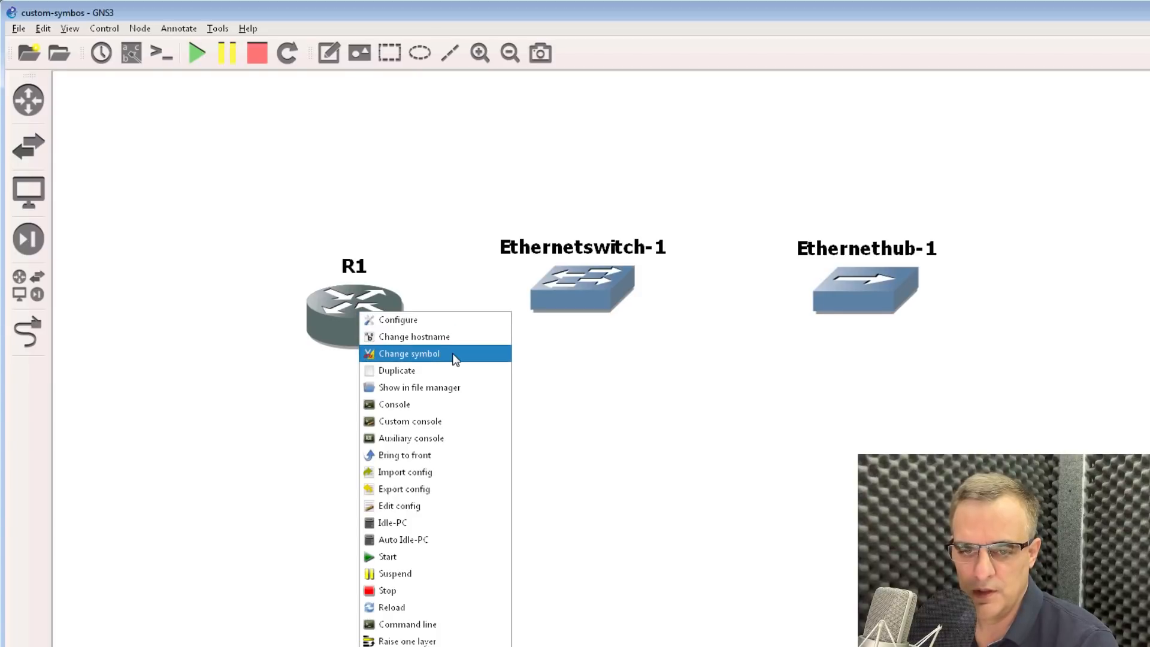
pyautogui.click(408, 352)
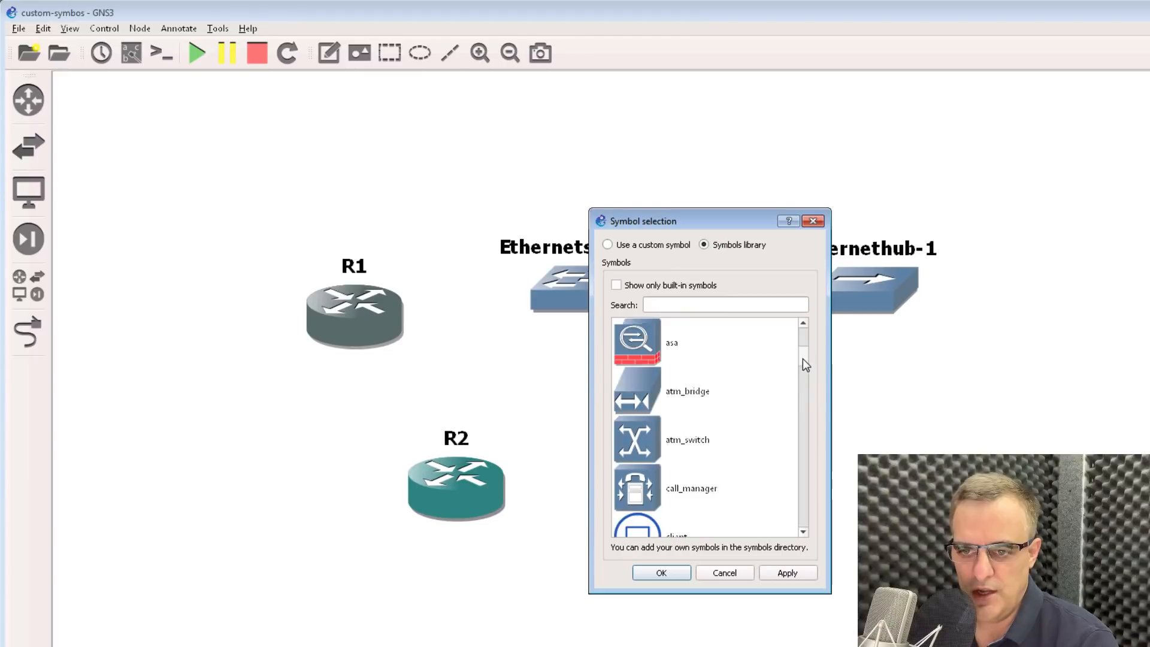
pyautogui.scroll(-3)
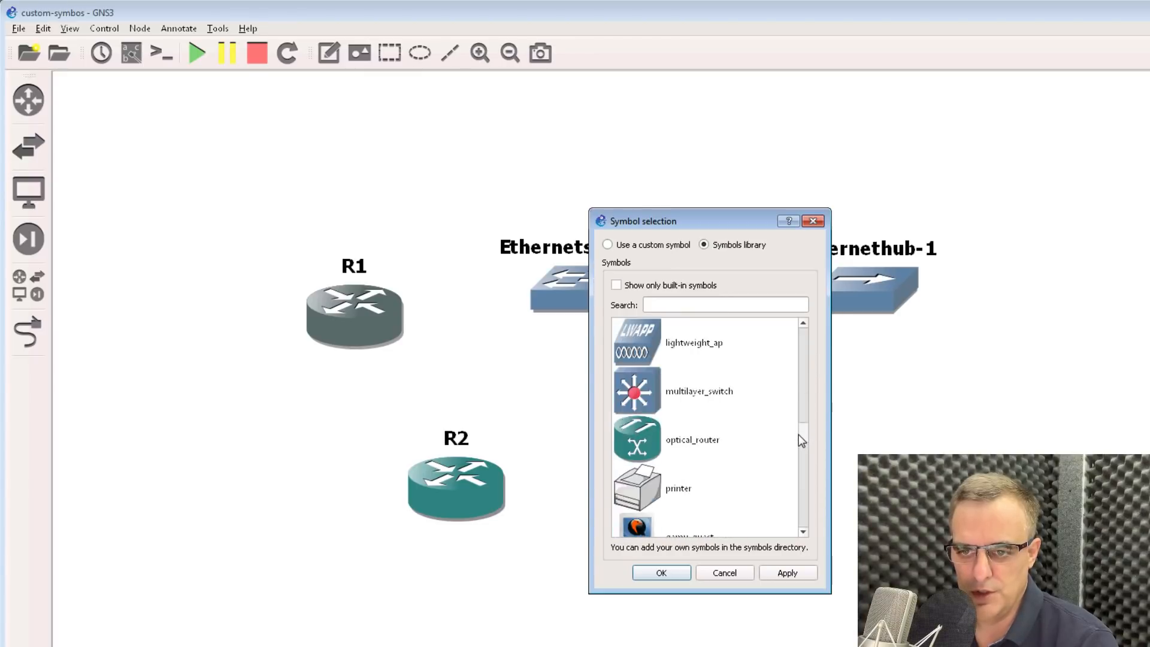
pyautogui.scroll(-3)
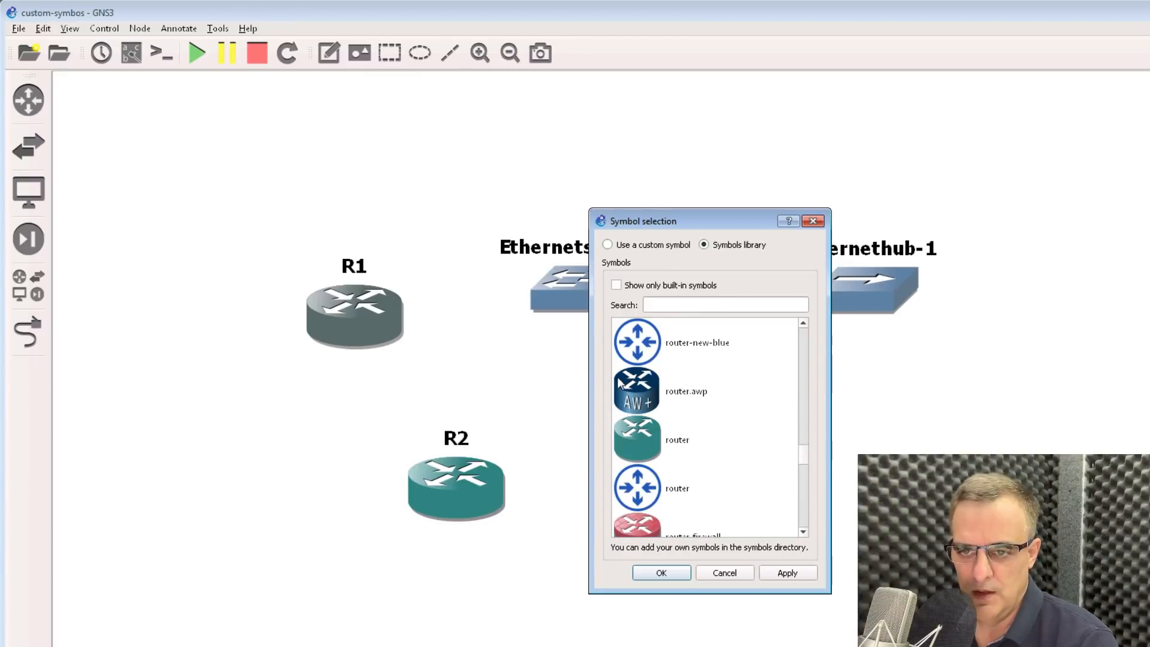
pyautogui.click(694, 341)
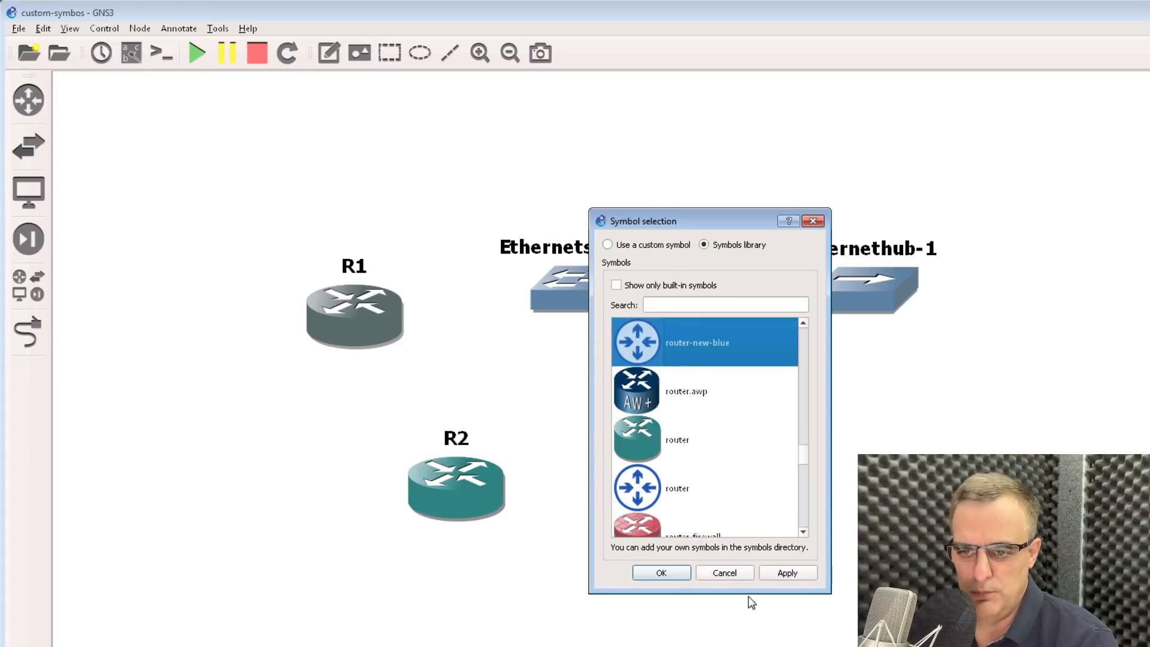
pyautogui.click(659, 572)
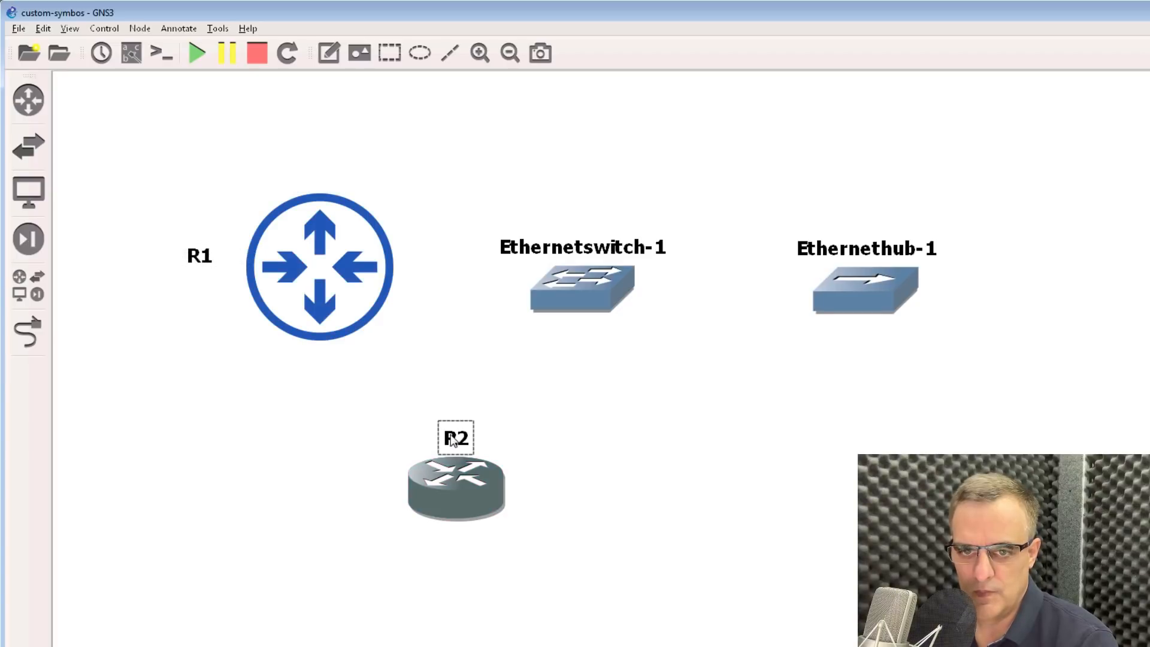
pyautogui.click(510, 51)
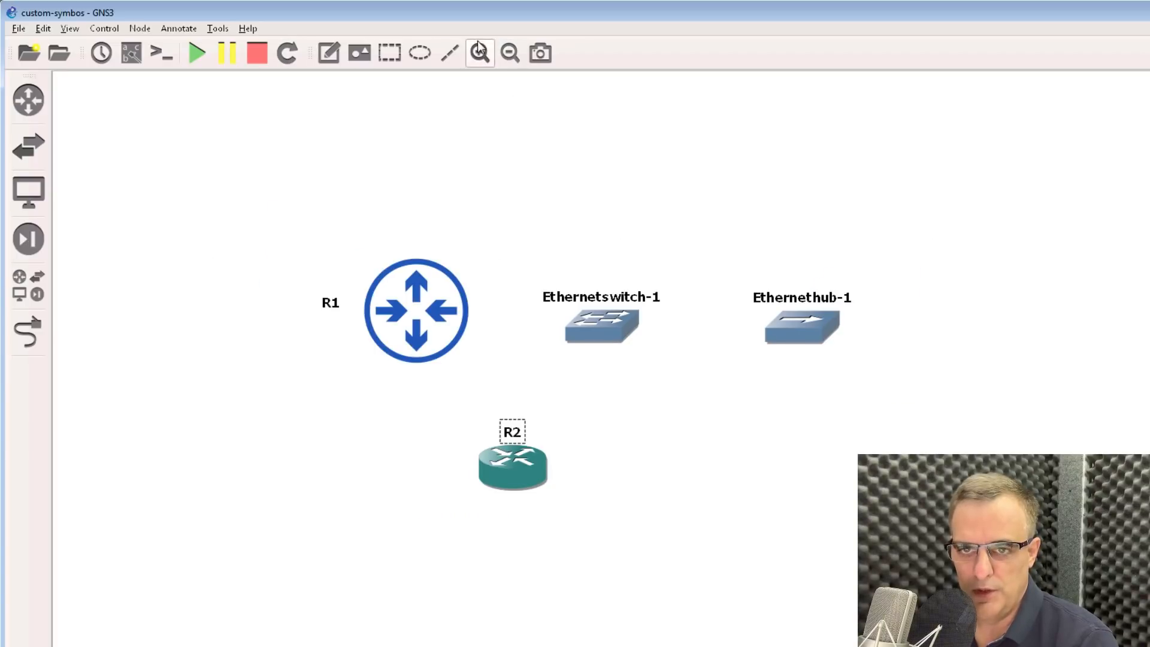
pyautogui.click(479, 51)
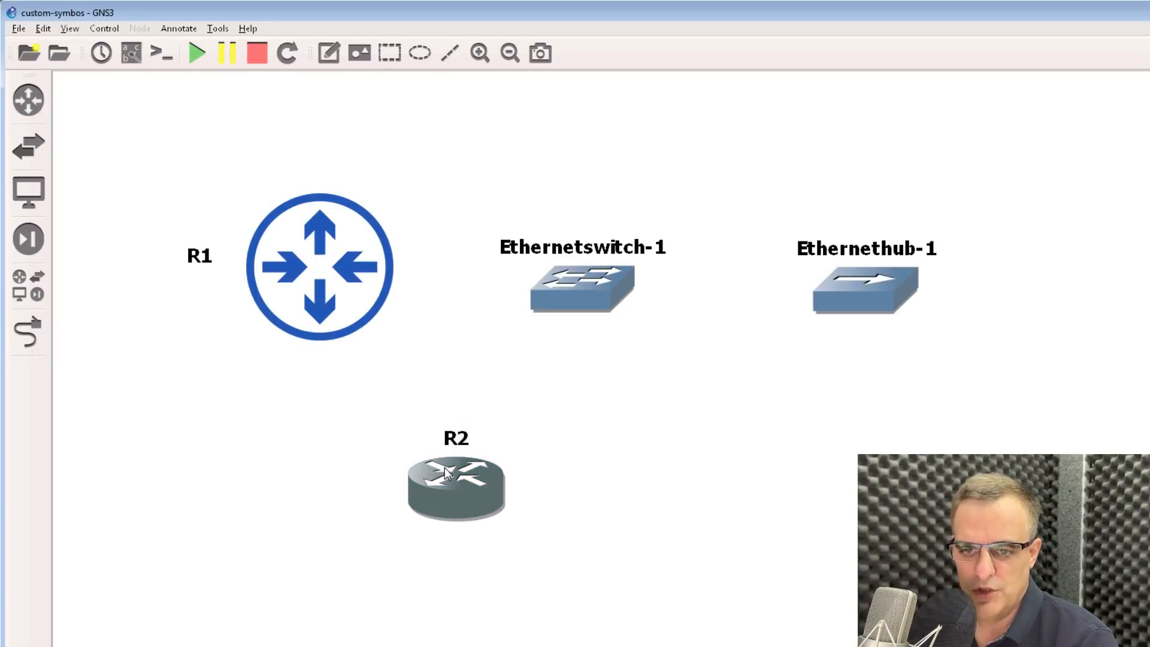
# Change R2's symbol to router-new-blue by searching 'router' in the symbol dialog.
pyautogui.rightClick(456, 484)
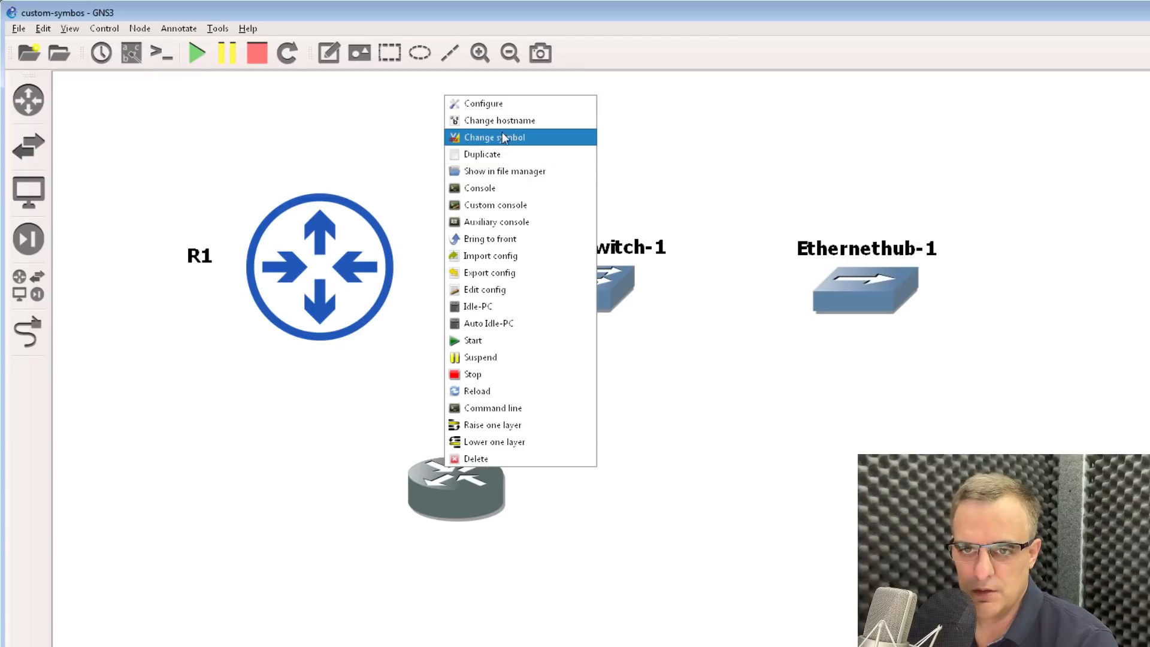
pyautogui.click(495, 136)
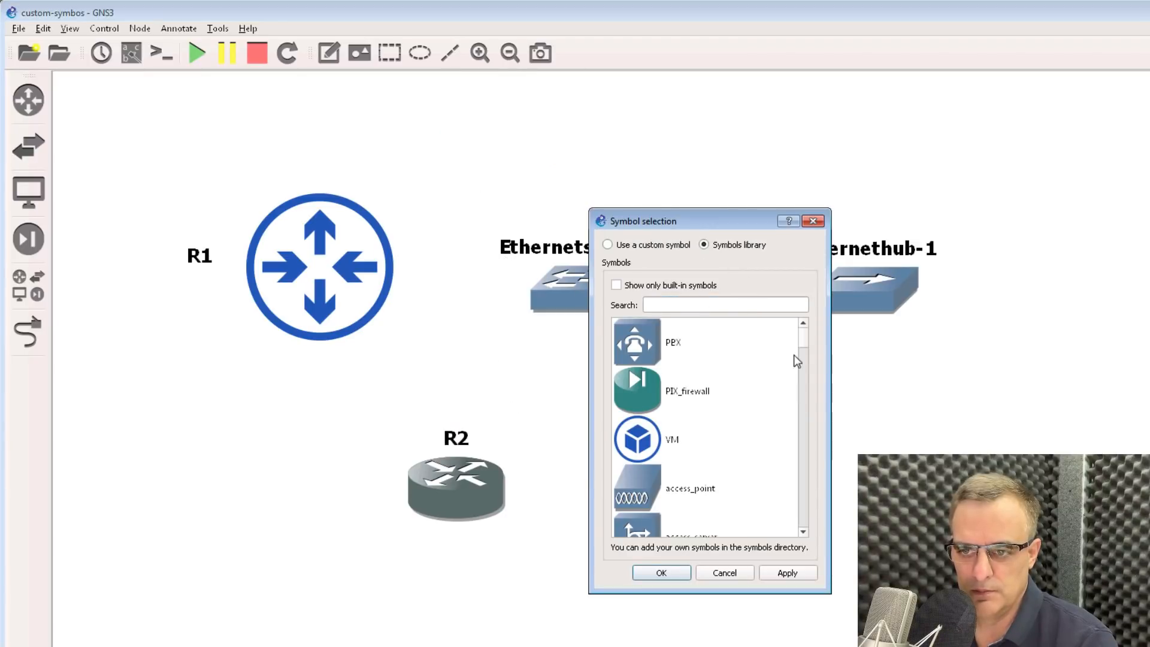
pyautogui.write('ro')
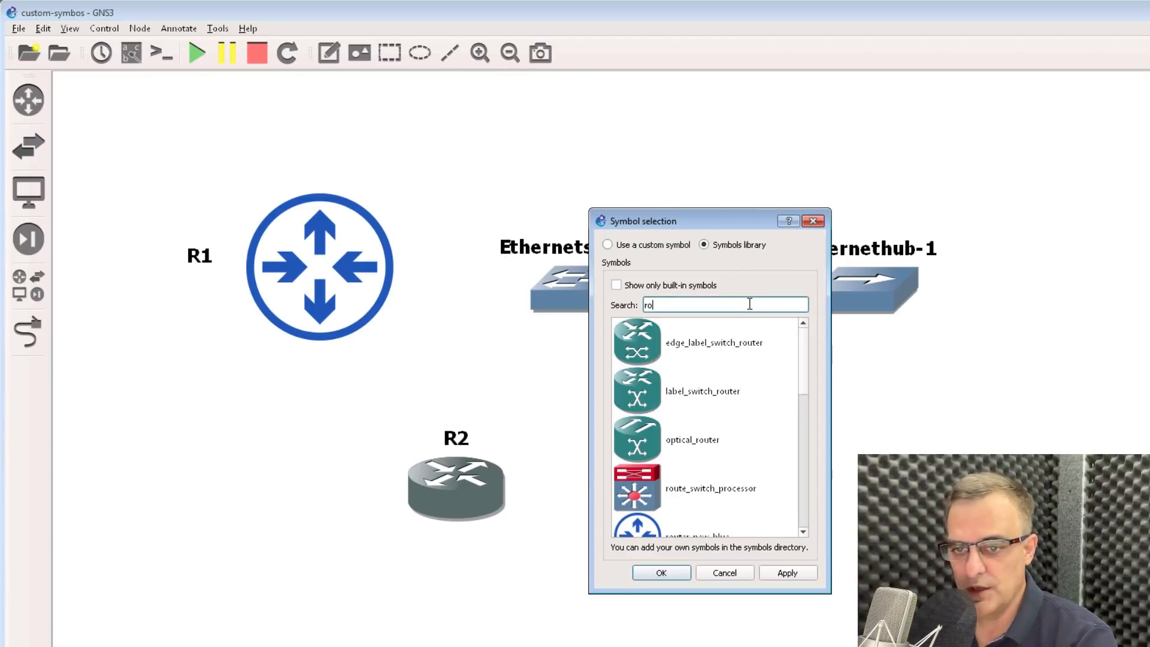
pyautogui.write('uter')
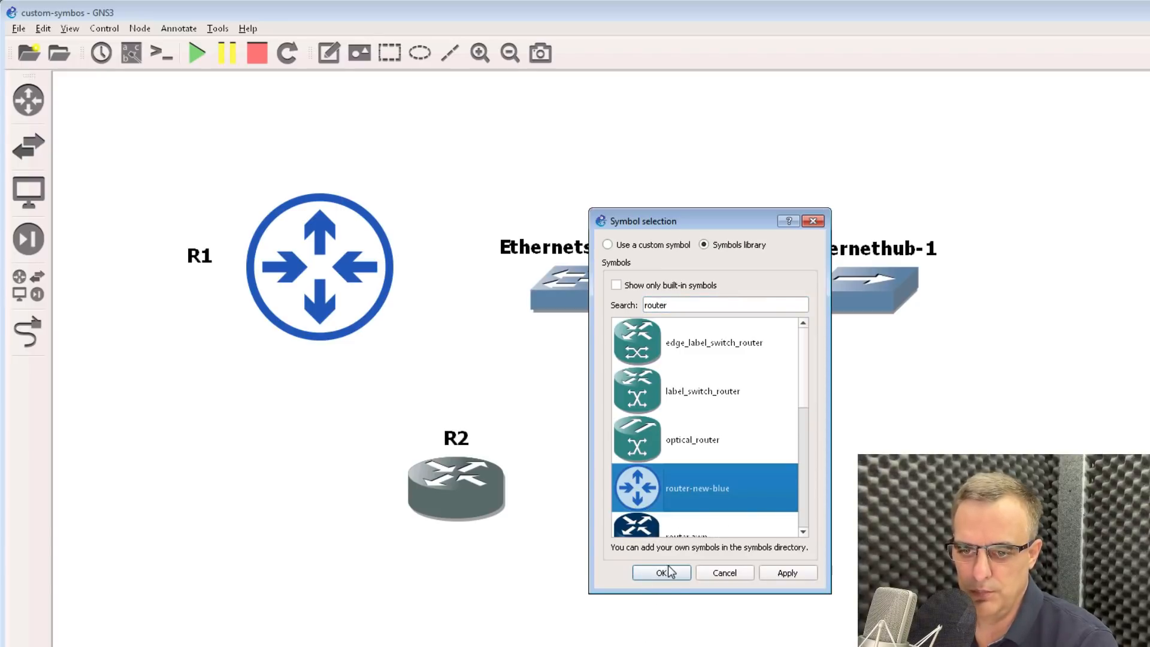
pyautogui.click(659, 573)
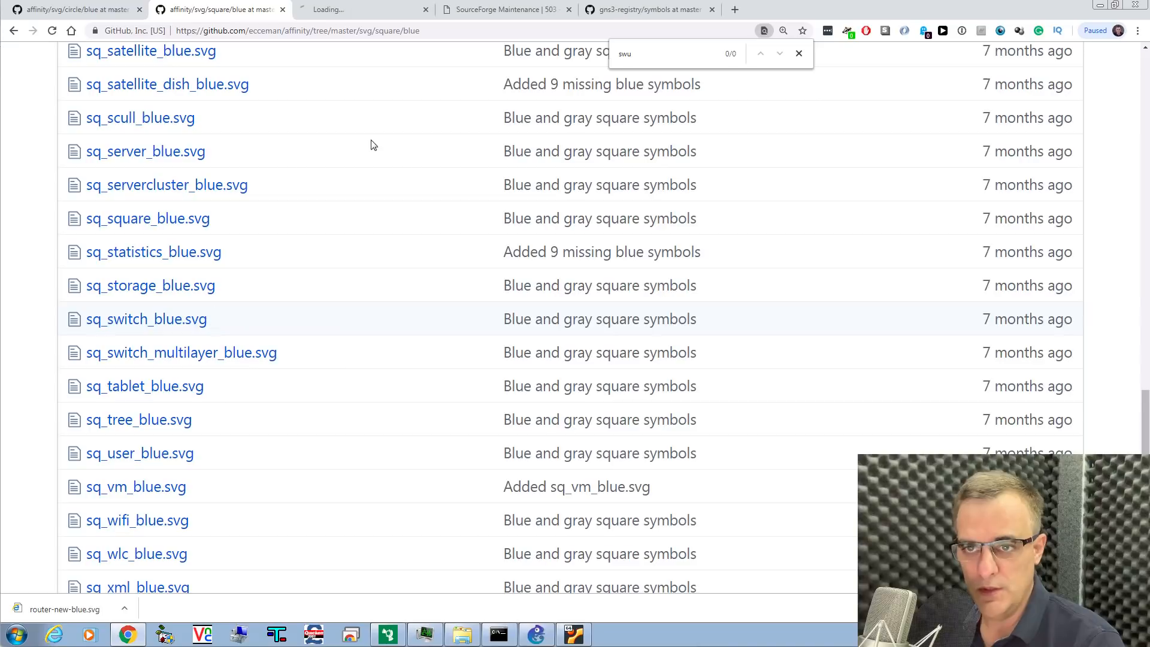
# Open sq_switch_blue.svg in its own tab and start saving the blue switch image.
pyautogui.rightClick(181, 352)
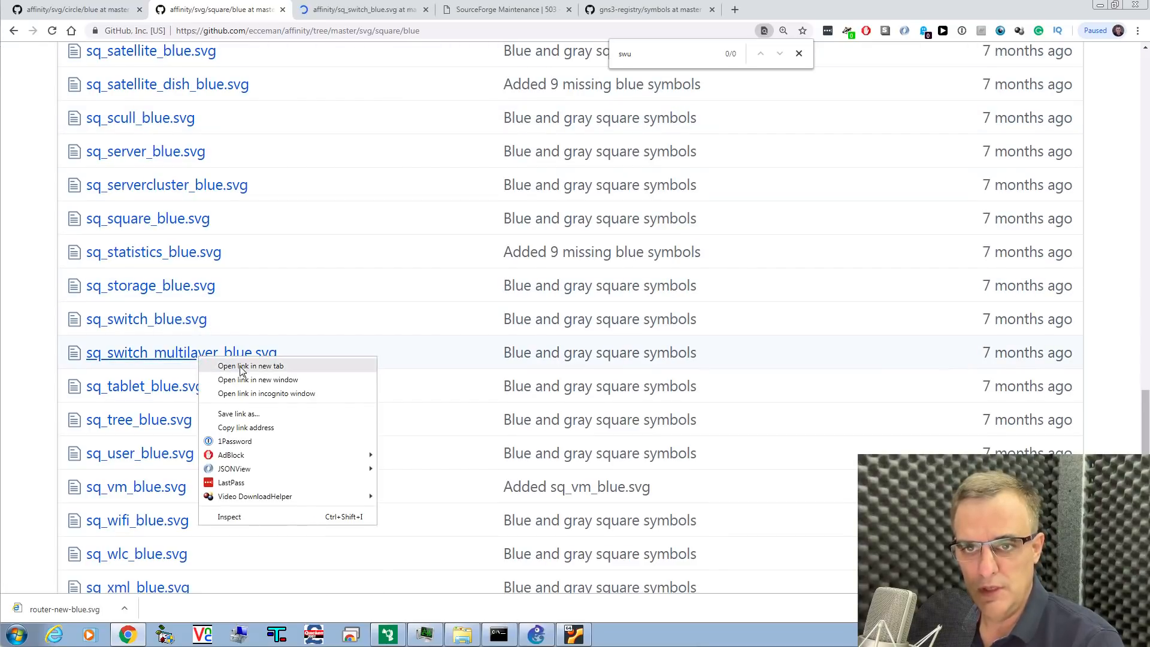
pyautogui.click(250, 365)
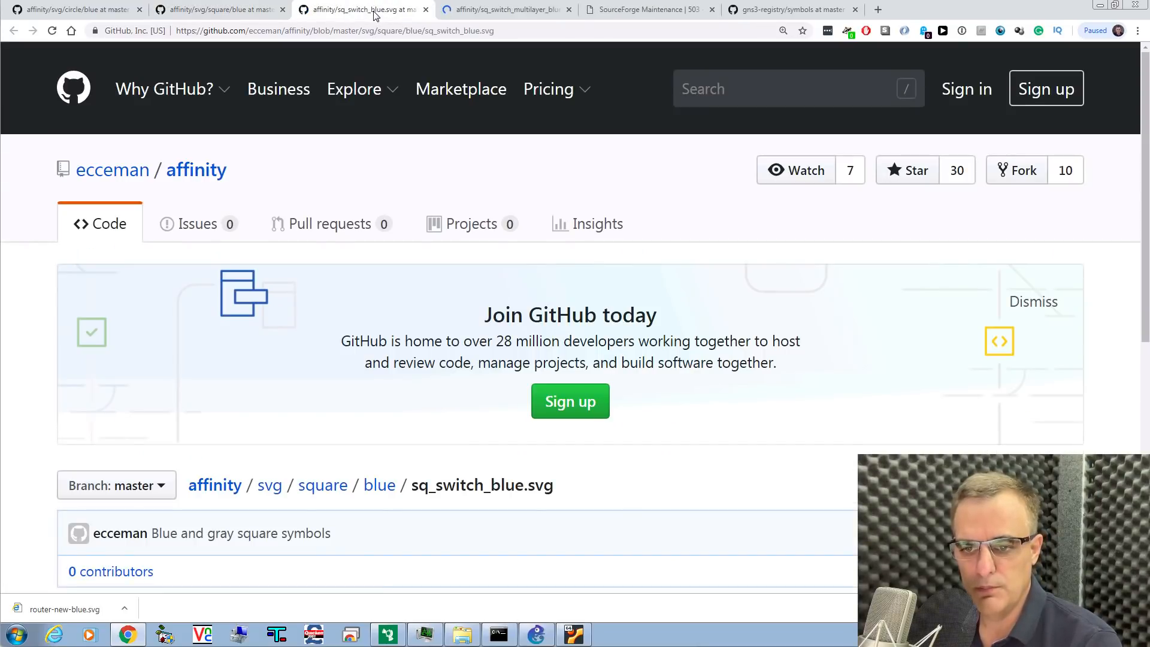
pyautogui.scroll(-3)
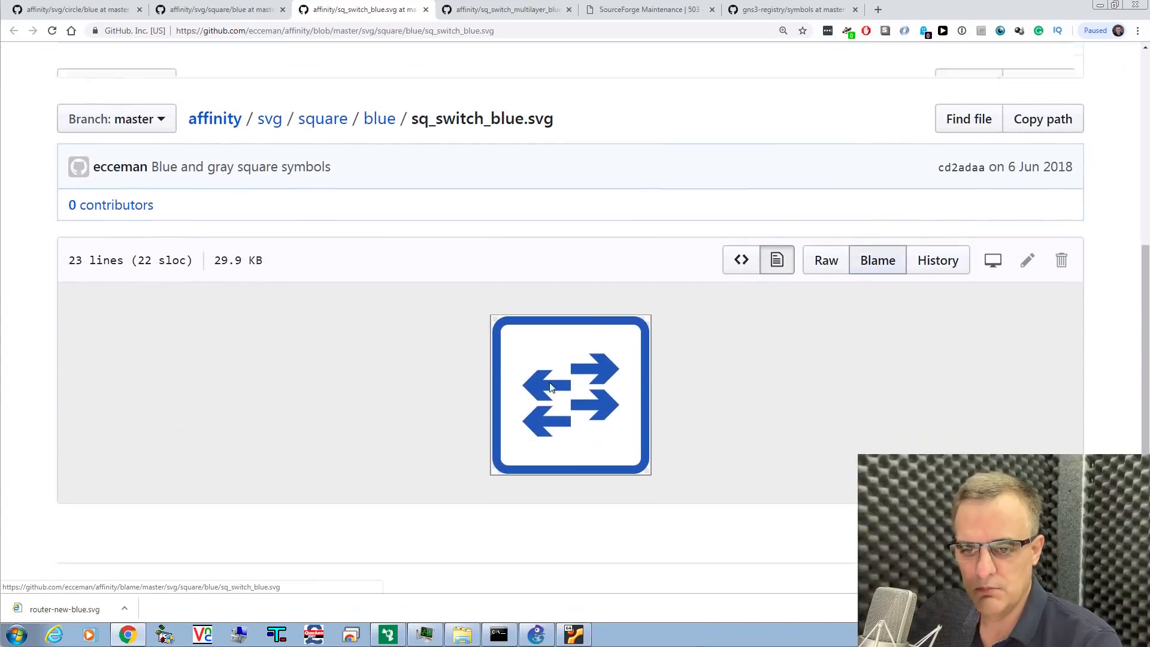
pyautogui.rightClick(550, 388)
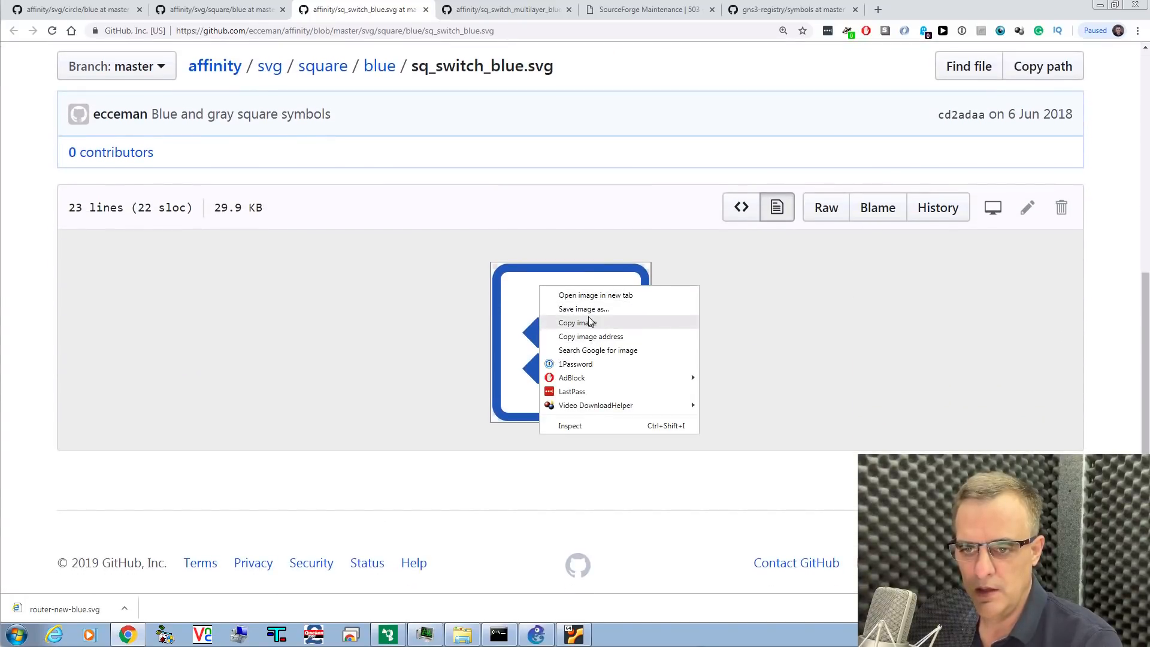
pyautogui.click(584, 309)
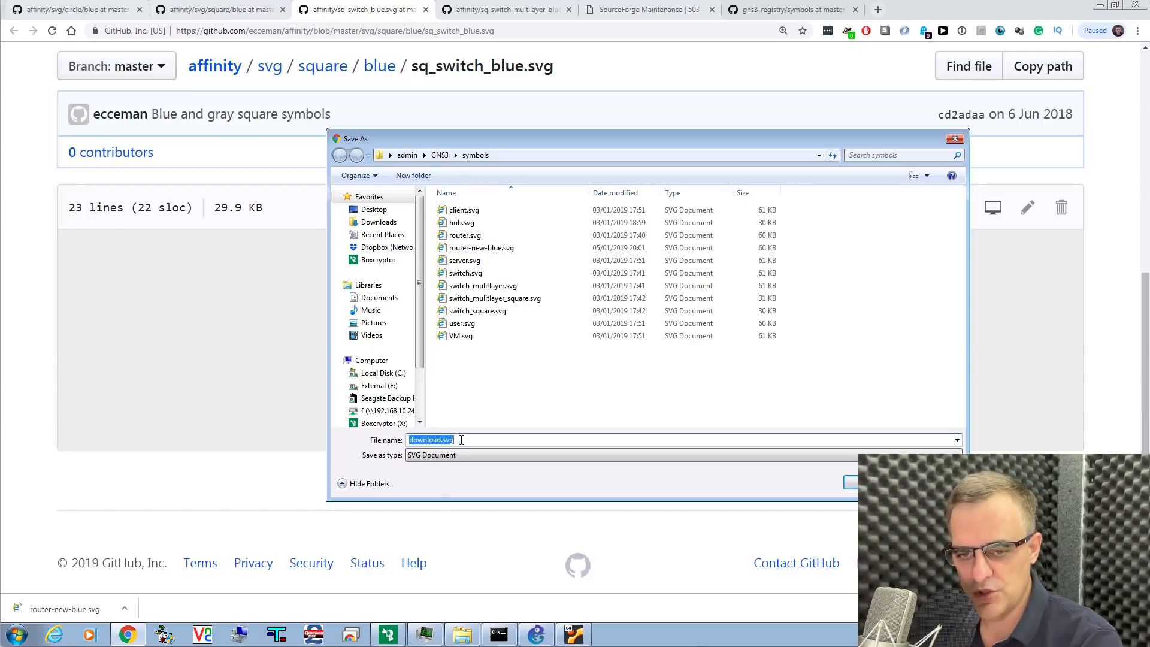
# Name the file switch-l2-blue and save it into the GNS3 symbols folder.
pyautogui.write('switch-')
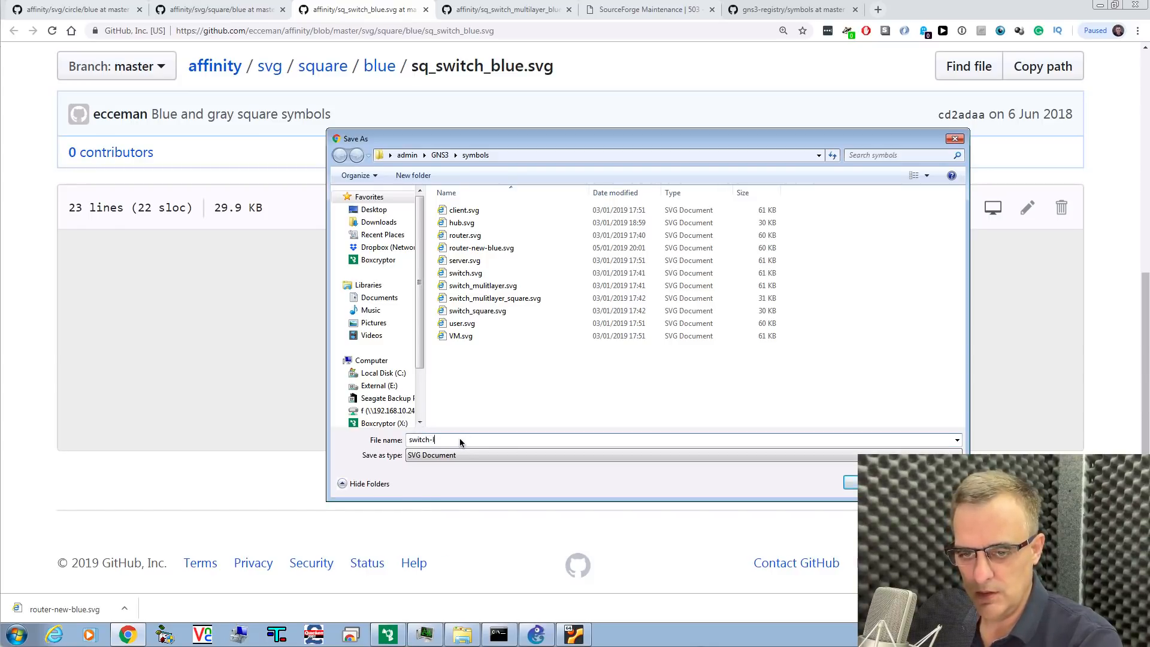
pyautogui.write('l2-')
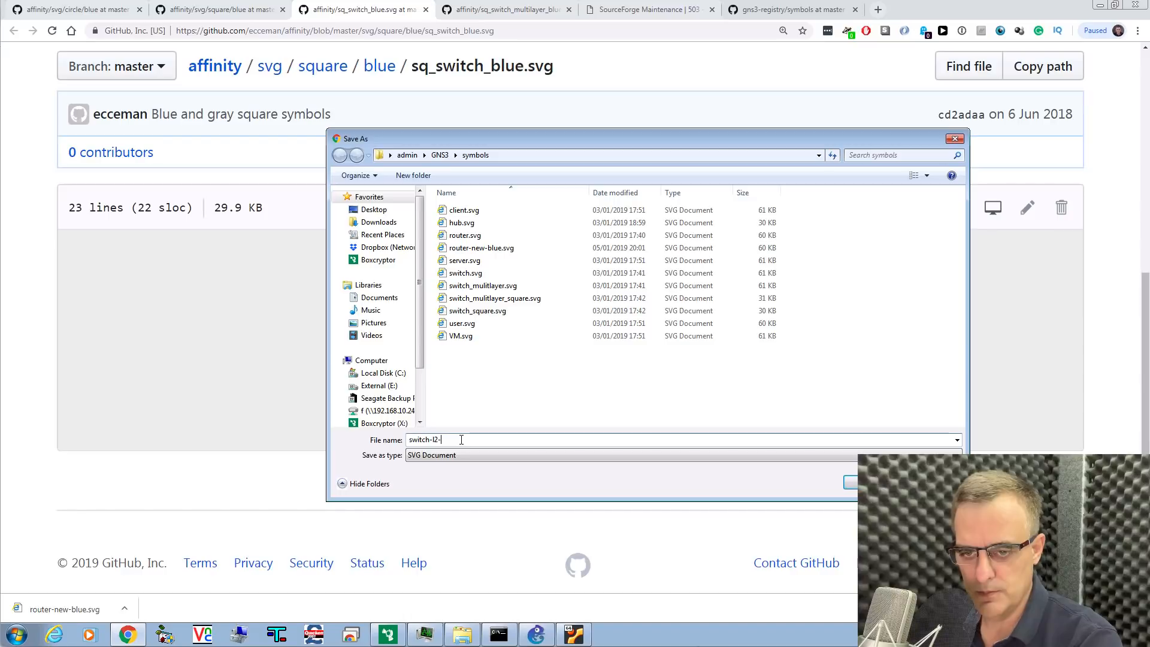
pyautogui.write('blue')
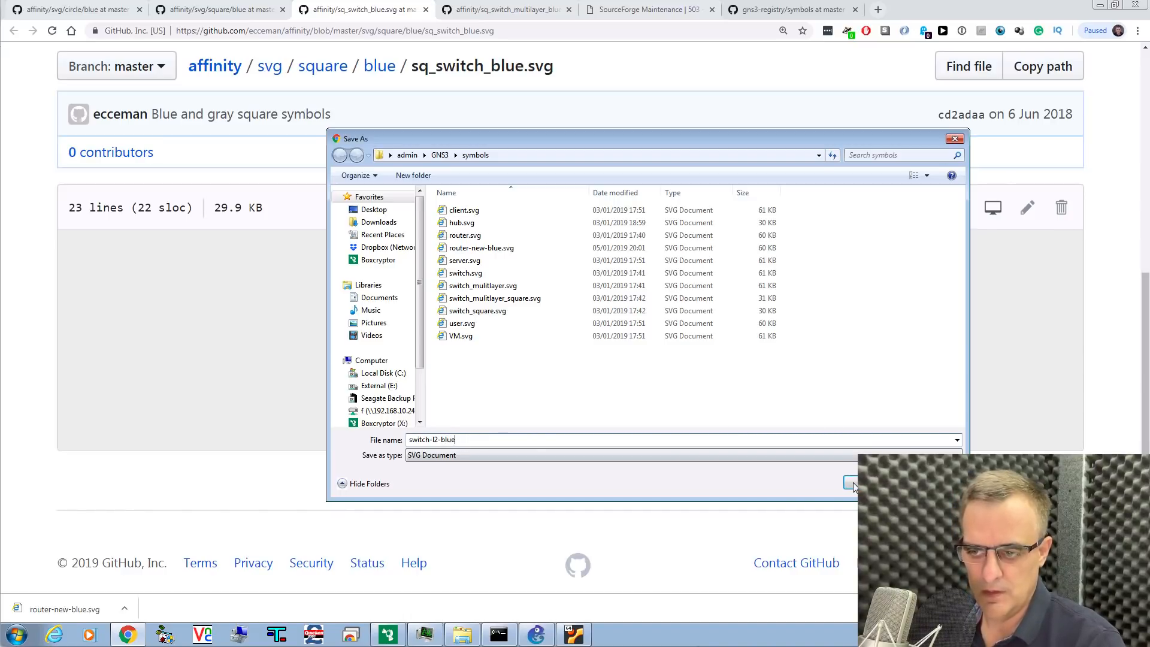
pyautogui.click(851, 483)
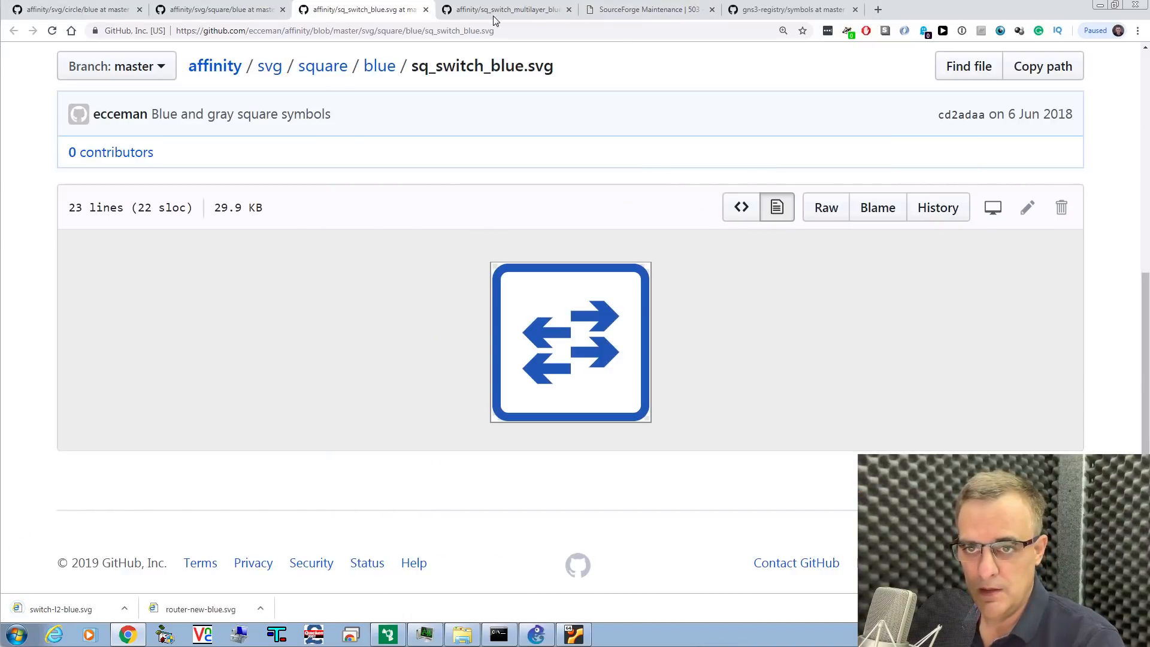
# Save the sq_switch_multilayer_blue.svg image from its GitHub tab to the computer.
pyautogui.click(506, 10)
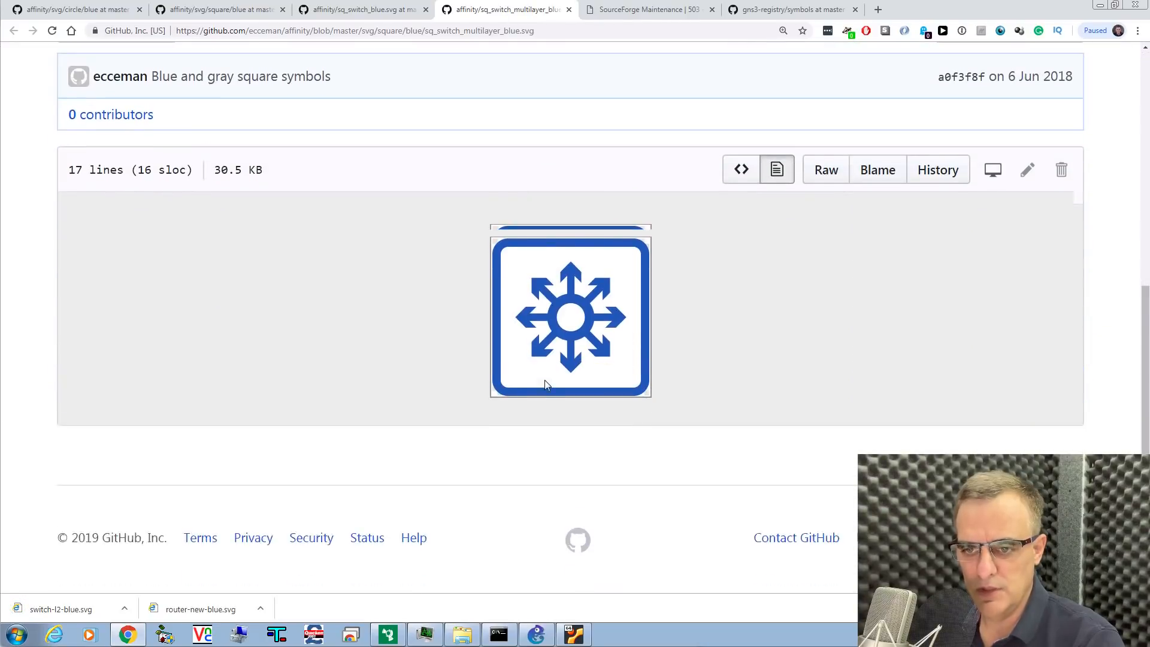
pyautogui.rightClick(547, 385)
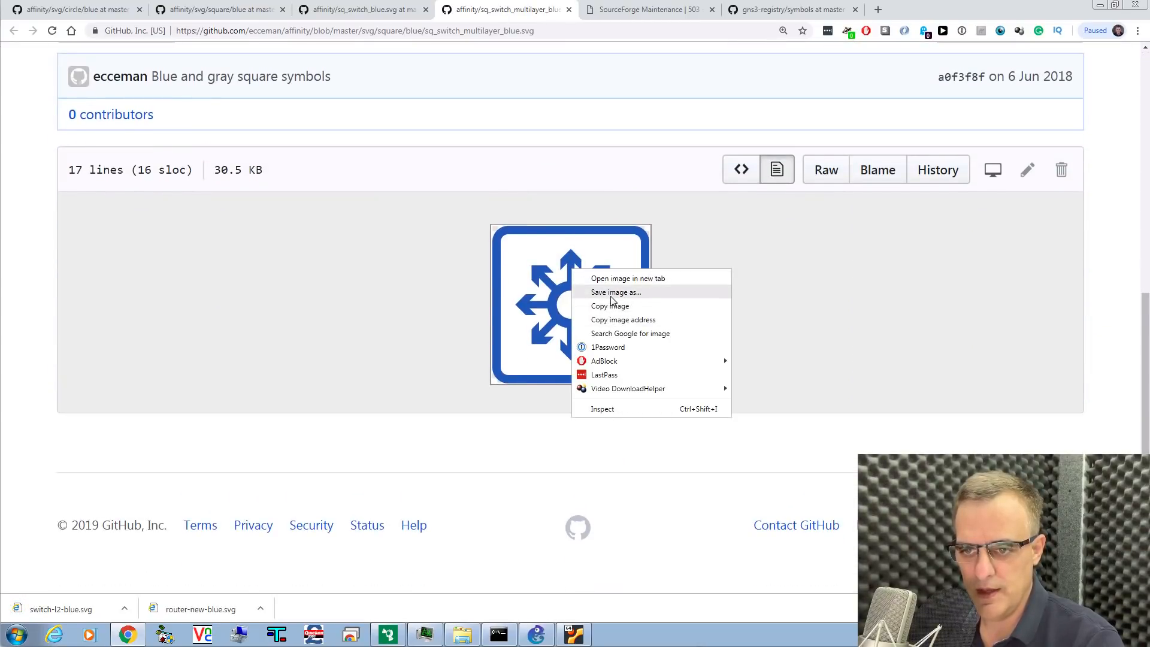
pyautogui.click(616, 293)
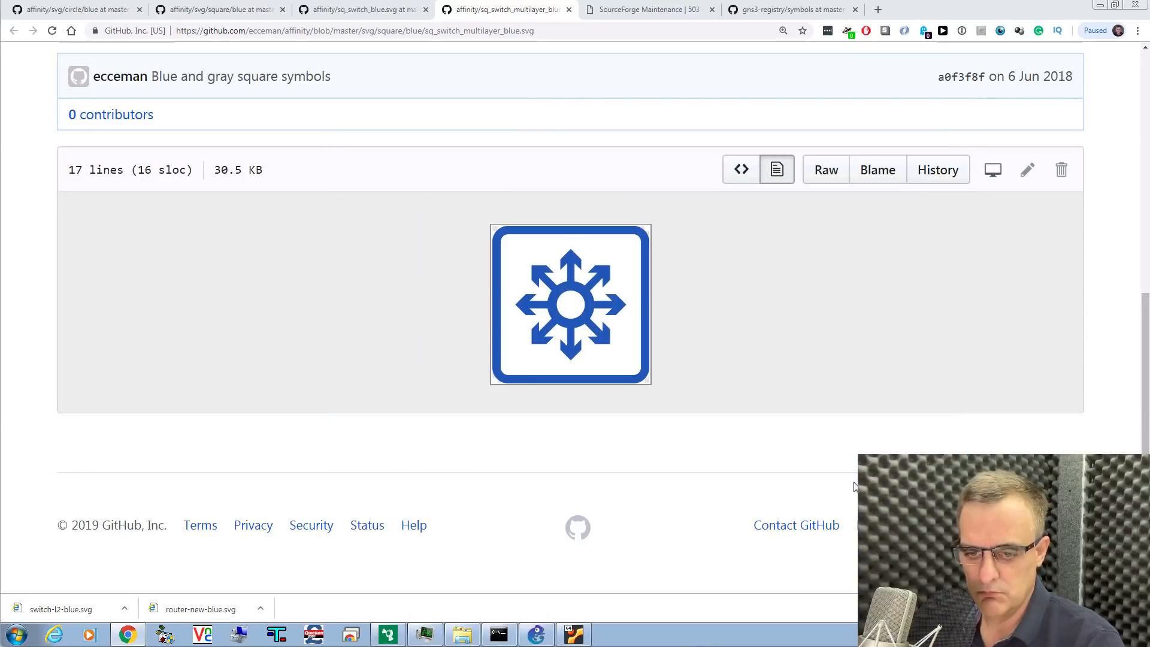
pyautogui.moveTo(550, 636)
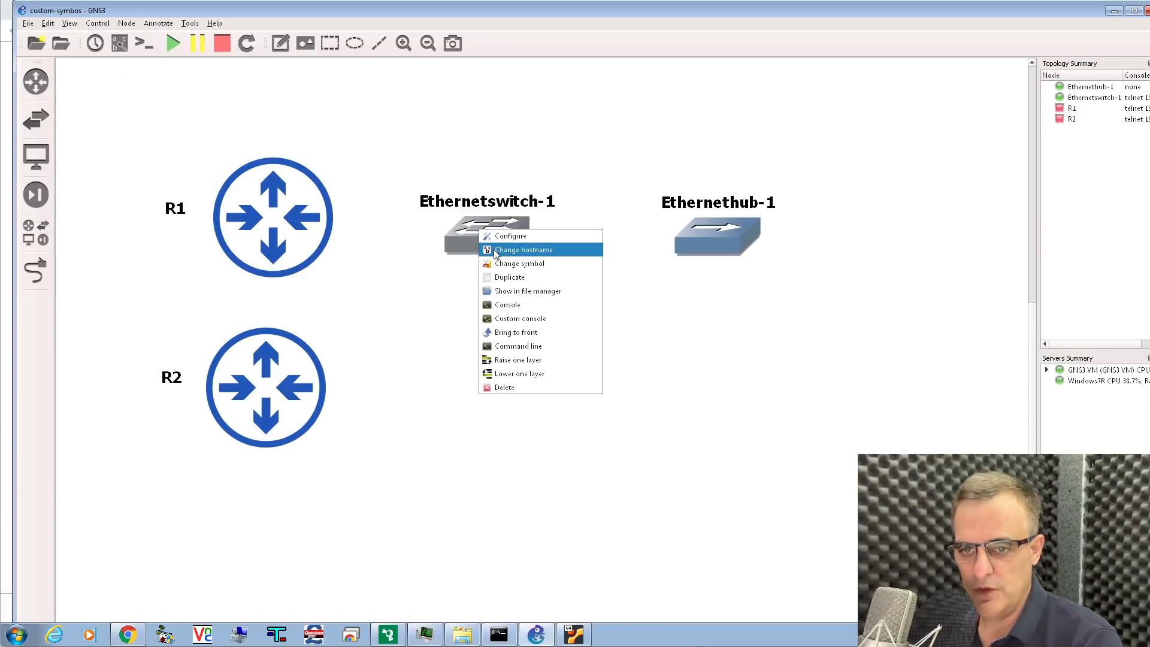
# Give Ethernetswitch-1 the switch-l2-blue symbol and duplicate it on the canvas.
pyautogui.click(521, 263)
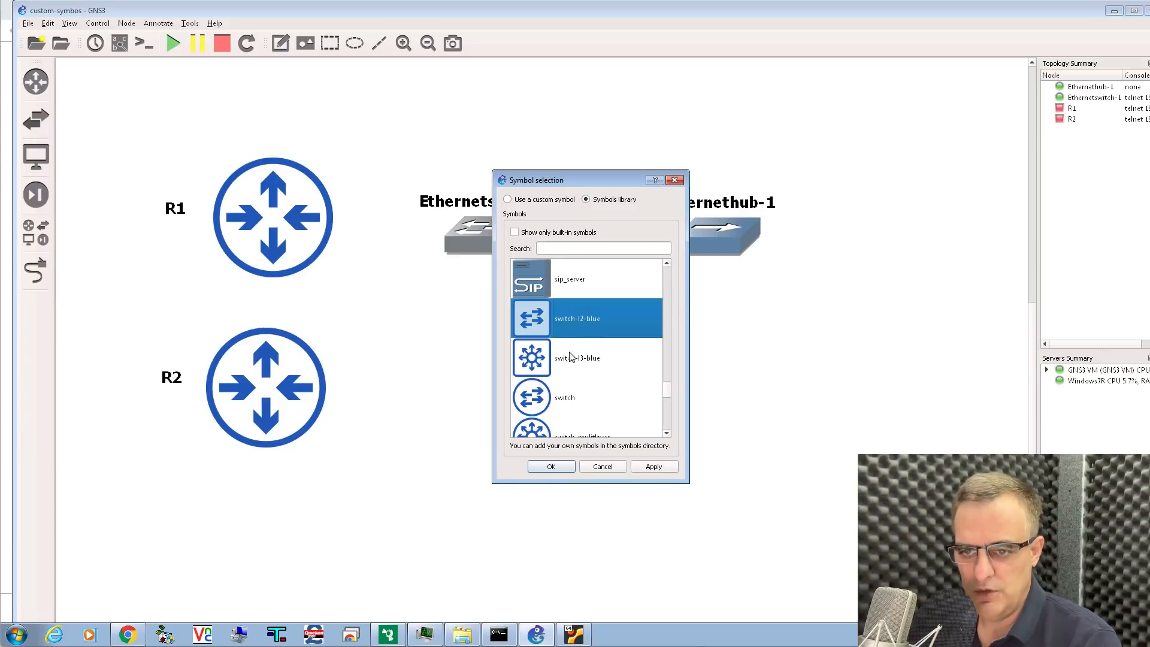
pyautogui.click(550, 466)
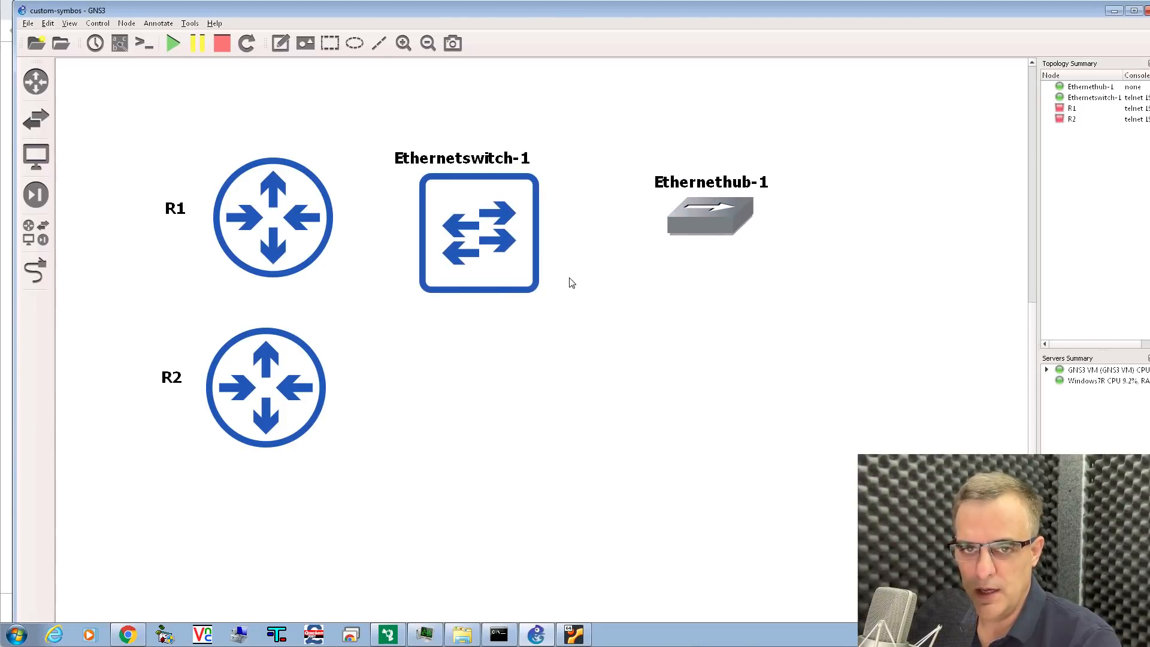
pyautogui.rightClick(477, 233)
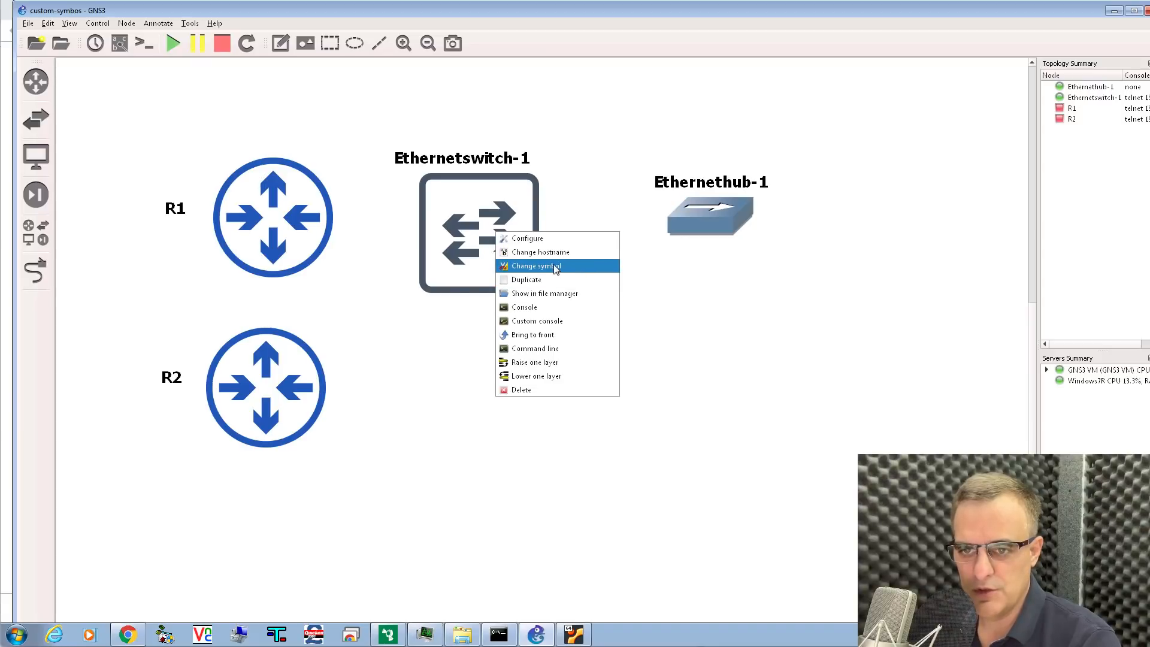
pyautogui.click(533, 266)
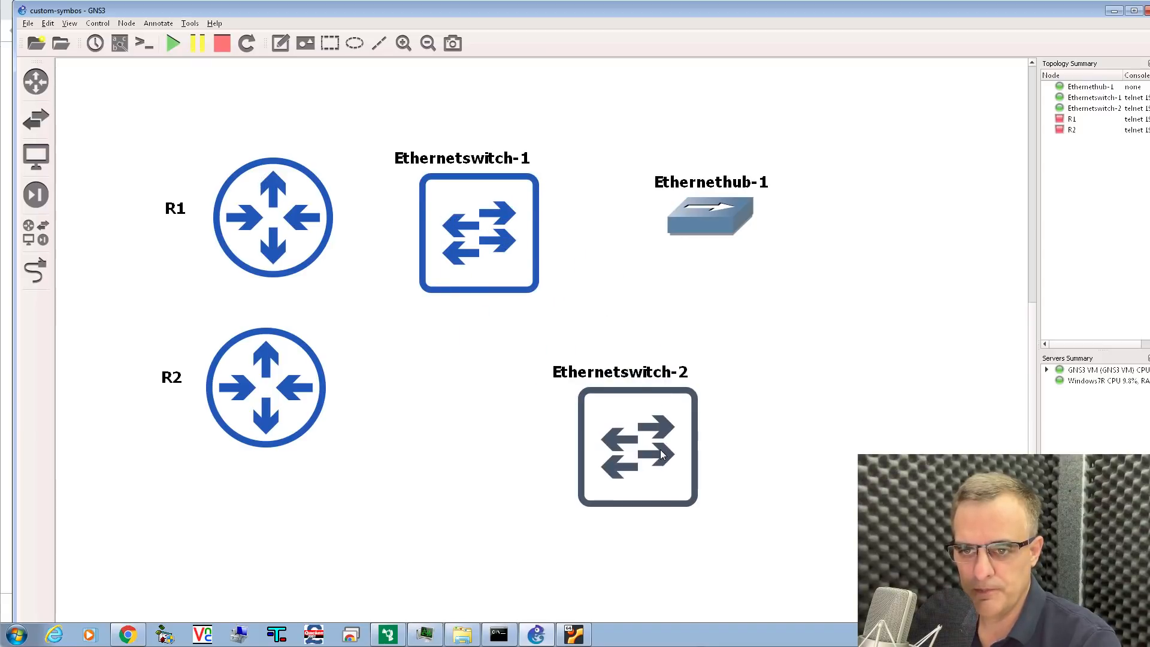
# Give the copy, Ethernetswitch-2, the switch-l3-blue symbol.
pyautogui.rightClick(637, 447)
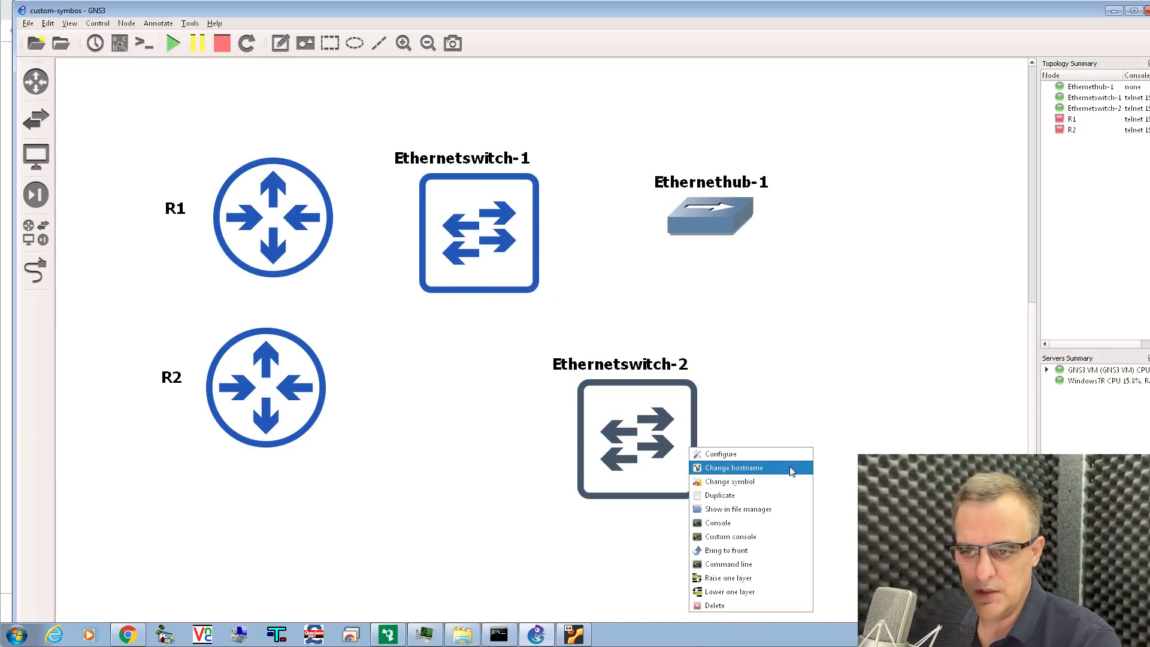
pyautogui.click(729, 482)
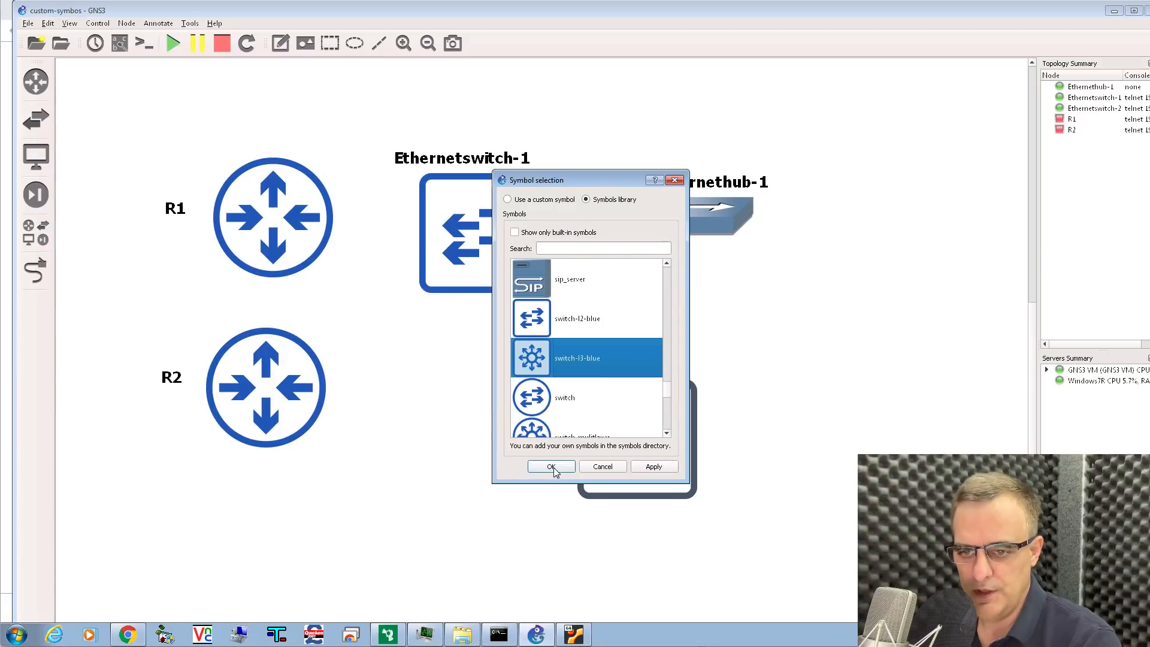
pyautogui.click(551, 466)
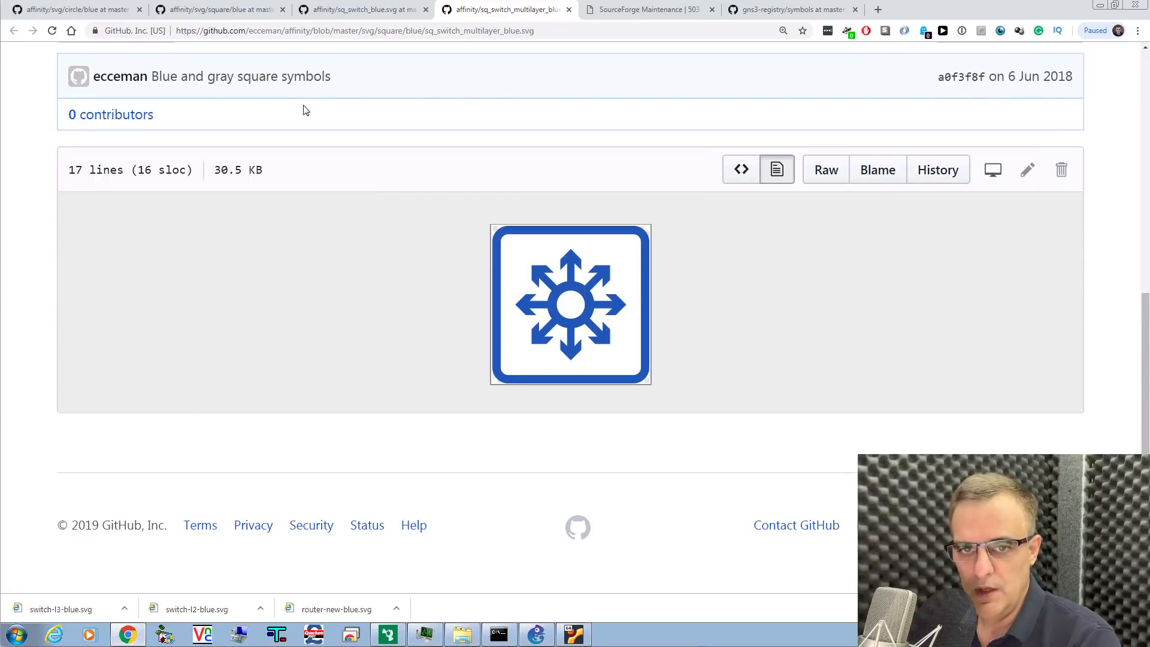
# Navigate to svg/square/red and open sq_hub_red.svg in a new tab.
pyautogui.scroll(3)
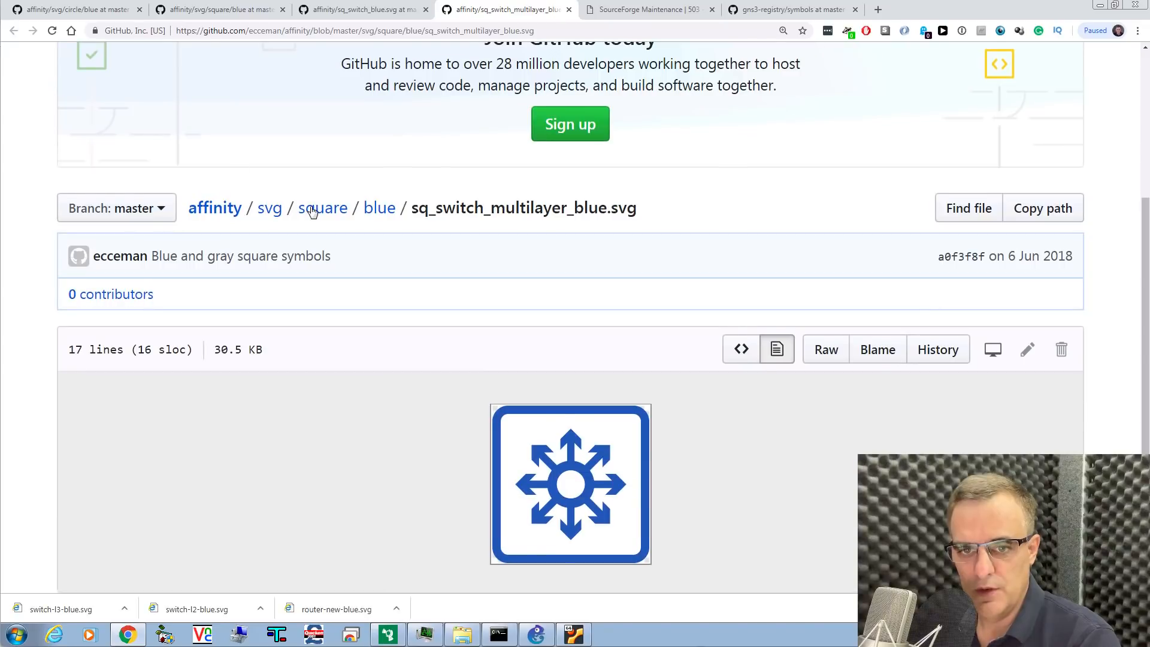
pyautogui.click(269, 207)
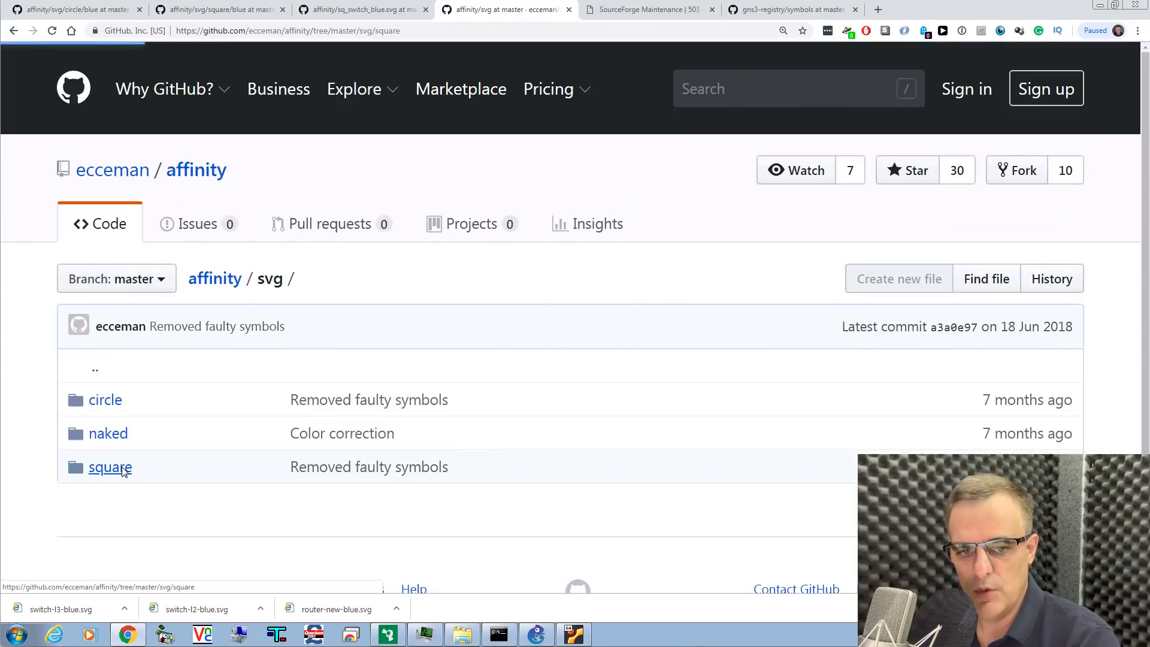
pyautogui.click(109, 467)
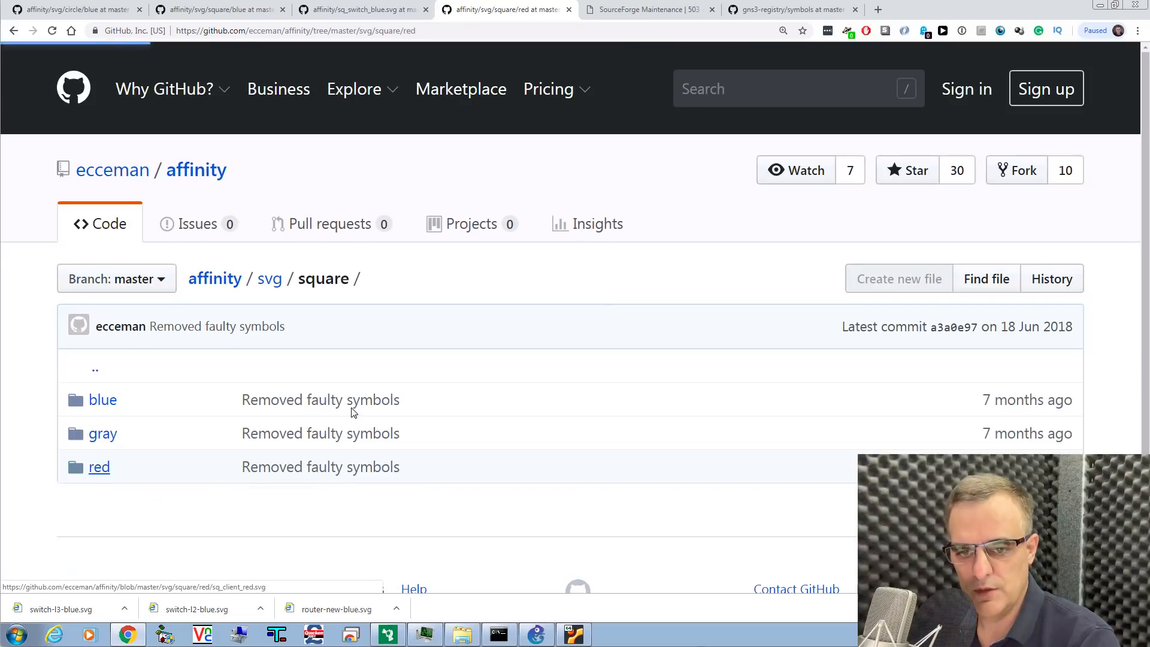
pyautogui.click(100, 466)
pyautogui.write('hub')
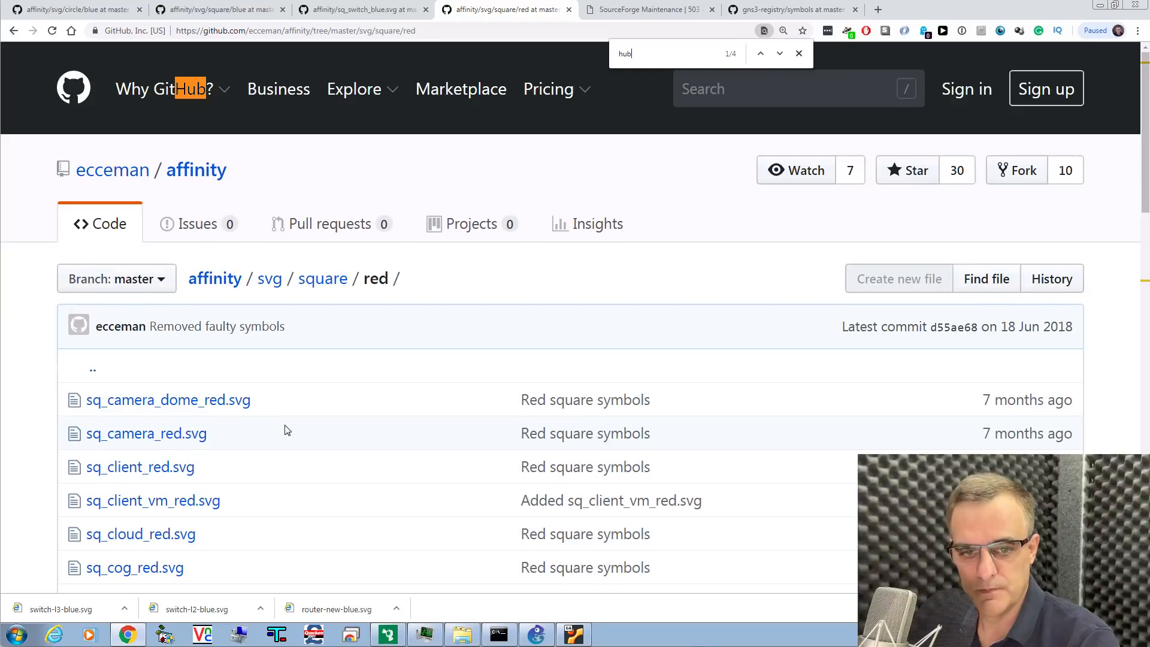
pyautogui.rightClick(120, 318)
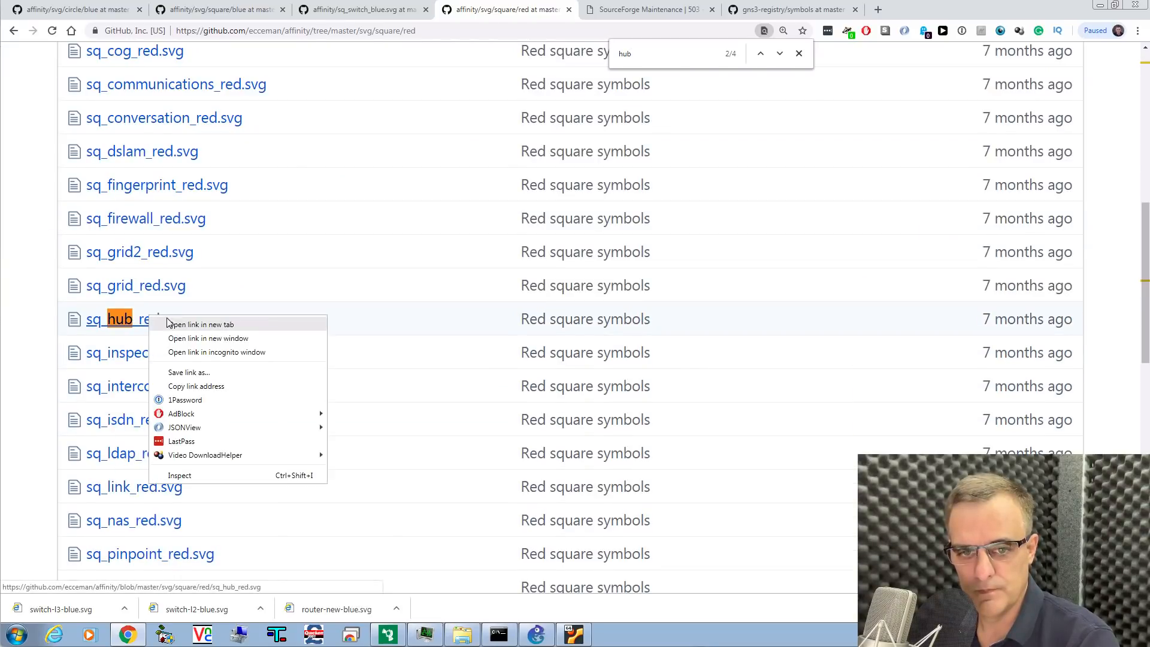
pyautogui.click(200, 325)
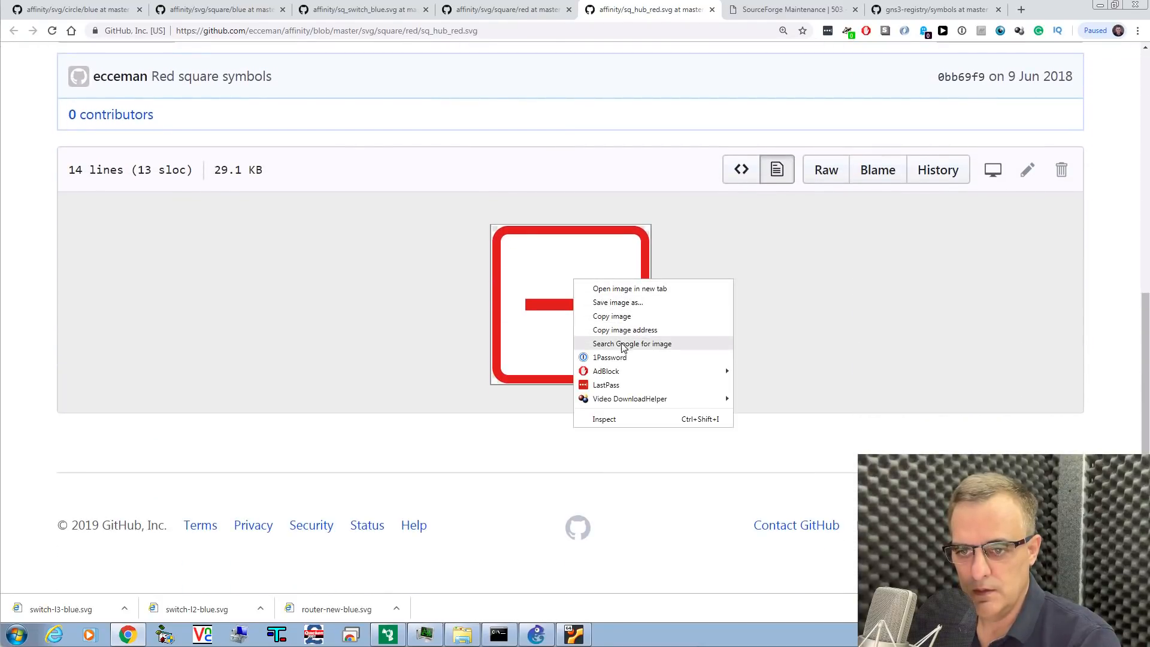
# Save the red hub image into the GNS3 symbols folder as hub-red.svg.
pyautogui.click(618, 302)
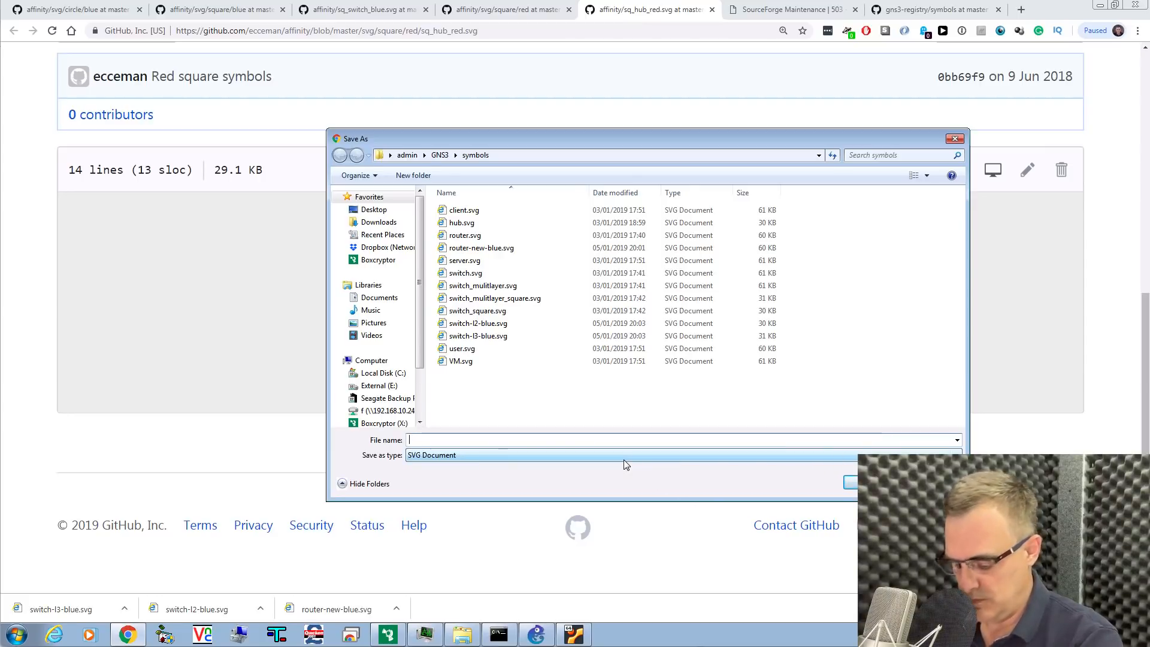
pyautogui.write('hub')
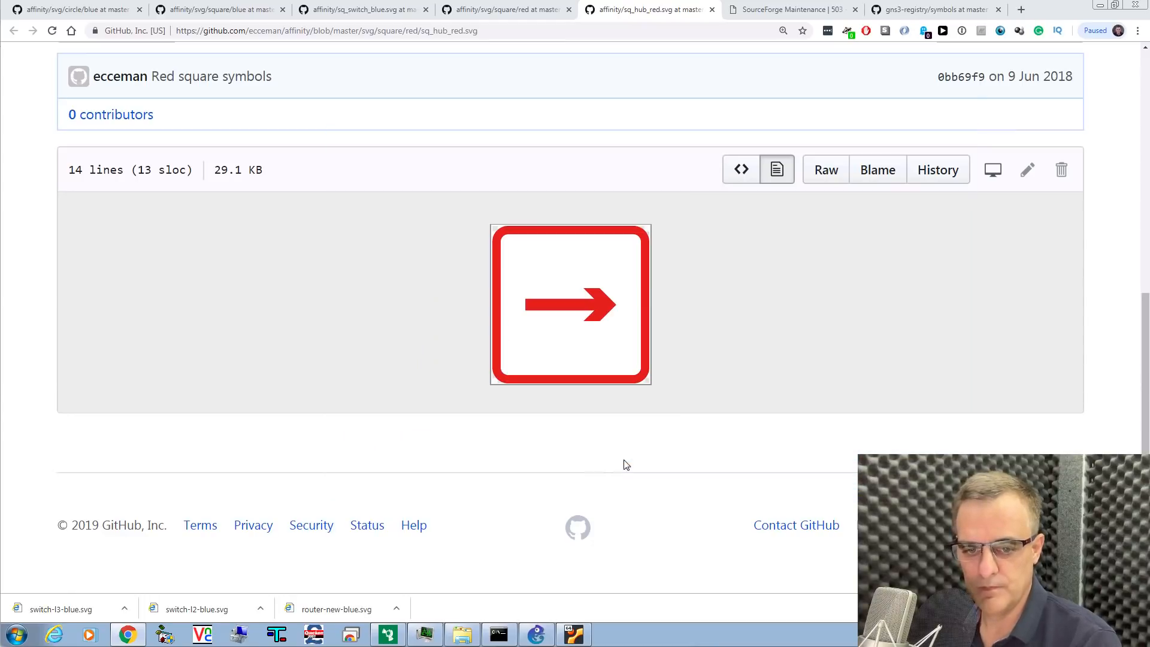
pyautogui.click(536, 633)
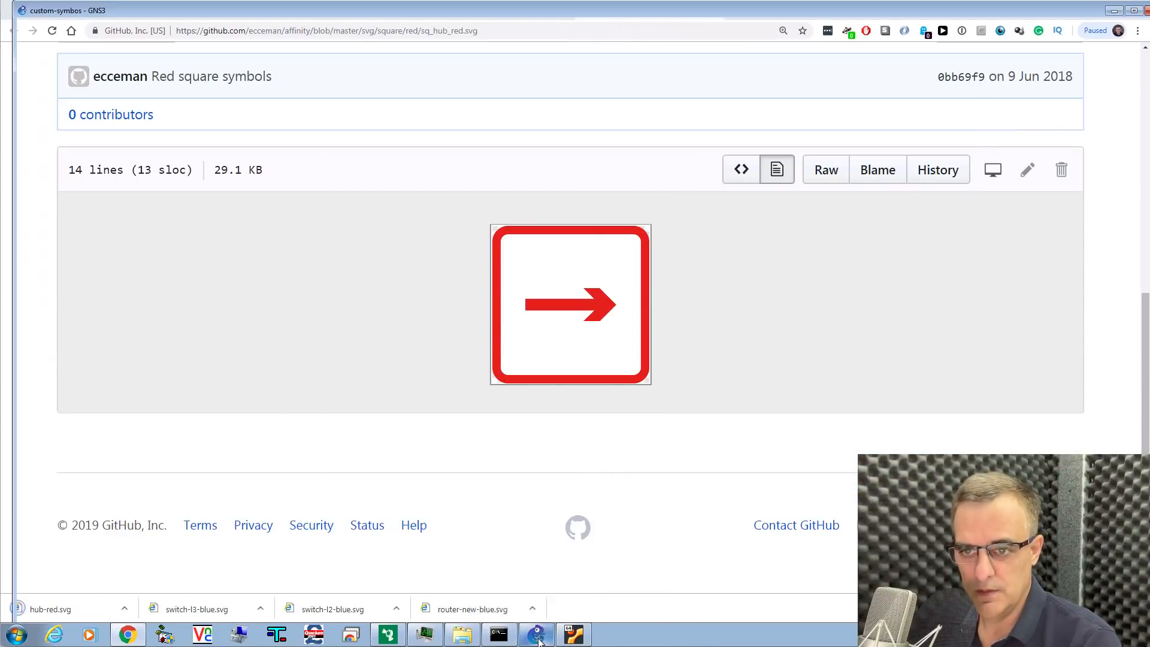
# Back in GNS3, change Ethernethub-1's symbol to hub-red via the symbol chooser.
pyautogui.click(537, 634)
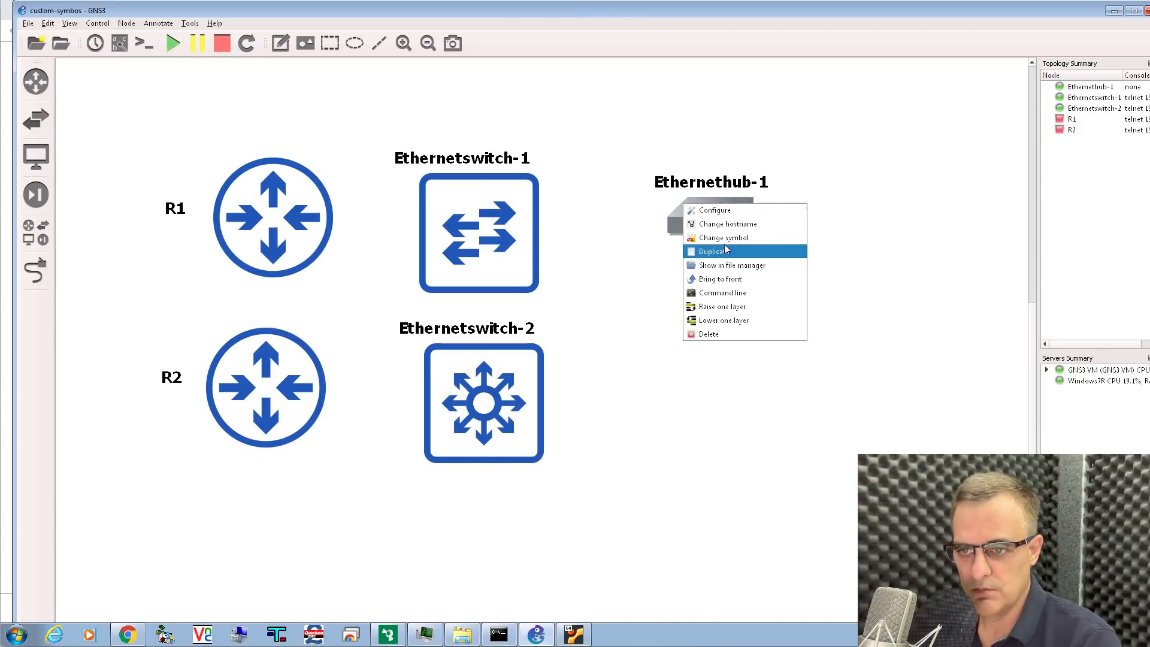
pyautogui.click(722, 237)
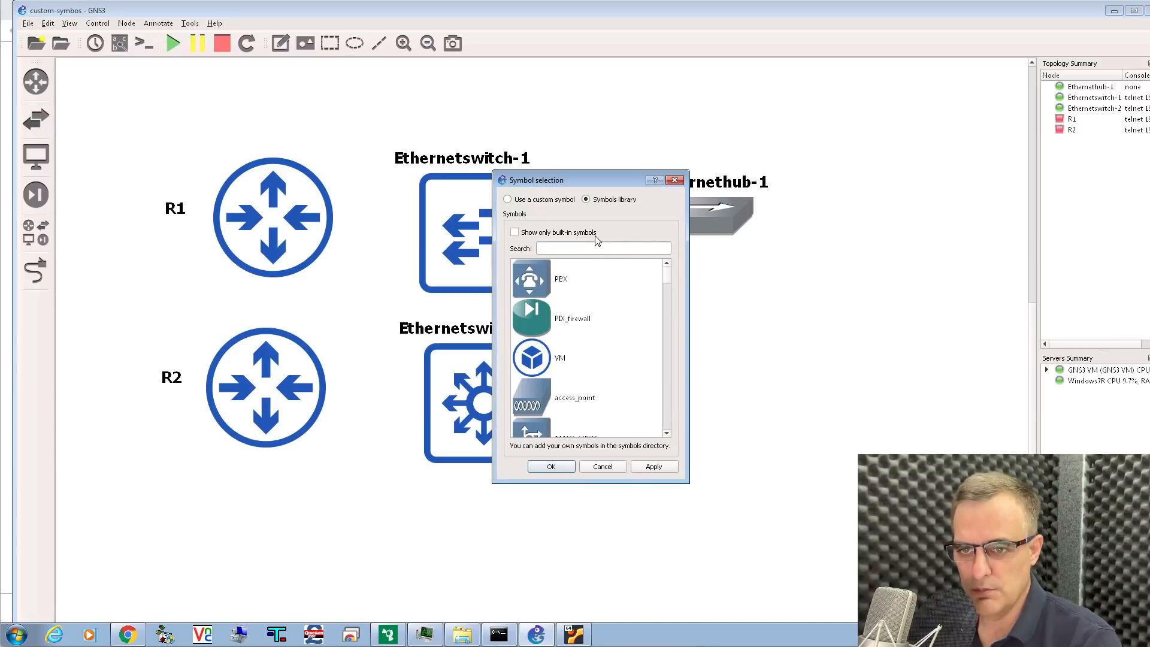
pyautogui.write('hub')
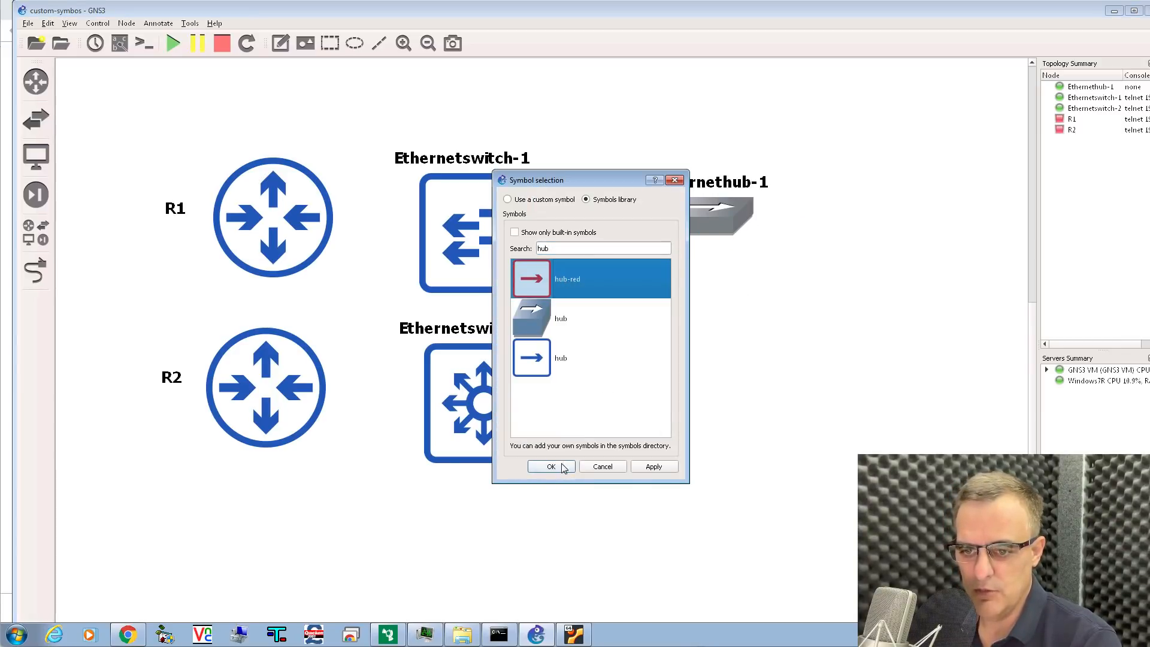
pyautogui.click(551, 466)
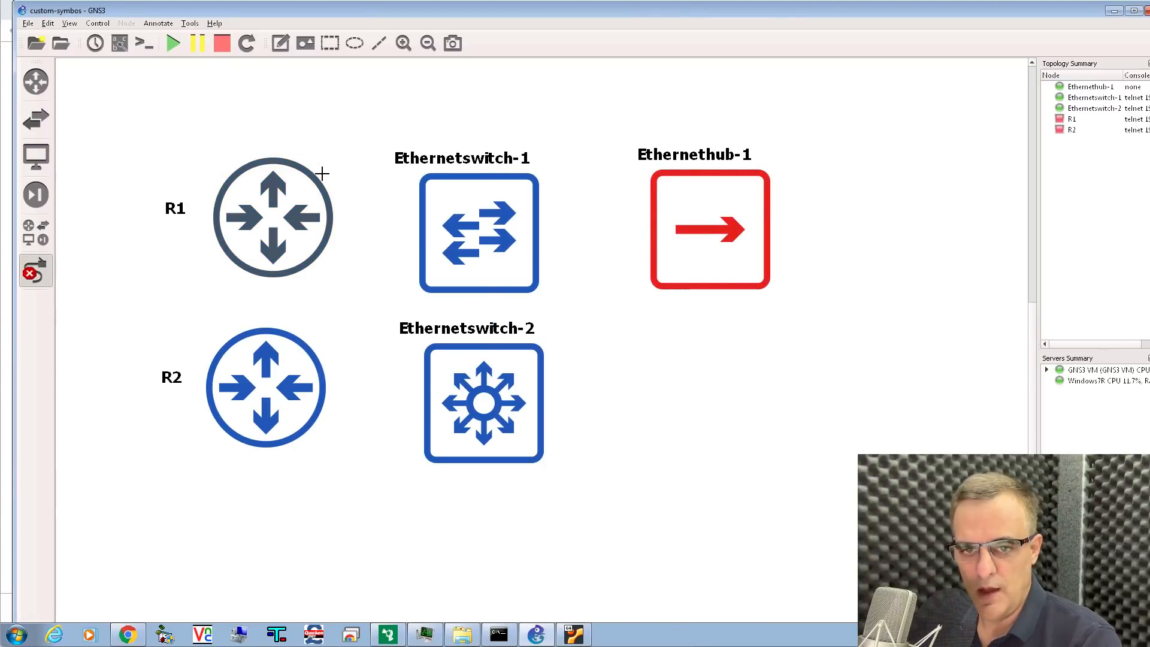
# Link R1 to Ethernetswitch-1, Ethernetswitch-1 to Ethernethub-1 Ethernet0, and R2 FastEthernet0/1 to Ethernetswitch-2.
pyautogui.click(478, 231)
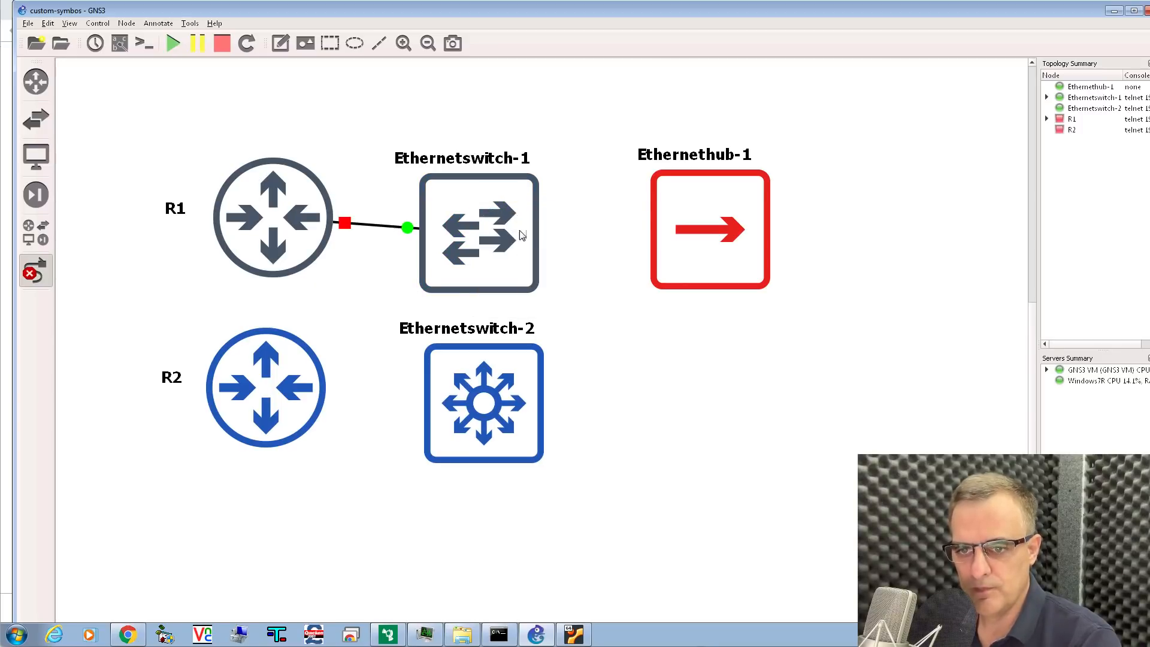
pyautogui.click(708, 229)
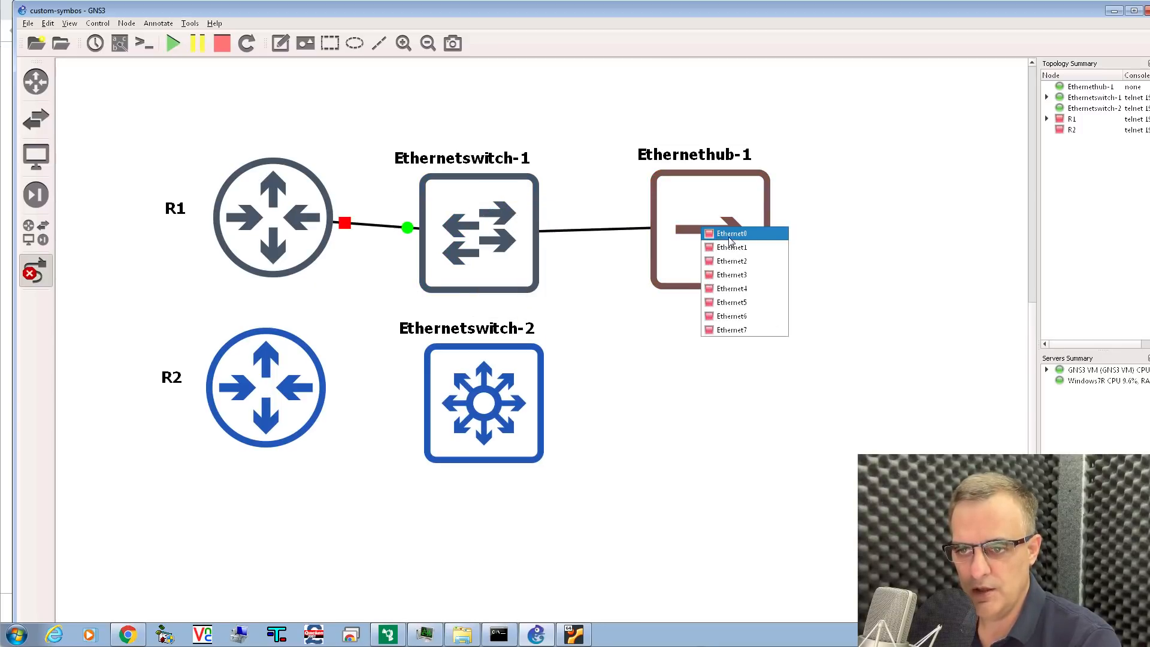
pyautogui.click(730, 234)
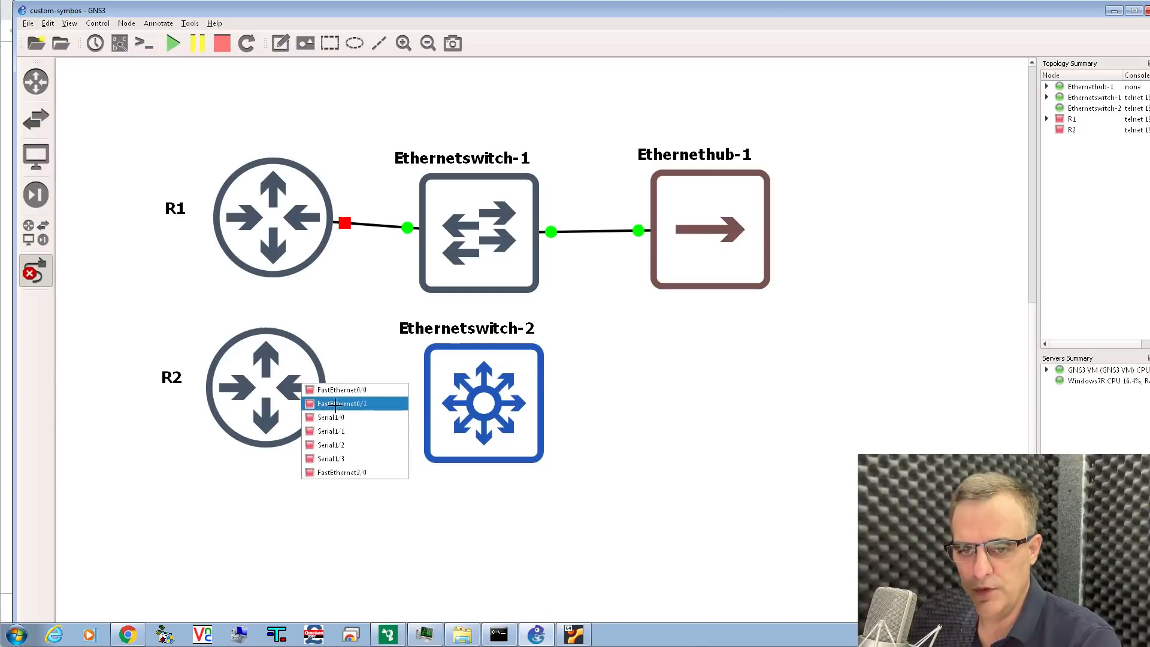
pyautogui.click(344, 404)
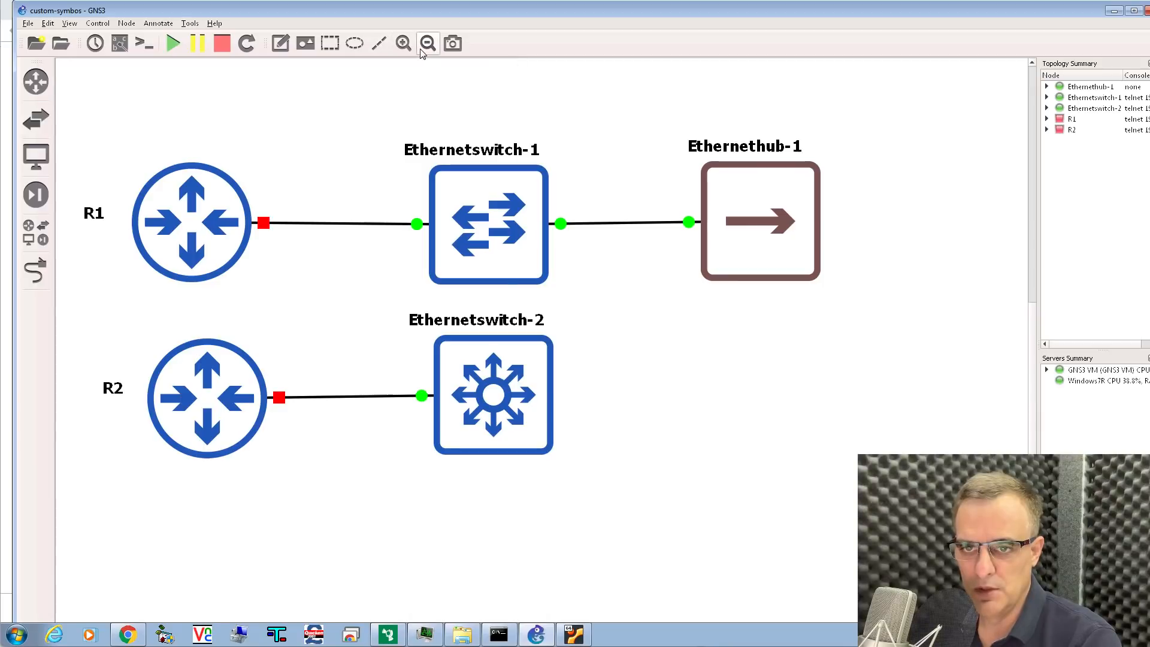
pyautogui.click(428, 43)
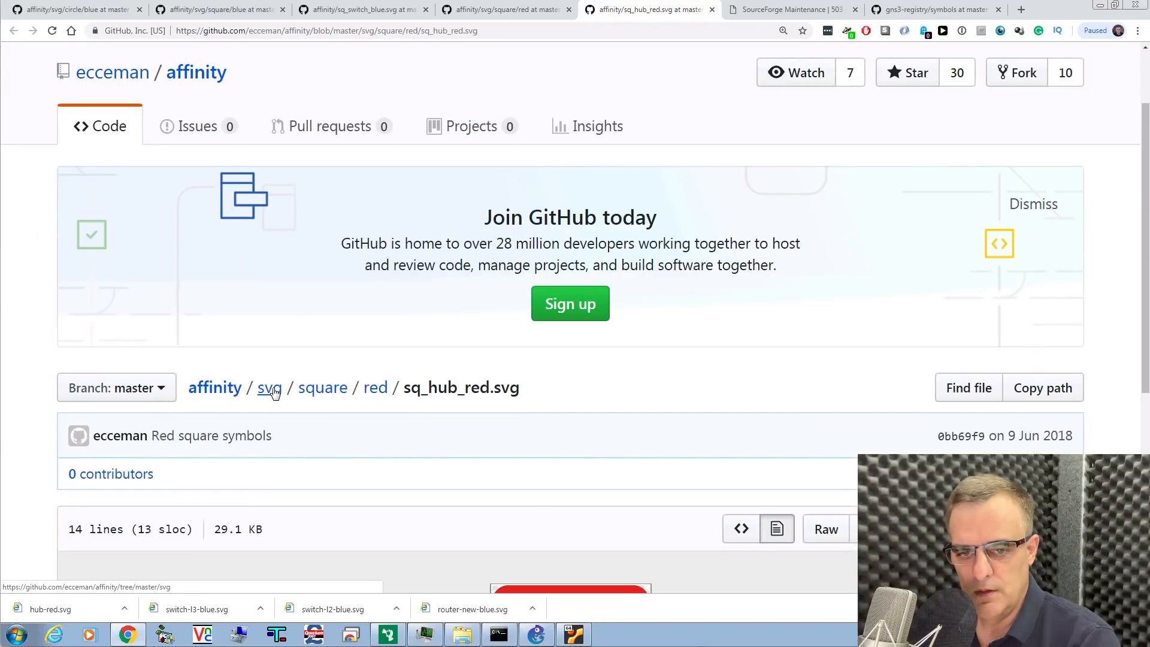
# Navigate to svg/square/gray, search 'hu', and open sq_hub.svg in a new tab.
pyautogui.click(270, 387)
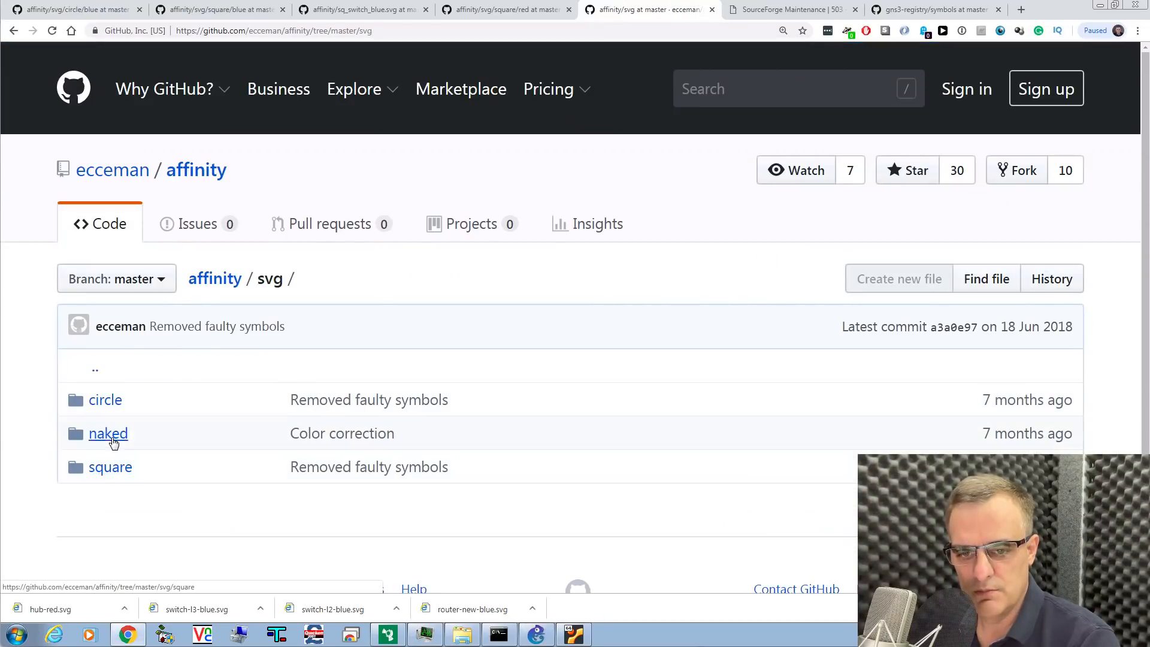
pyautogui.click(110, 466)
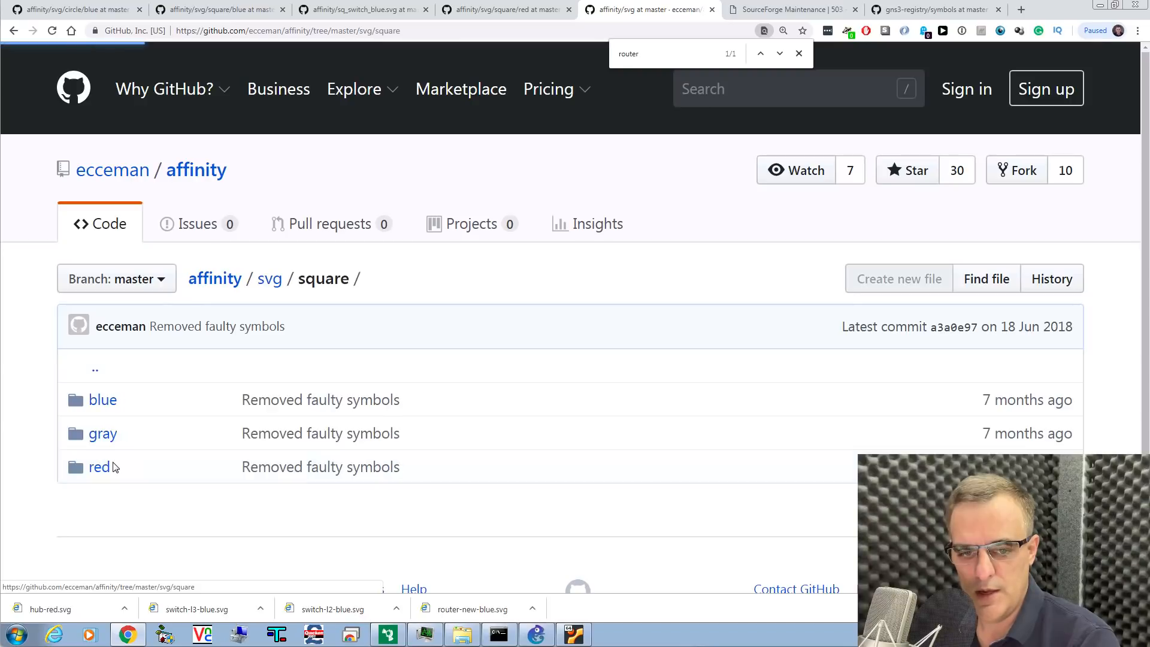
pyautogui.click(103, 433)
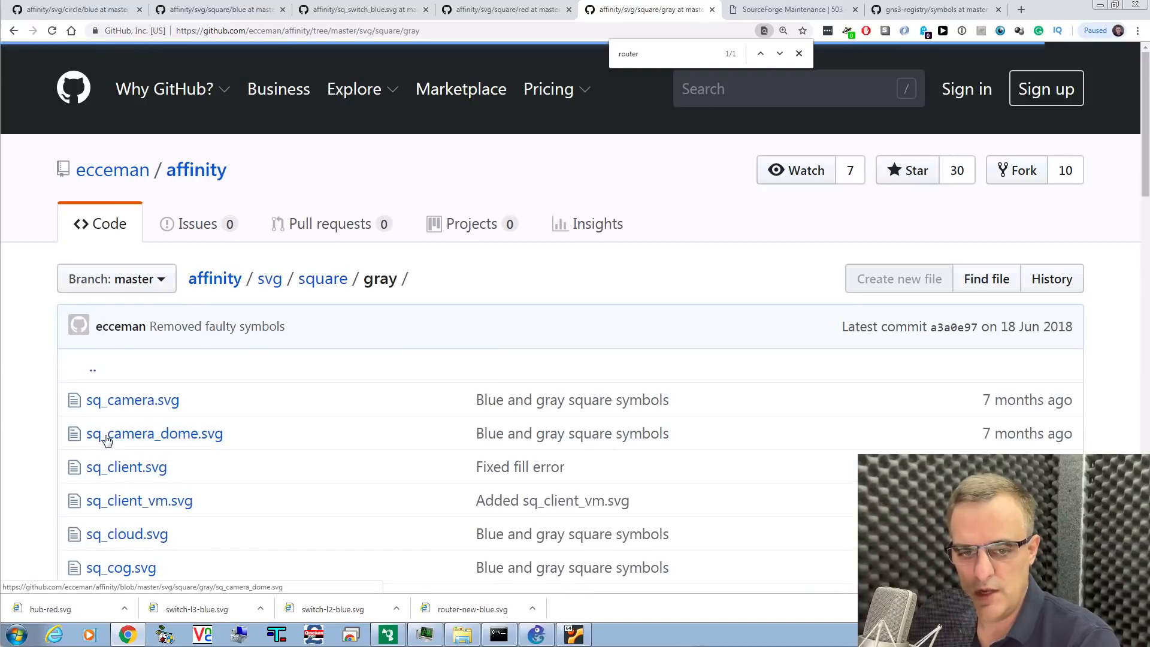
pyautogui.scroll(-3)
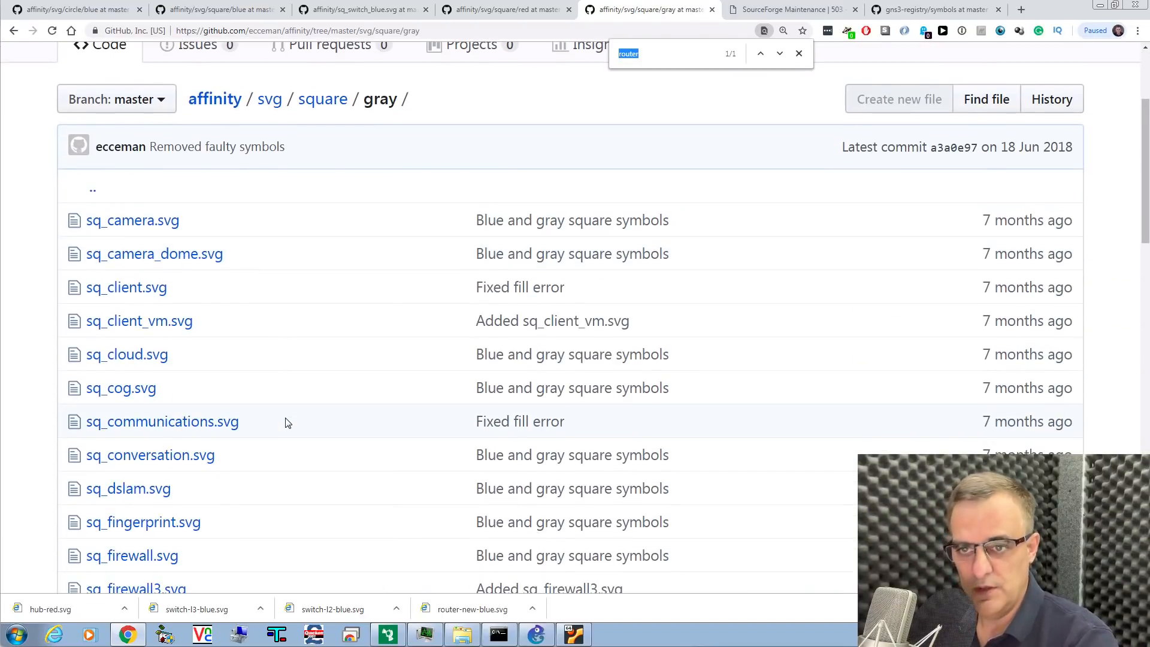
pyautogui.write('hu')
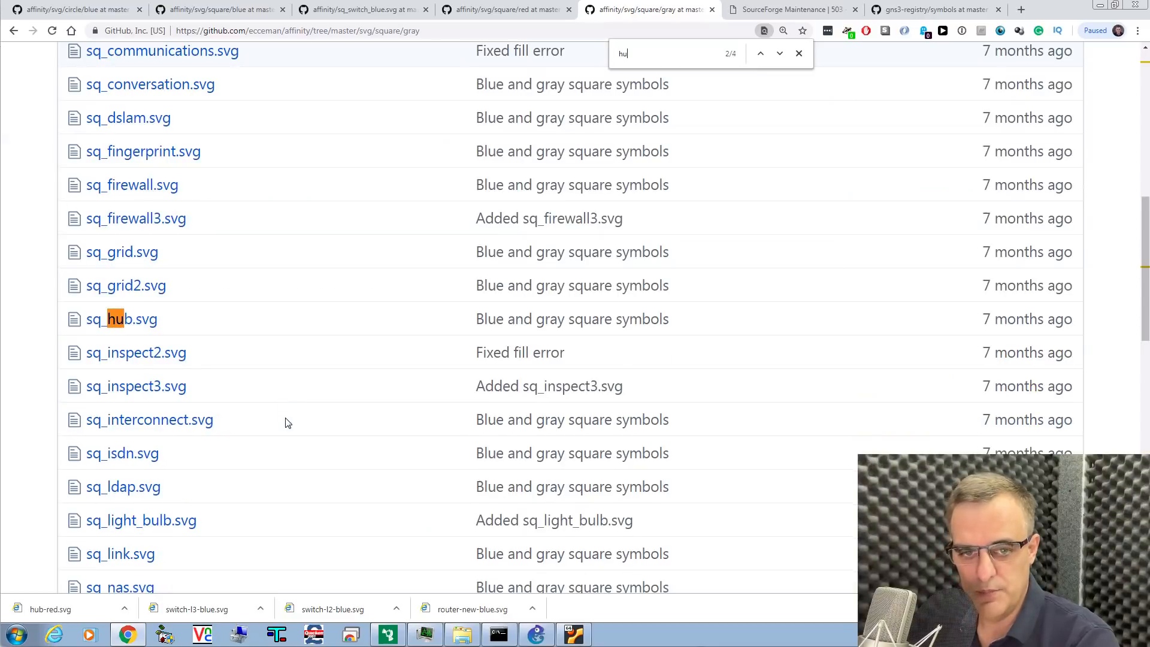
pyautogui.rightClick(122, 318)
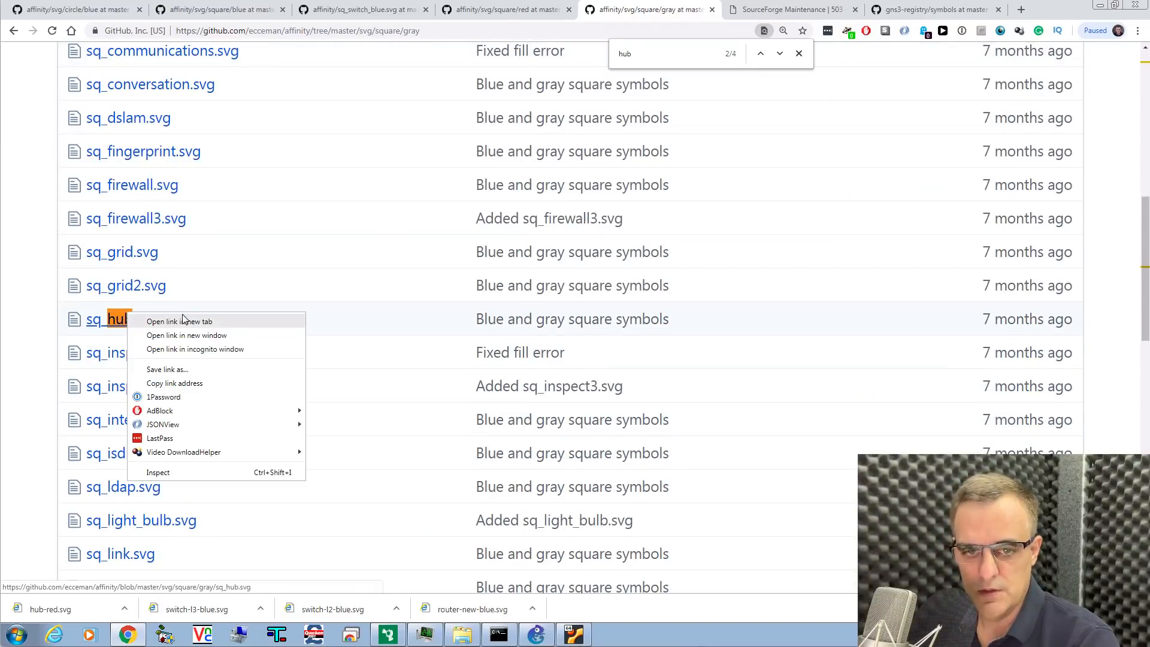
pyautogui.click(179, 321)
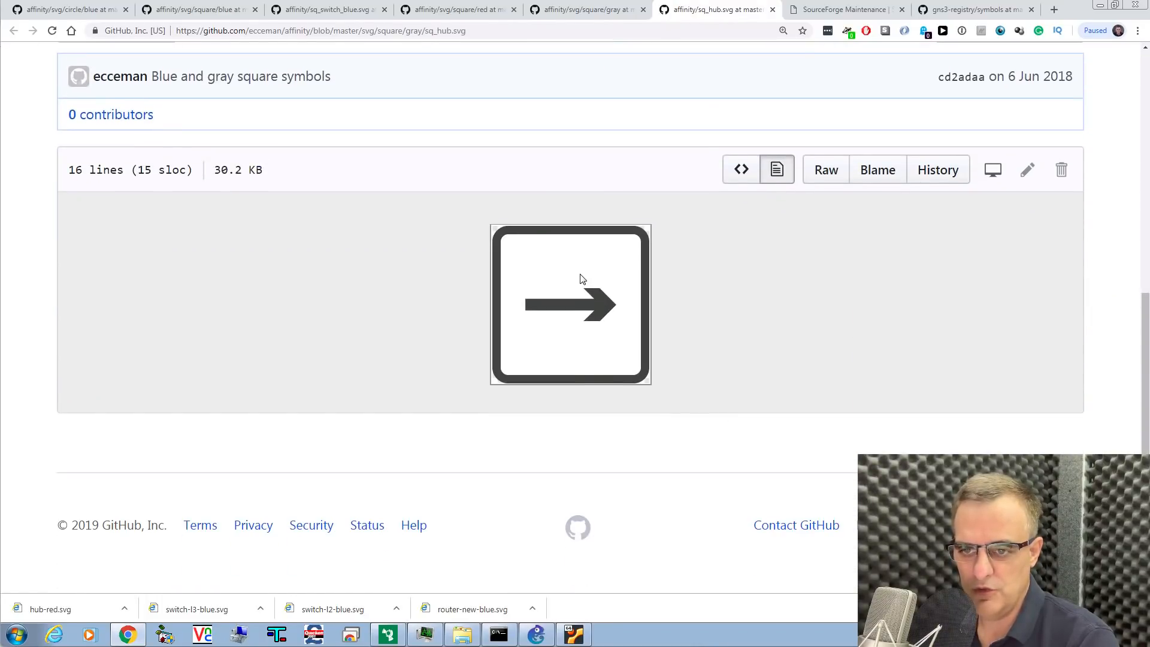
pyautogui.moveTo(629, 296)
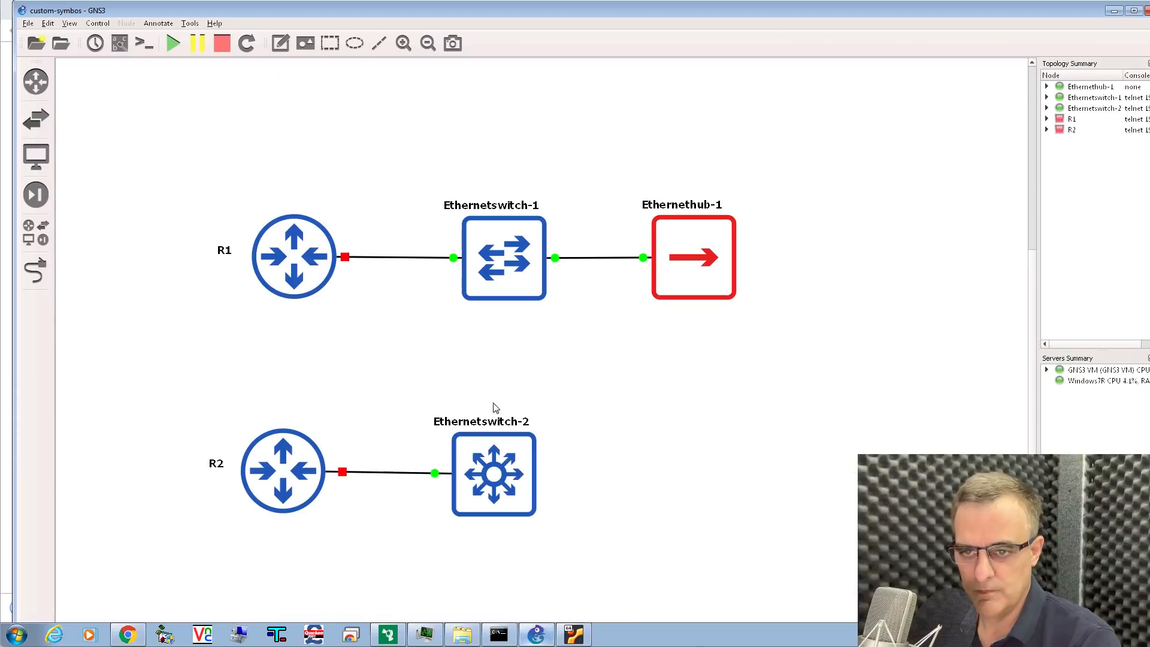
# Change Ethernethub-1's symbol to hub-gray, then return to the browser.
pyautogui.rightClick(693, 256)
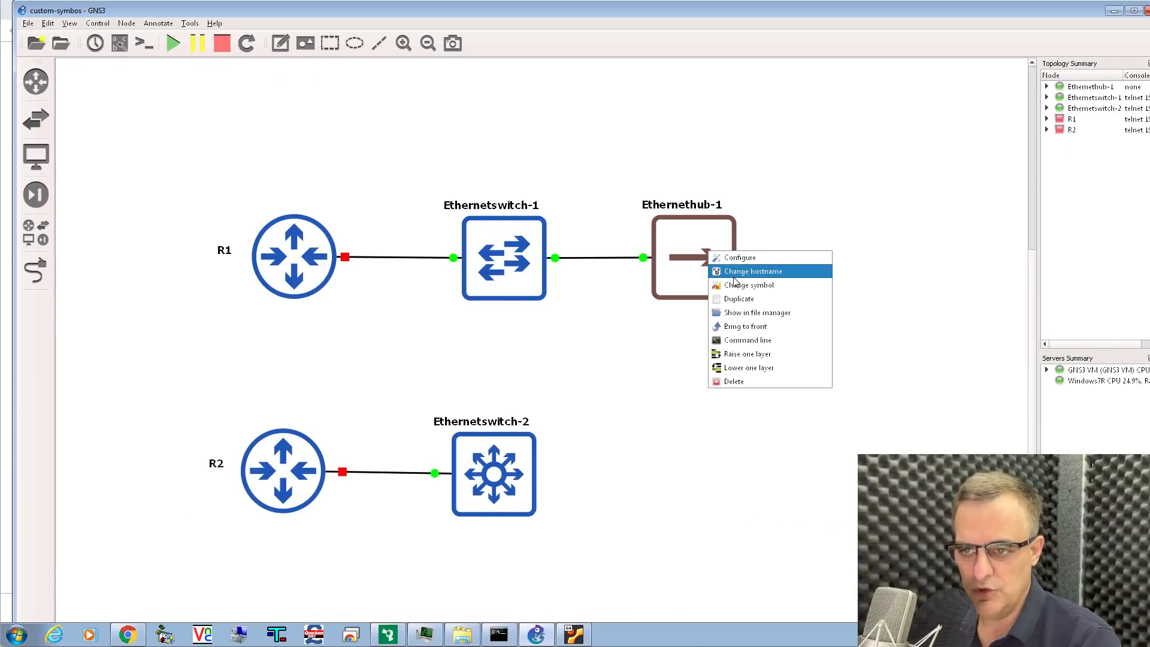
pyautogui.click(749, 285)
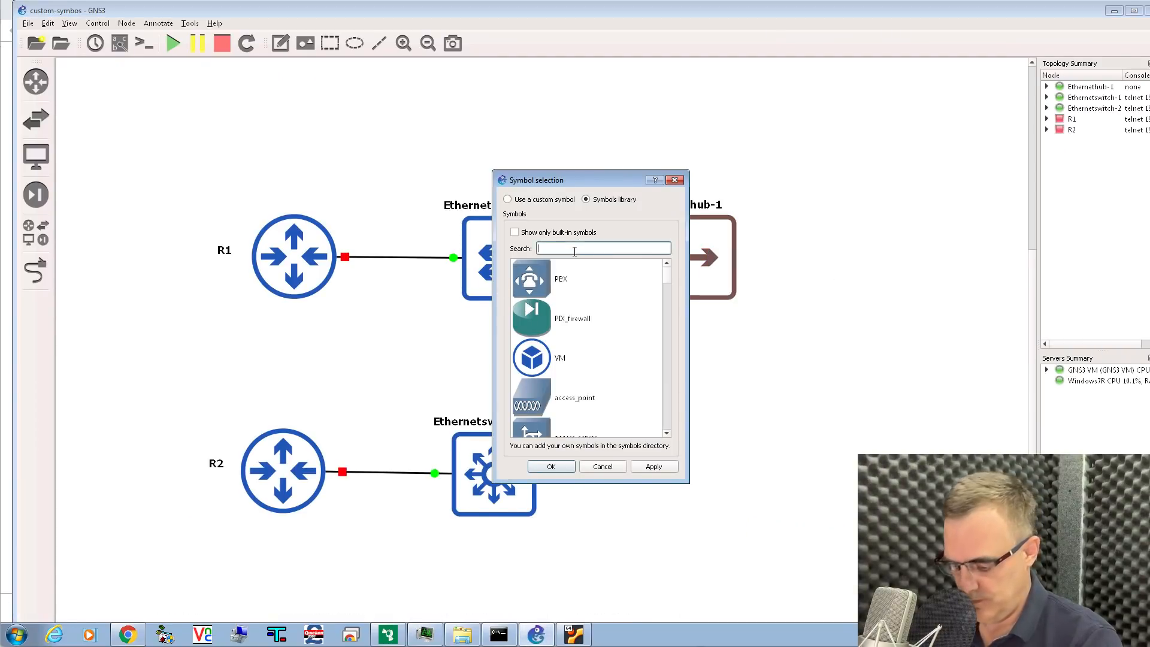
pyautogui.write('hub')
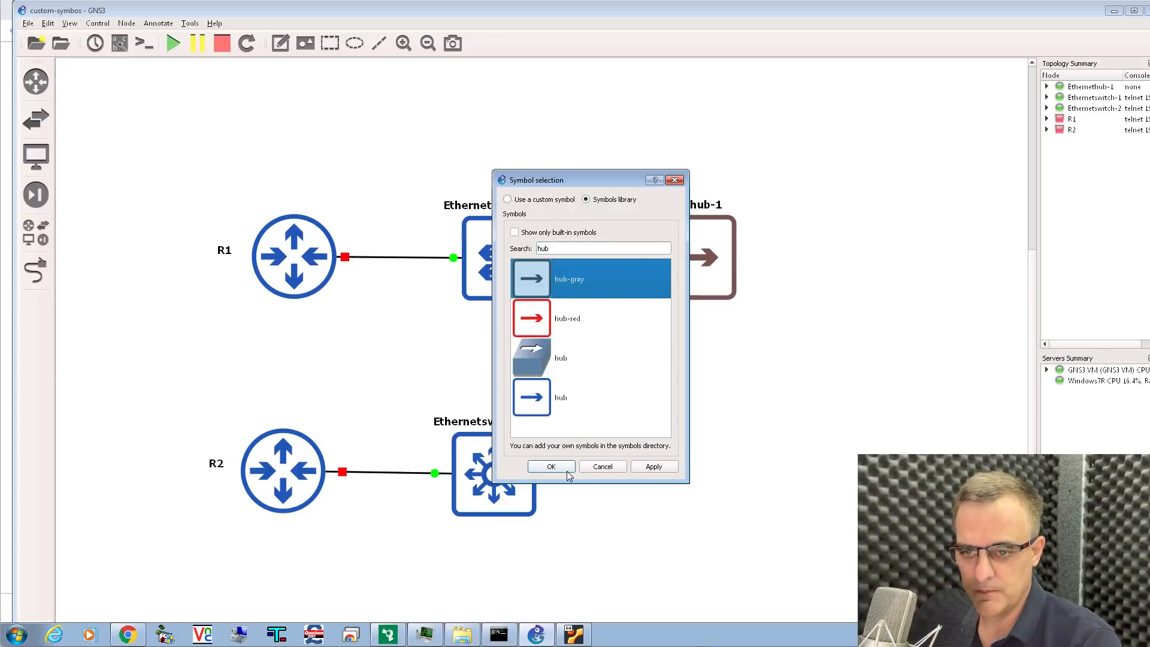
pyautogui.click(551, 466)
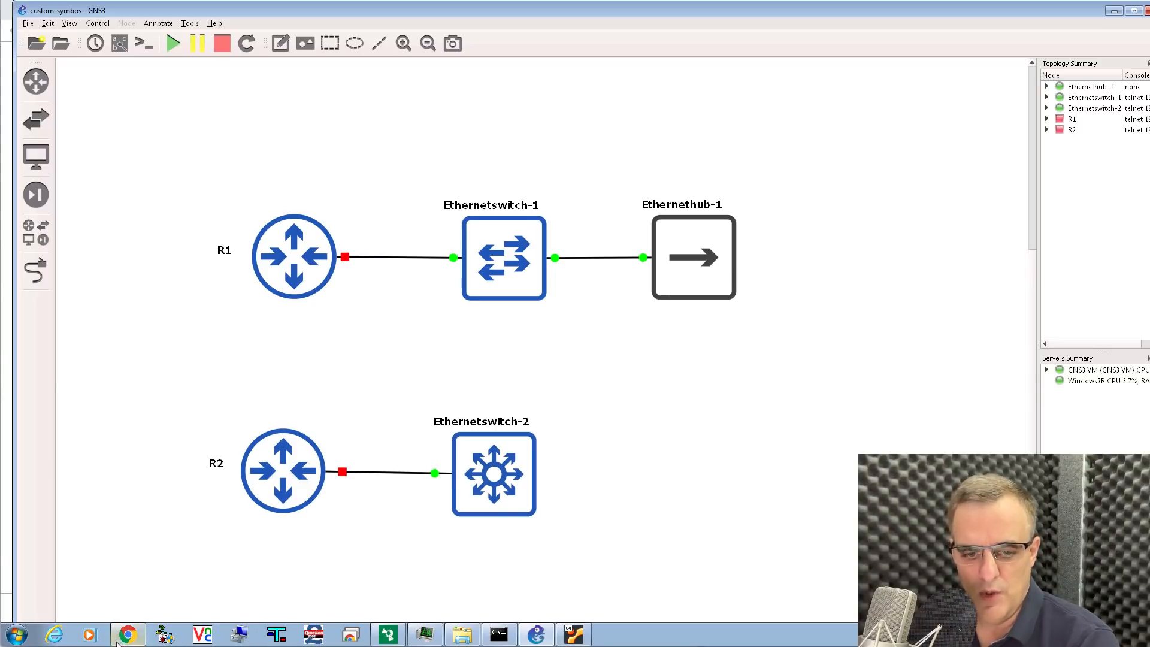
pyautogui.click(127, 635)
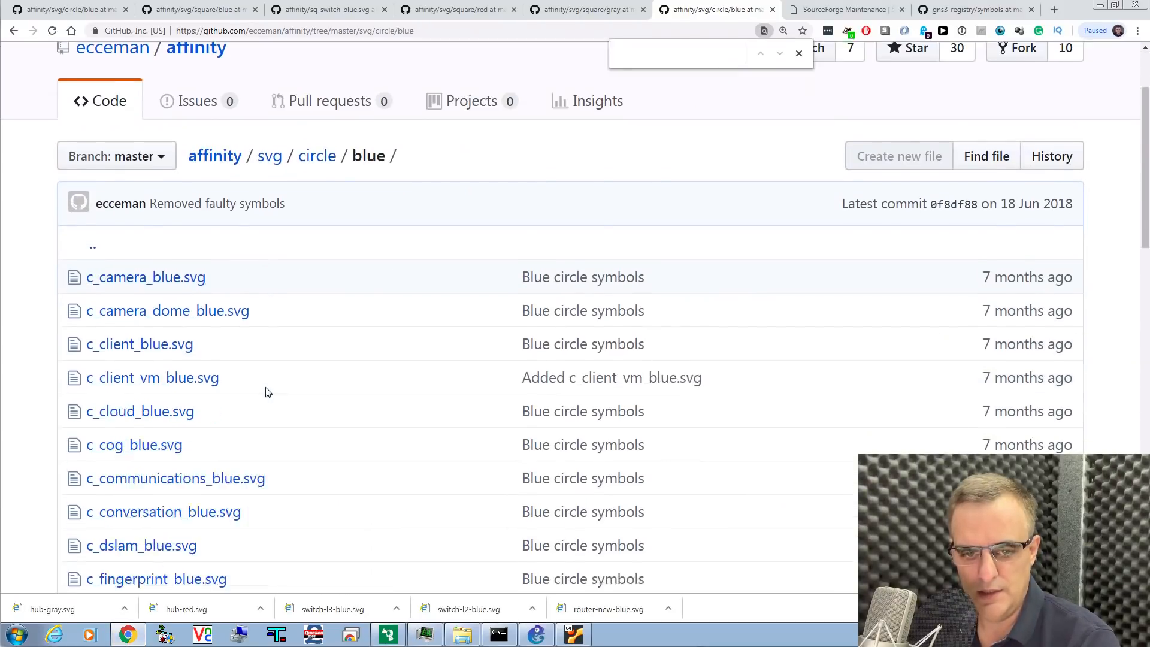
# Open c_scull_blue.svg and save its image as skull-blue.svg in the GNS3 symbols folder.
pyautogui.scroll(-3)
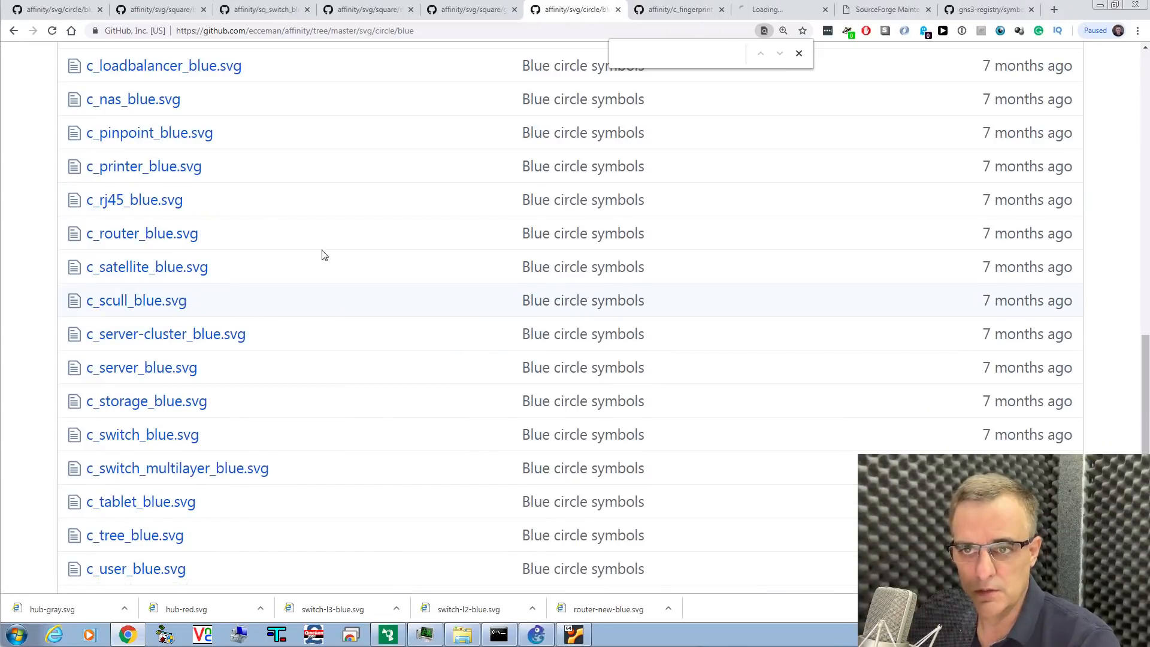
pyautogui.click(135, 299)
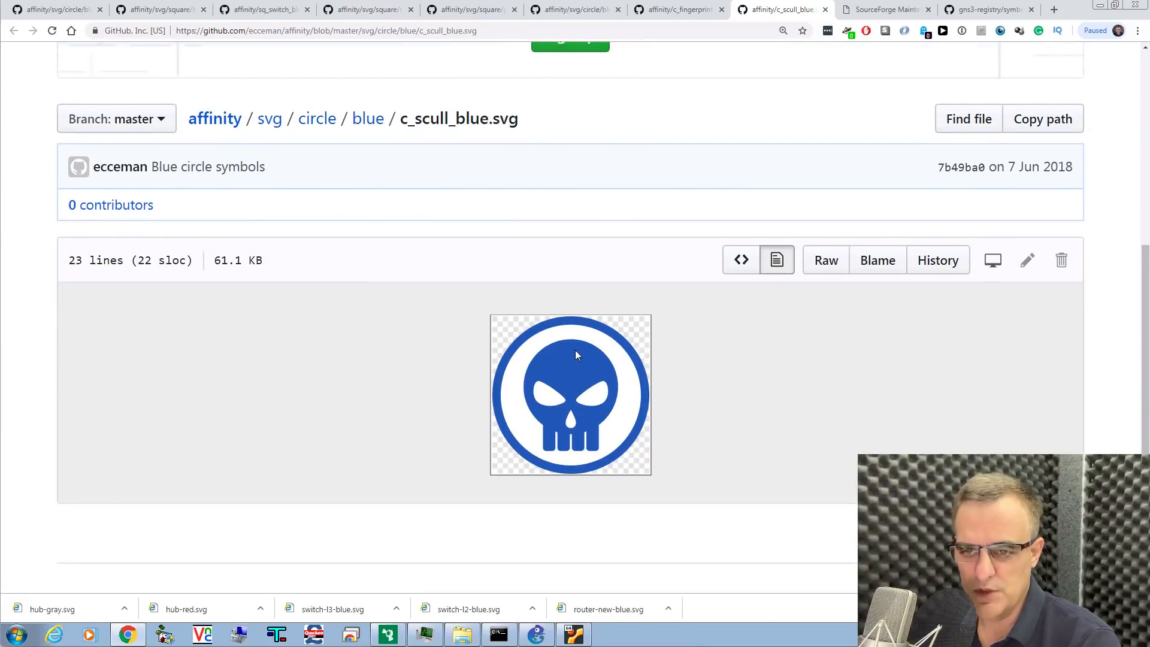
pyautogui.rightClick(577, 356)
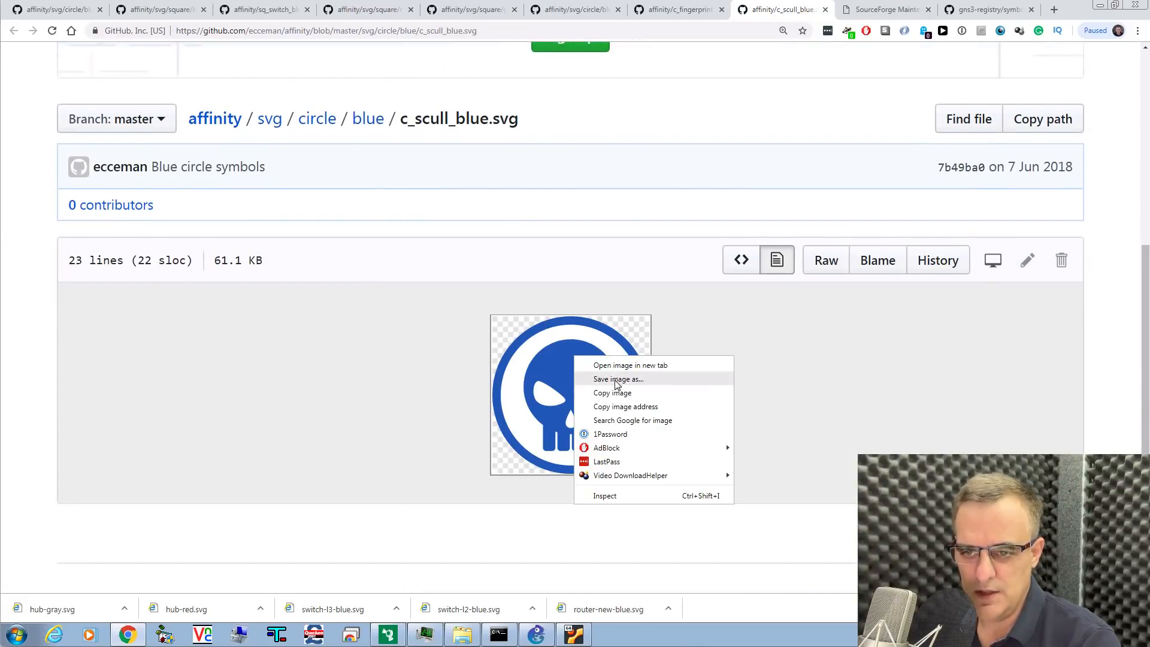
pyautogui.click(618, 380)
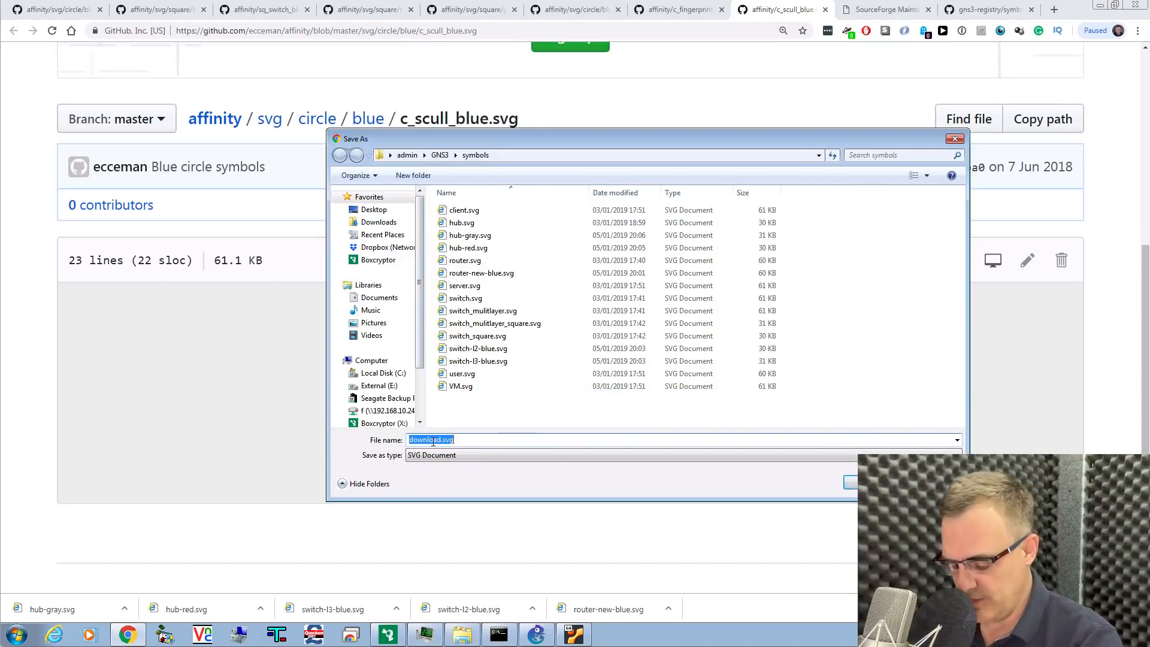
pyautogui.write('skull-')
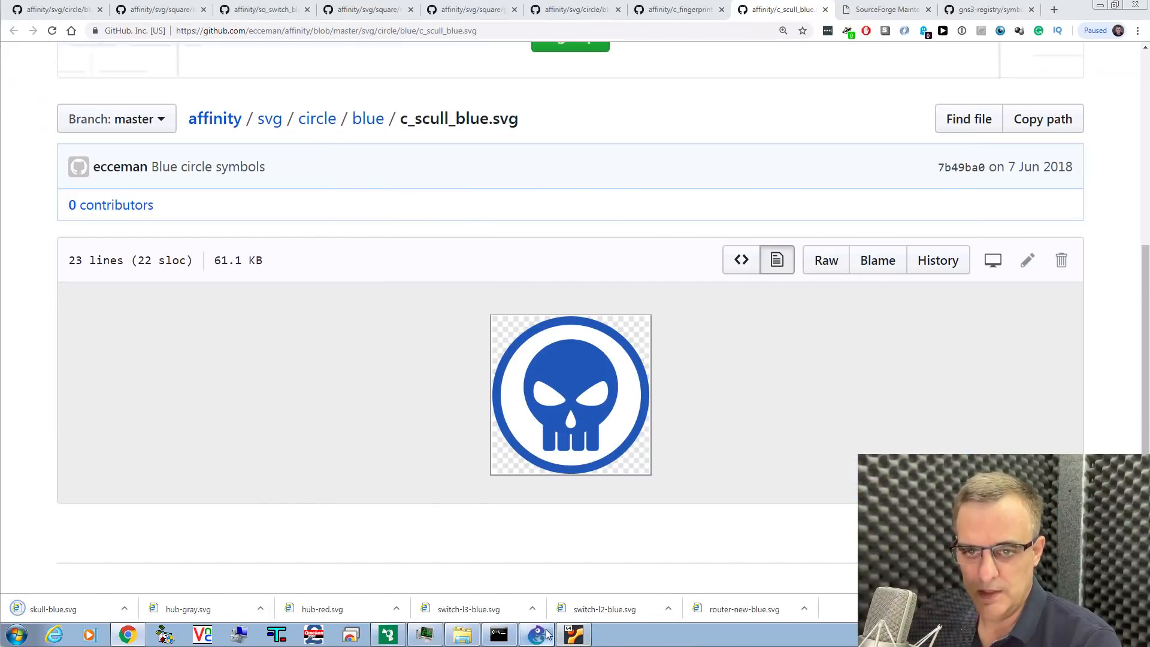
pyautogui.click(535, 633)
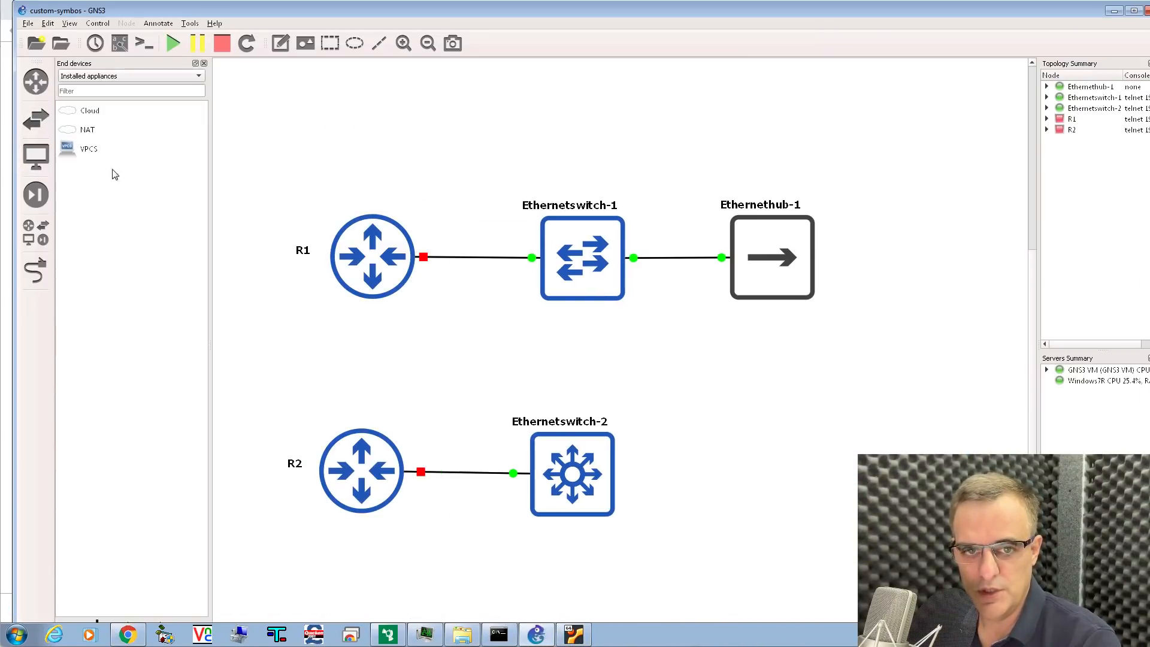
# Add a VPCS node PC-1 on the local server and place it above R1.
pyautogui.doubleClick(87, 148)
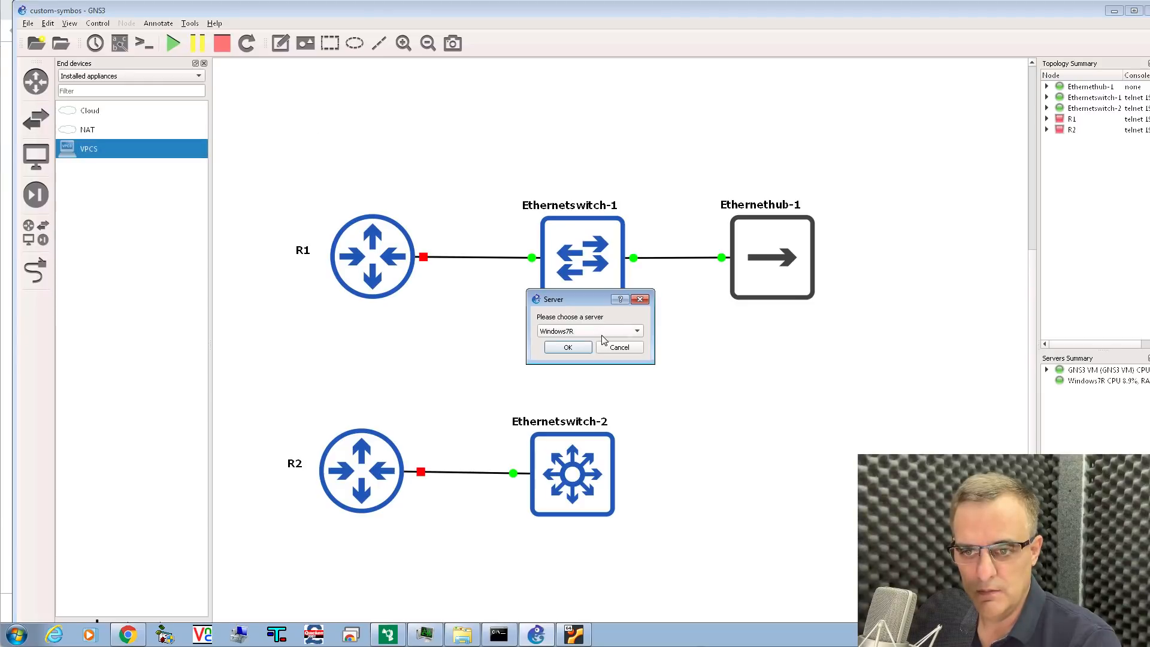
pyautogui.click(567, 347)
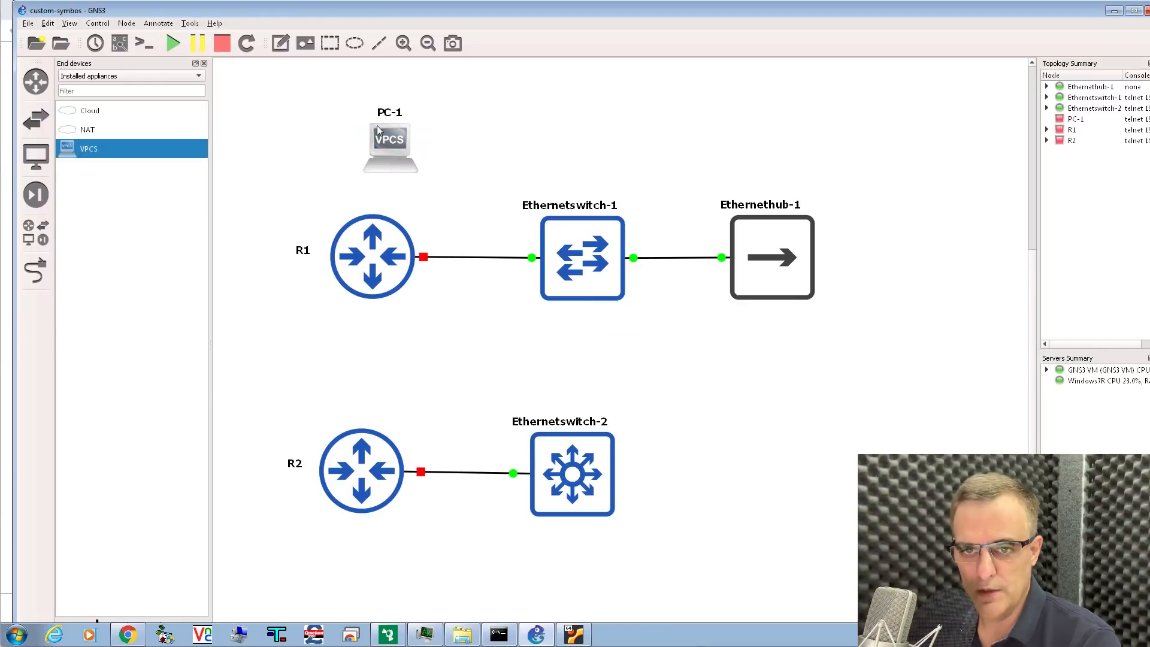
pyautogui.moveTo(391, 143); pyautogui.dragTo(350, 118)
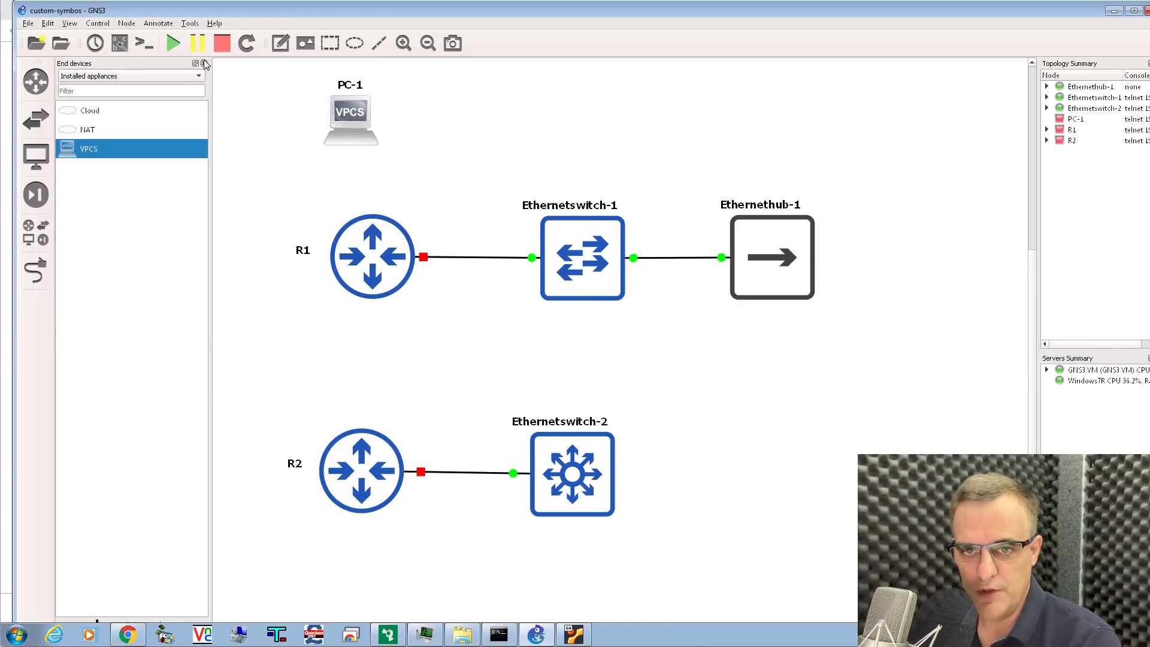
# Change PC-1's symbol to skull-blue.
pyautogui.rightClick(350, 117)
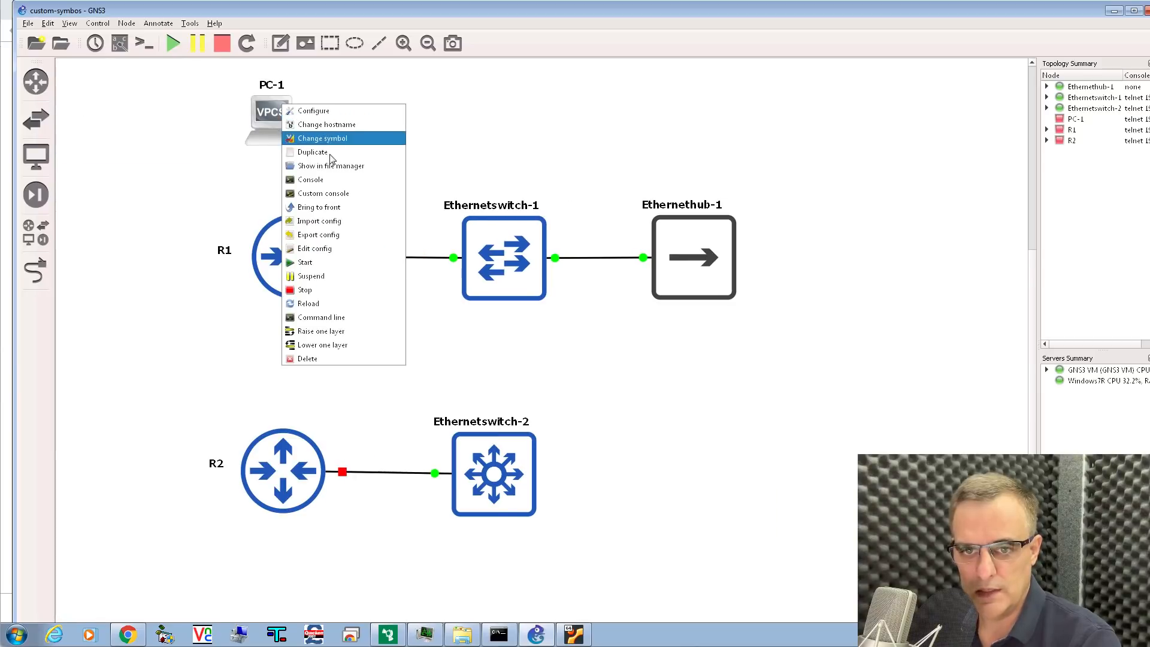
pyautogui.click(323, 138)
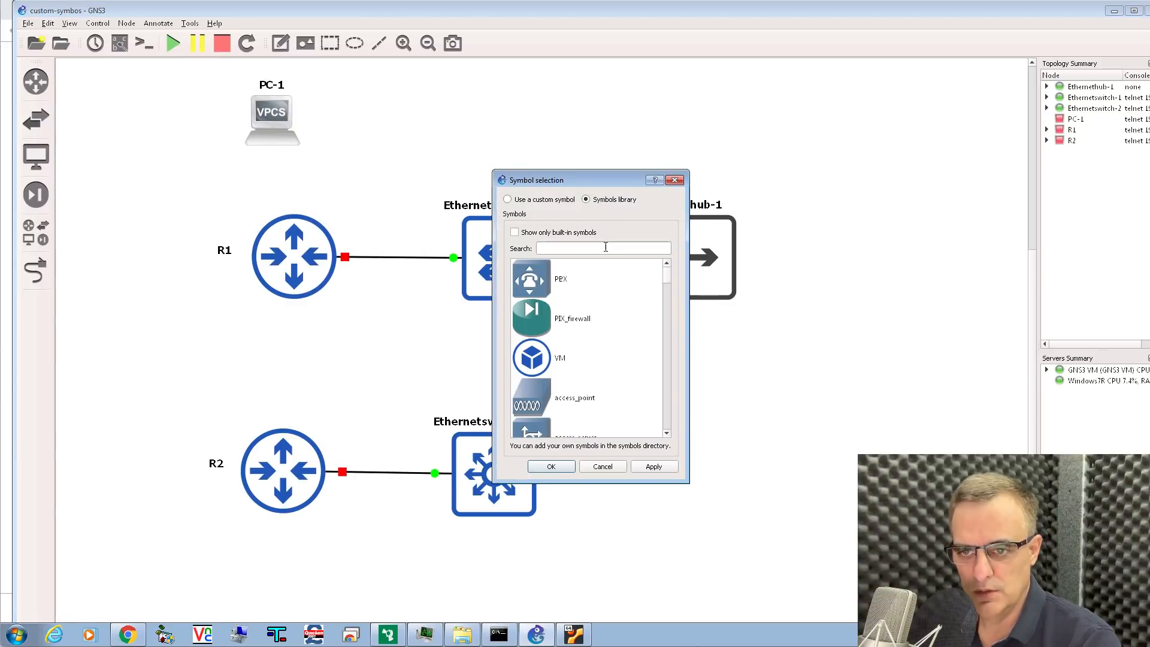
pyautogui.write('sku')
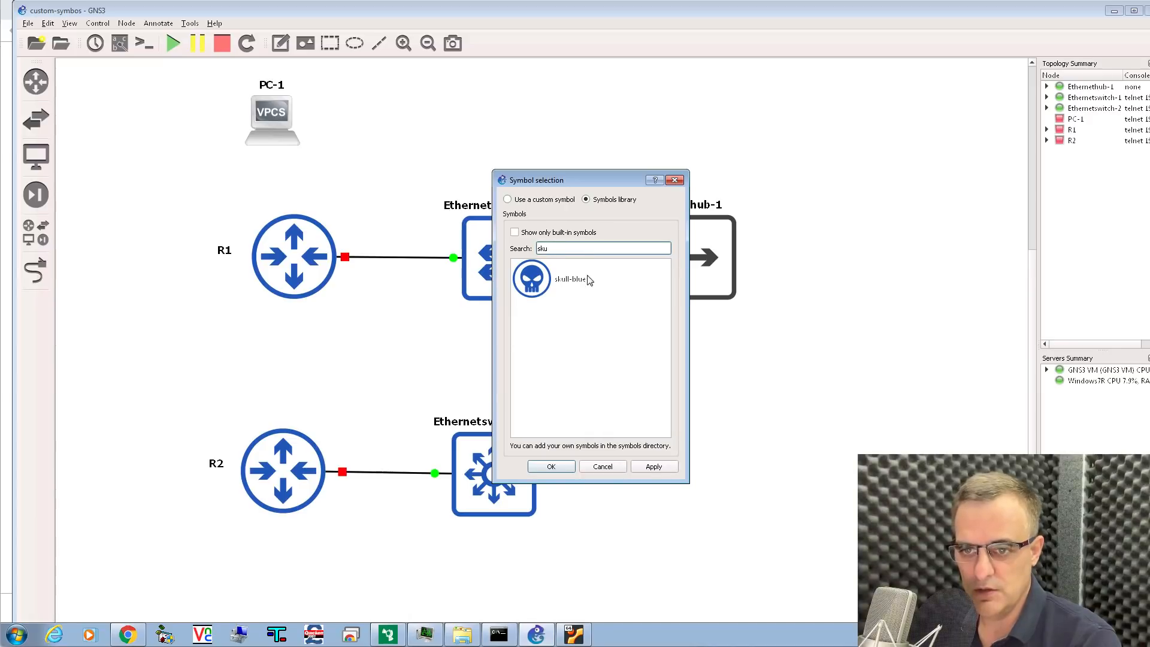
pyautogui.click(550, 466)
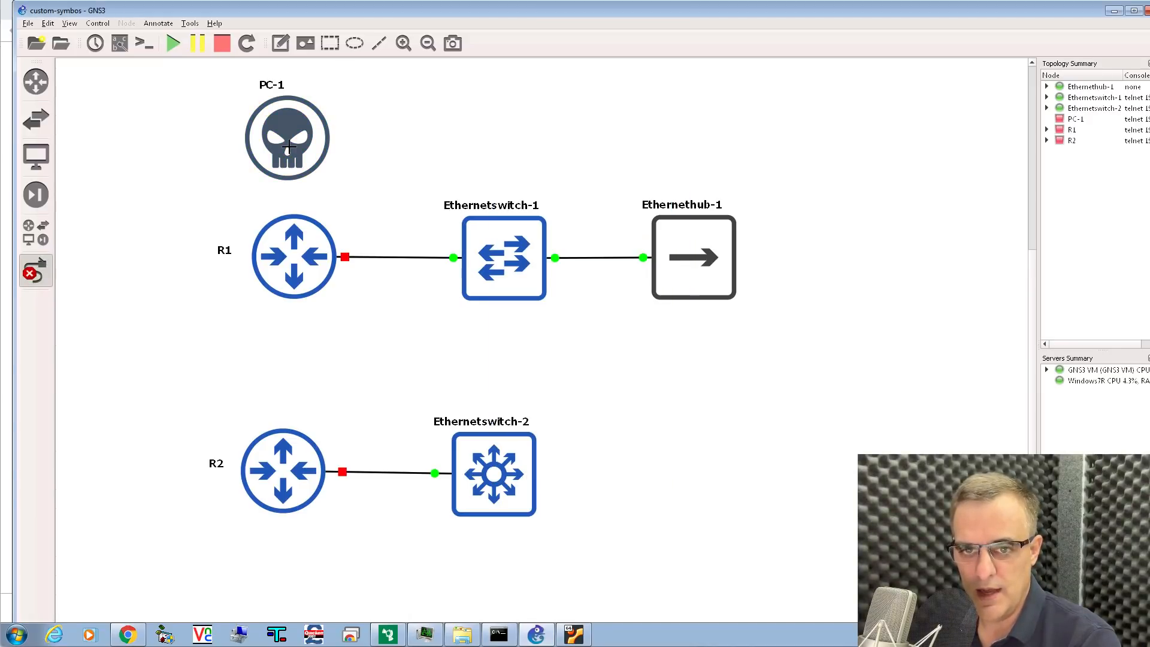
# Cable PC-1 to a free port on Ethernetswitch-1.
pyautogui.click(503, 256)
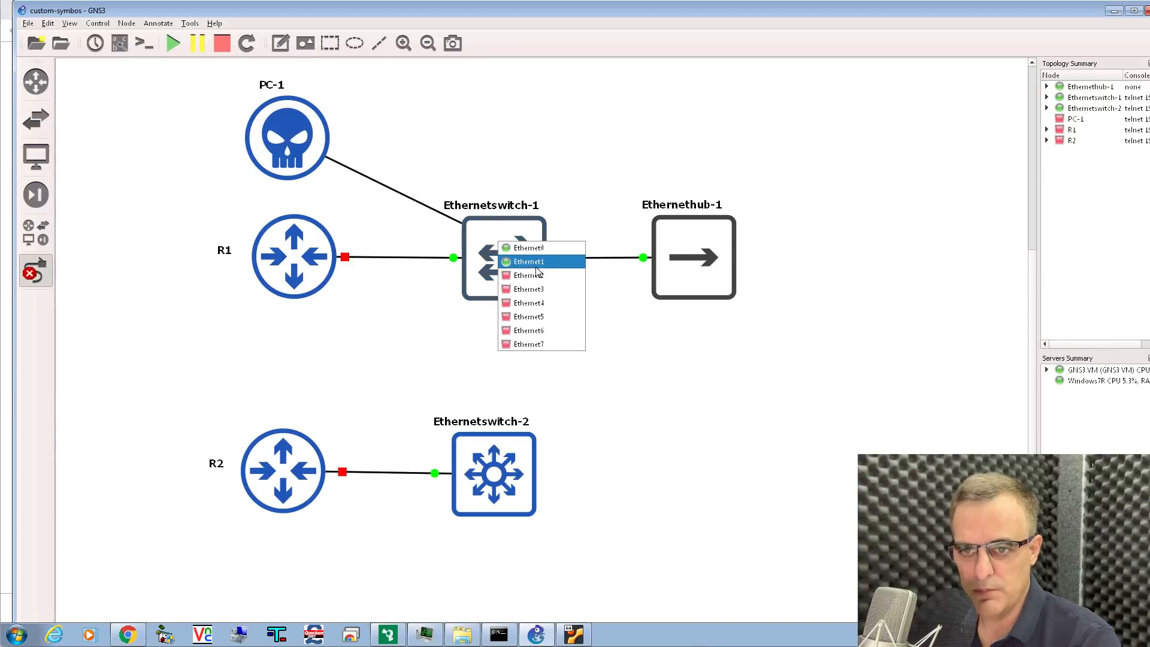
pyautogui.click(528, 261)
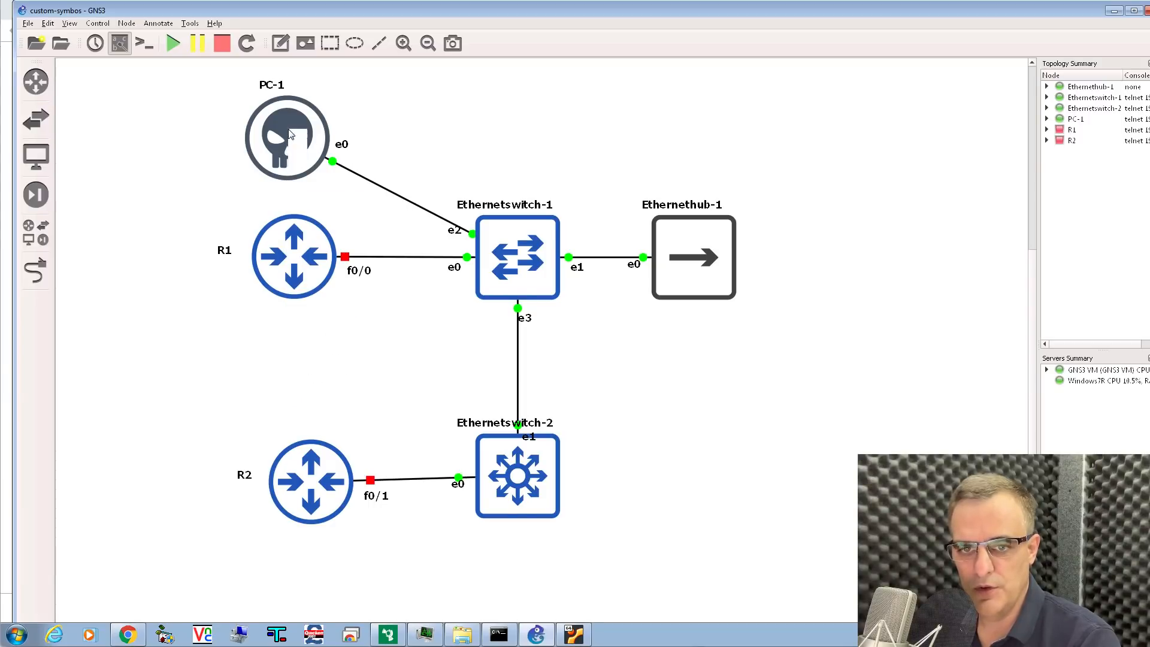
# Bring up PC-1's VPCS console and get a fresh PC-1 command prompt.
pyautogui.doubleClick(287, 138)
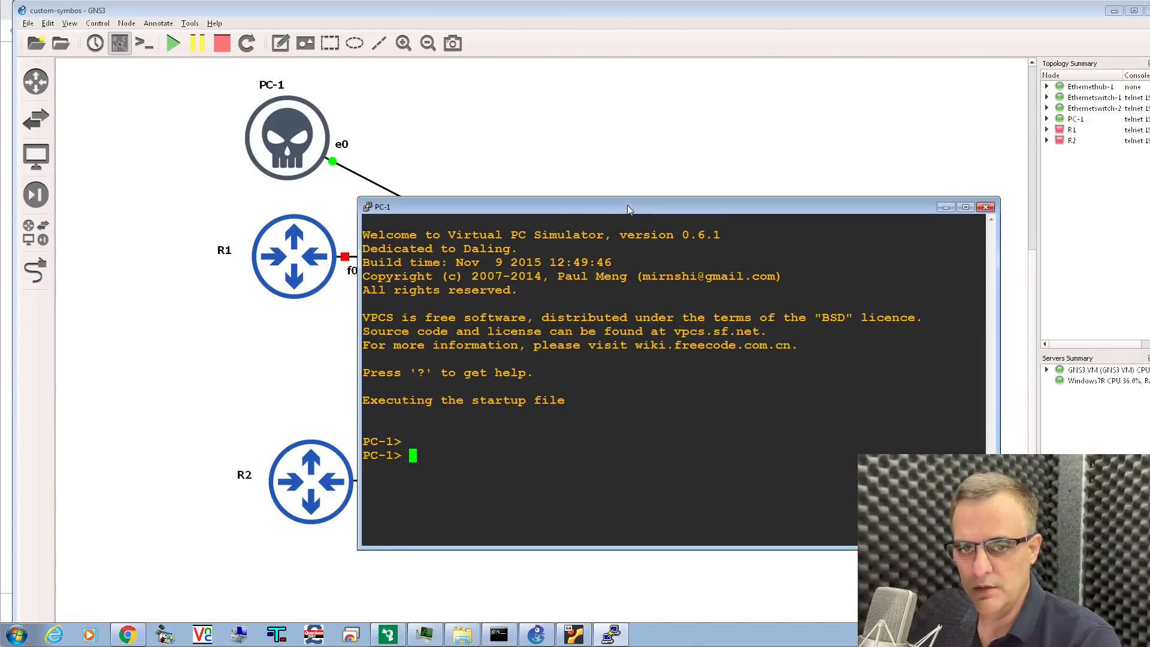
pyautogui.press('Return')
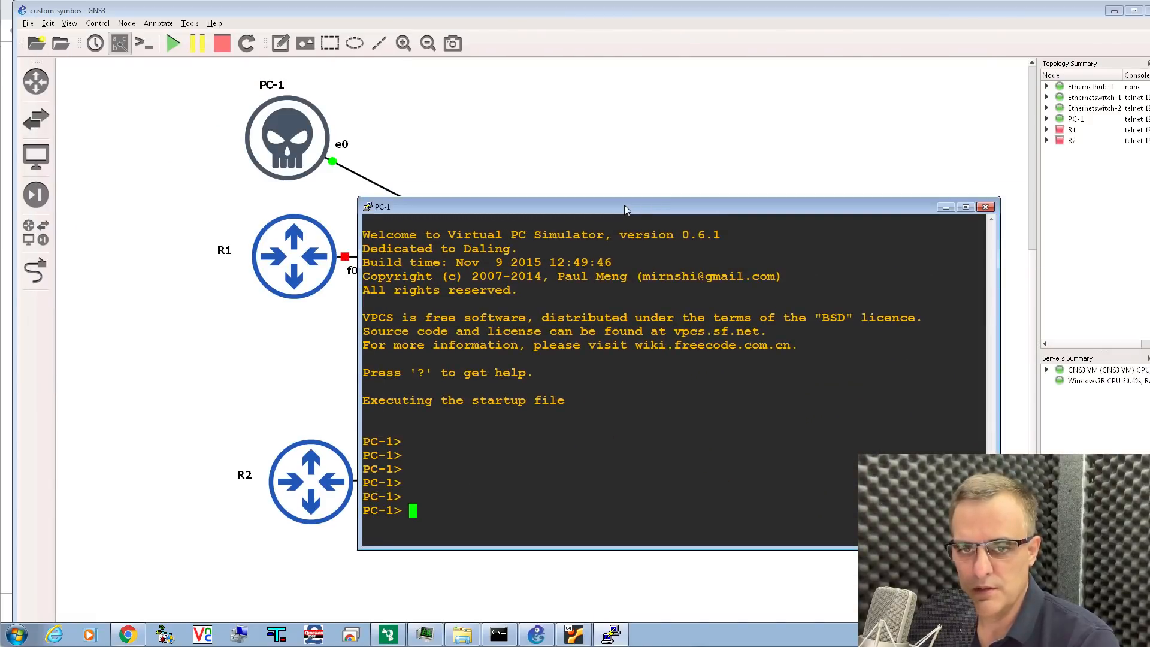